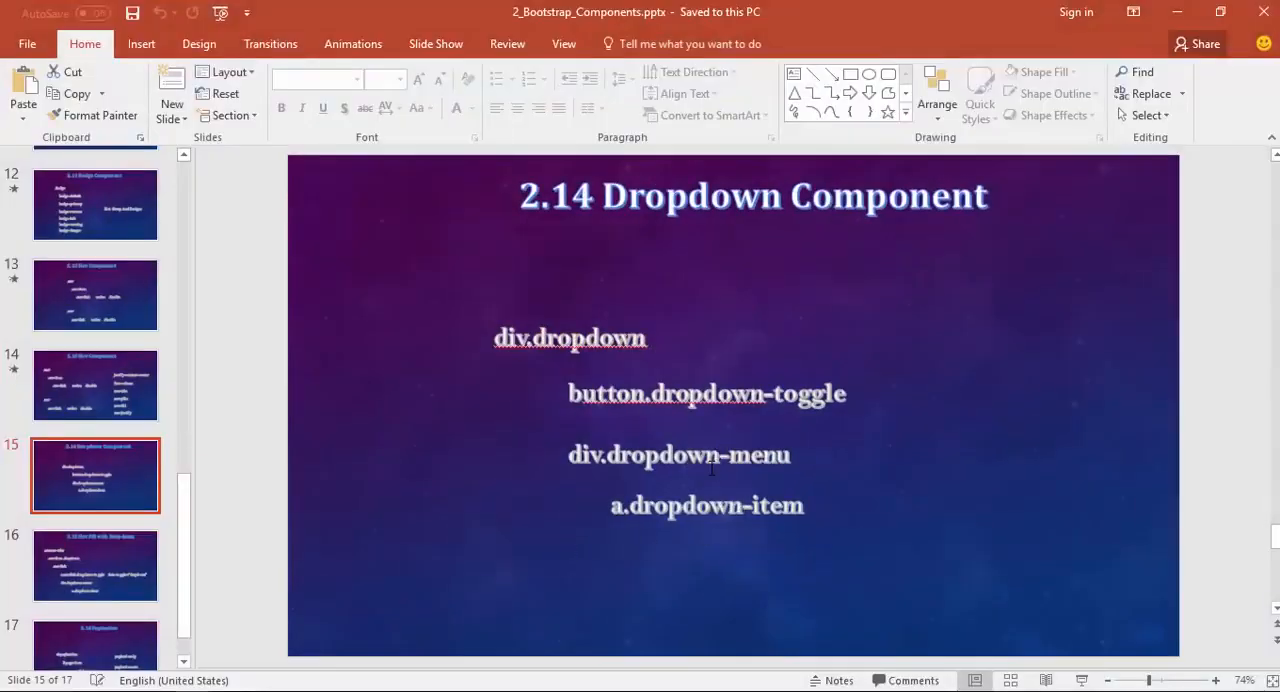
Present the slide full screen, circle div.dropdown, button.dropdown-toggle and the other classes in ink, then clear the ink.
key(F5)
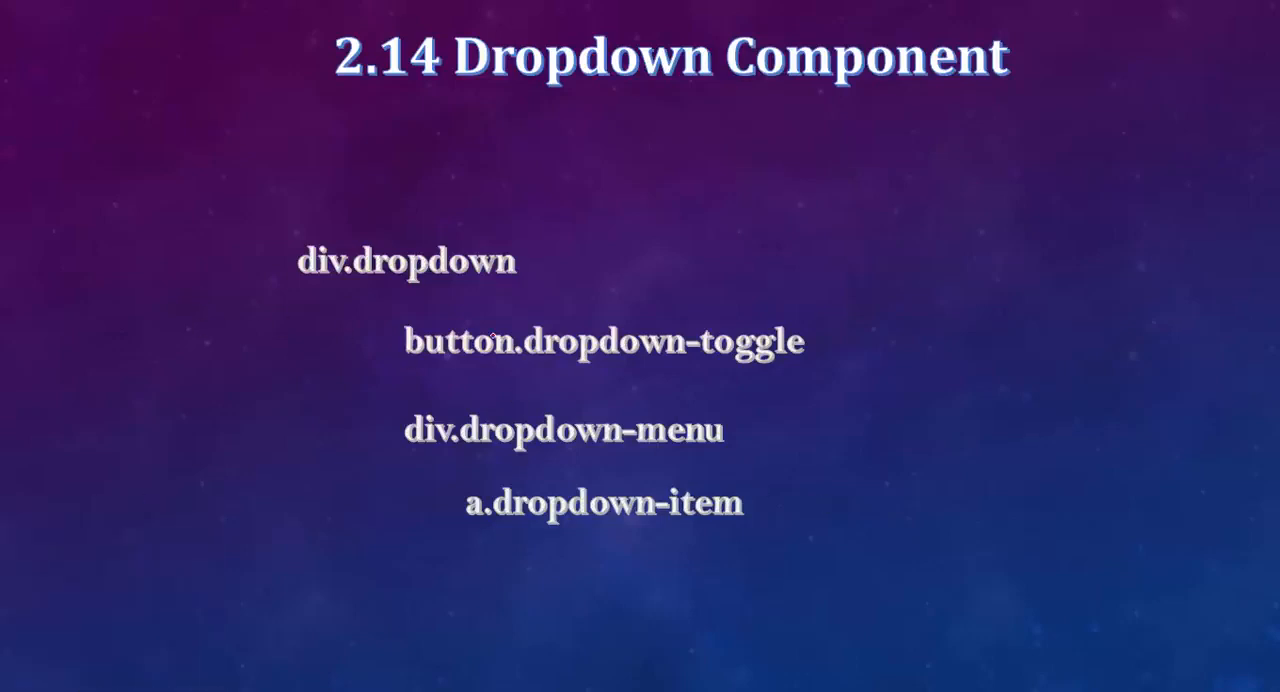
drag(216, 276, 540, 260)
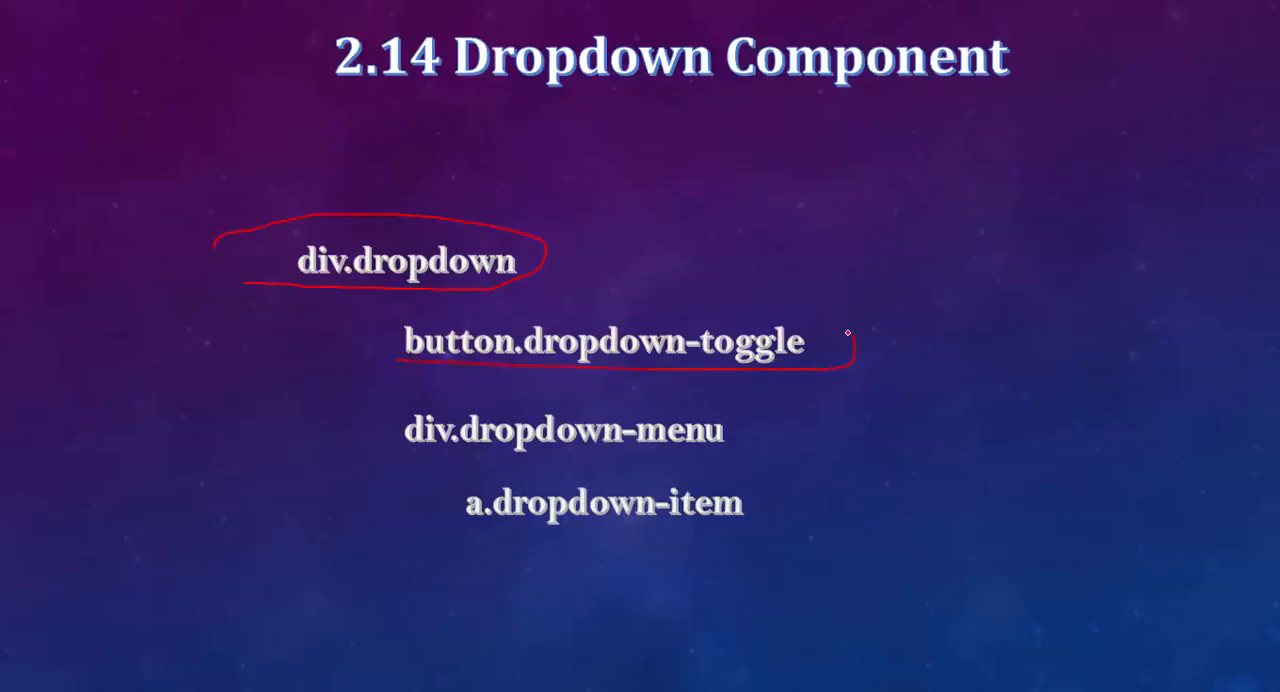
drag(850, 340, 416, 364)
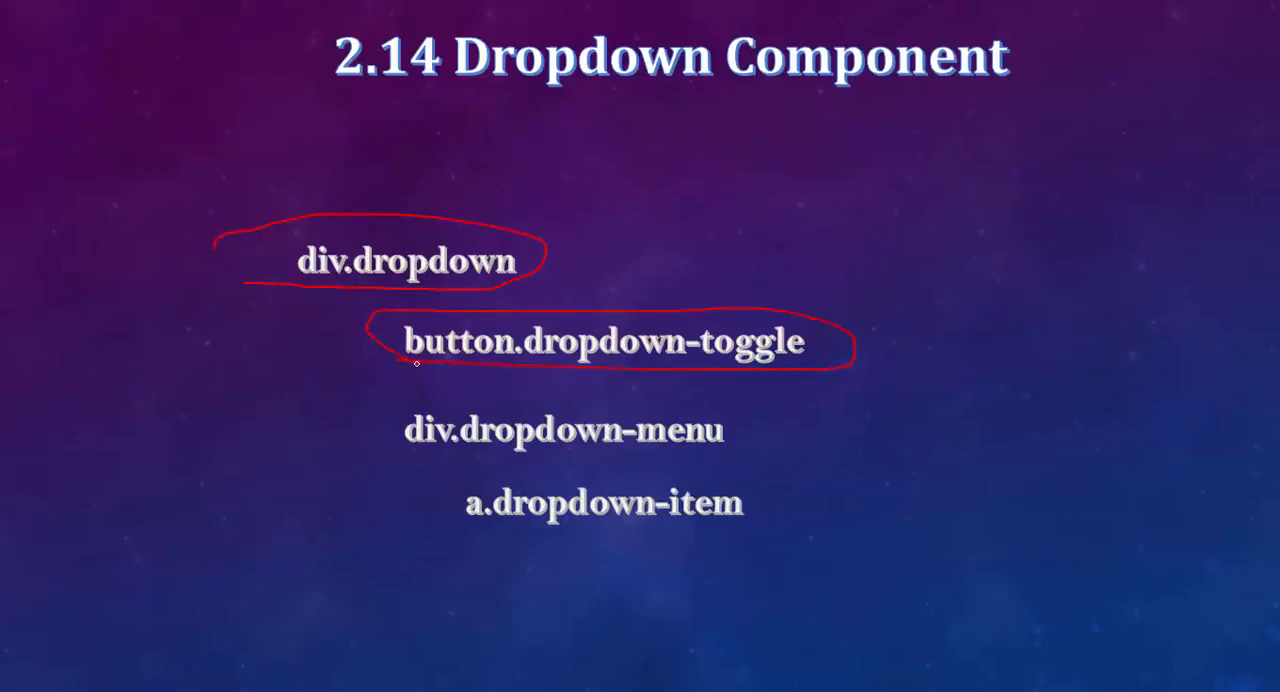
mouse_move(548, 388)
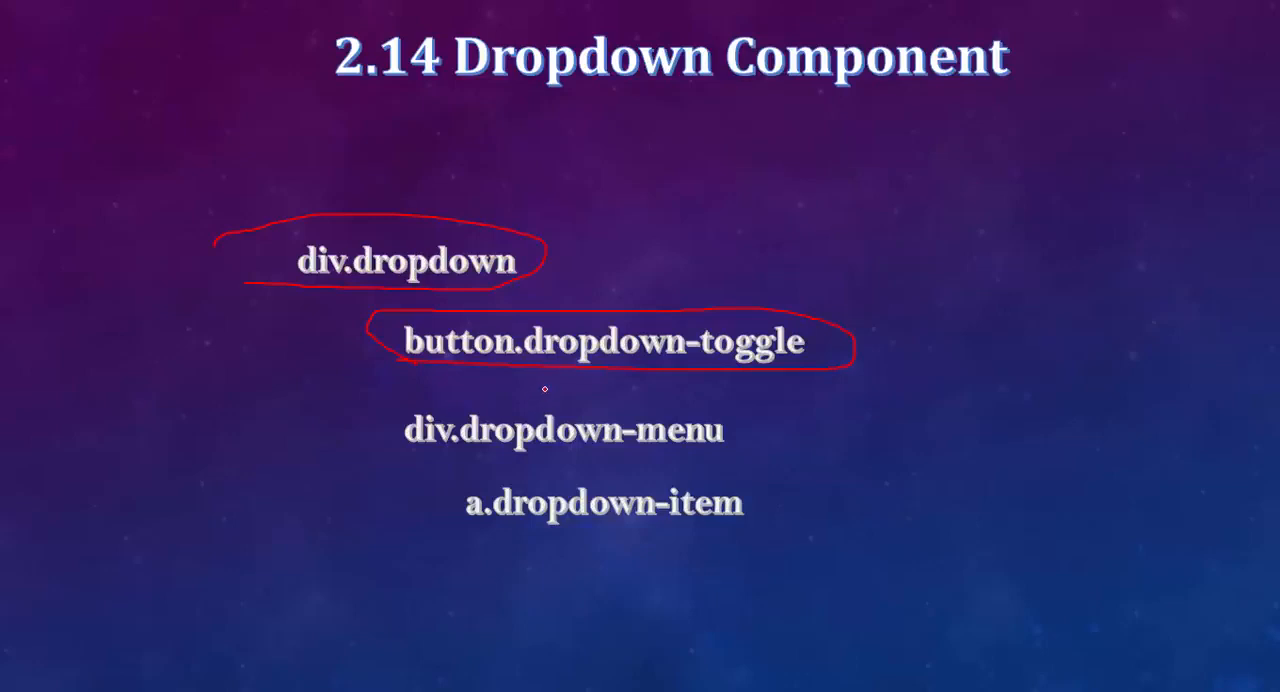
drag(360, 406, 464, 396)
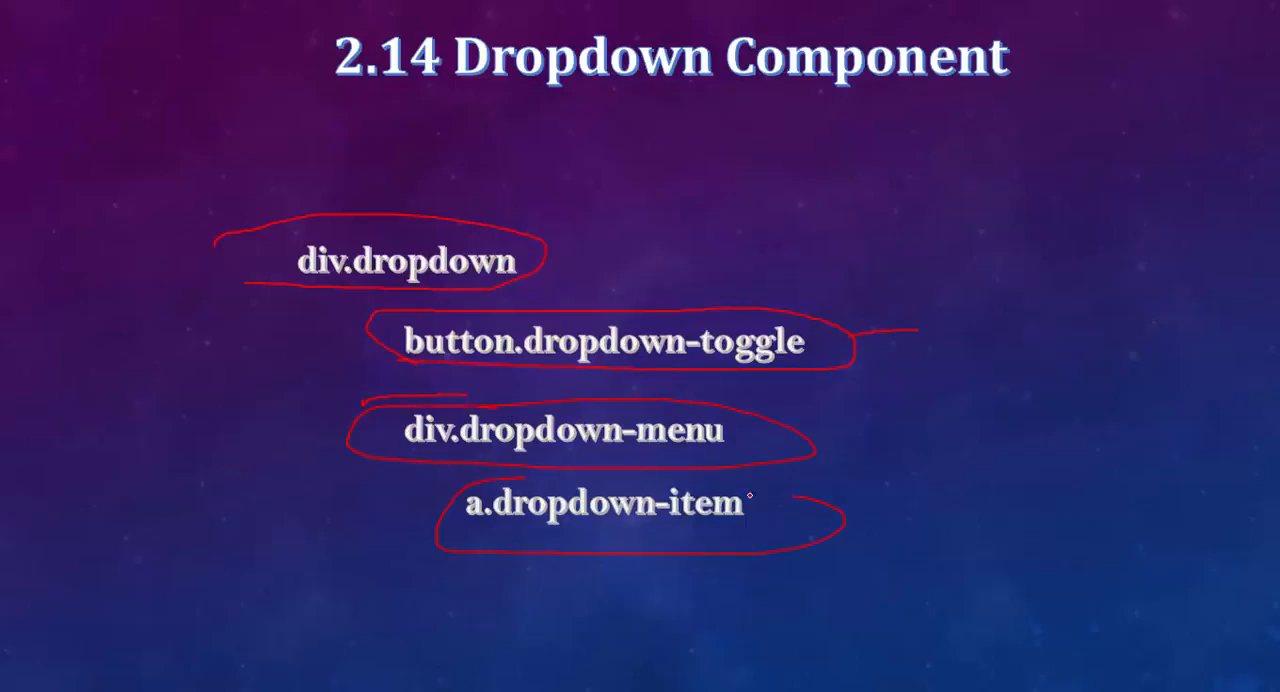
click(90, 684)
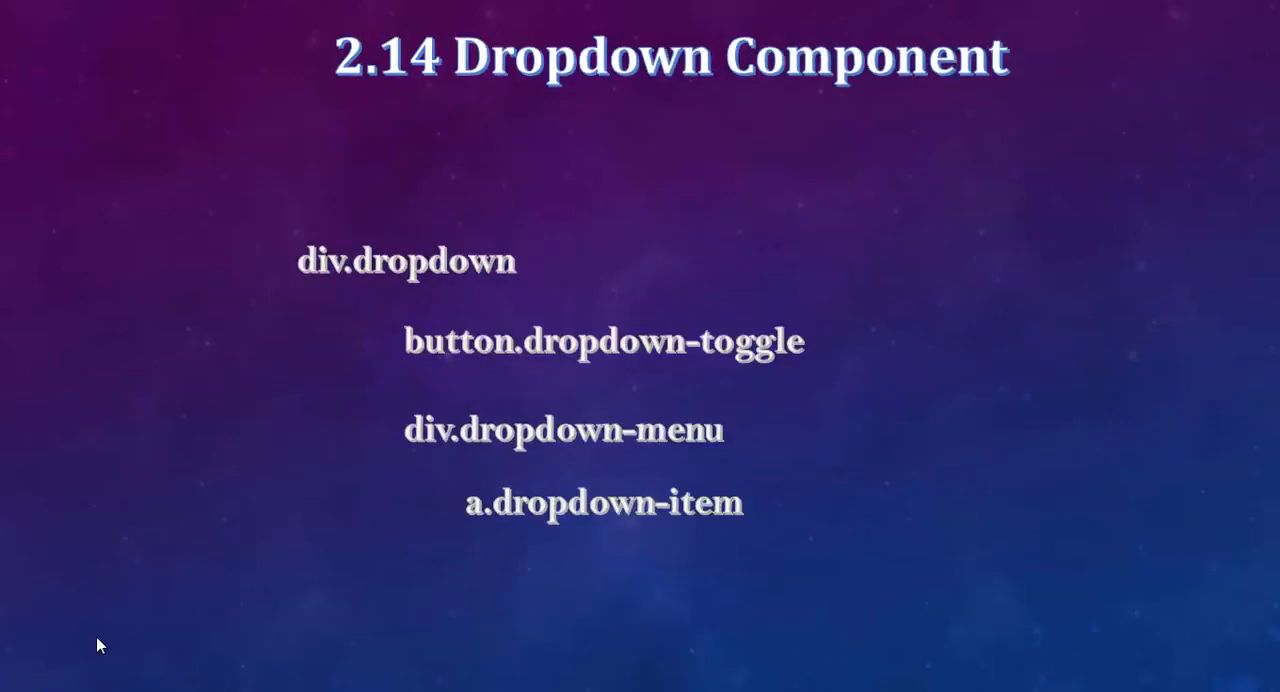
mouse_move(808, 358)
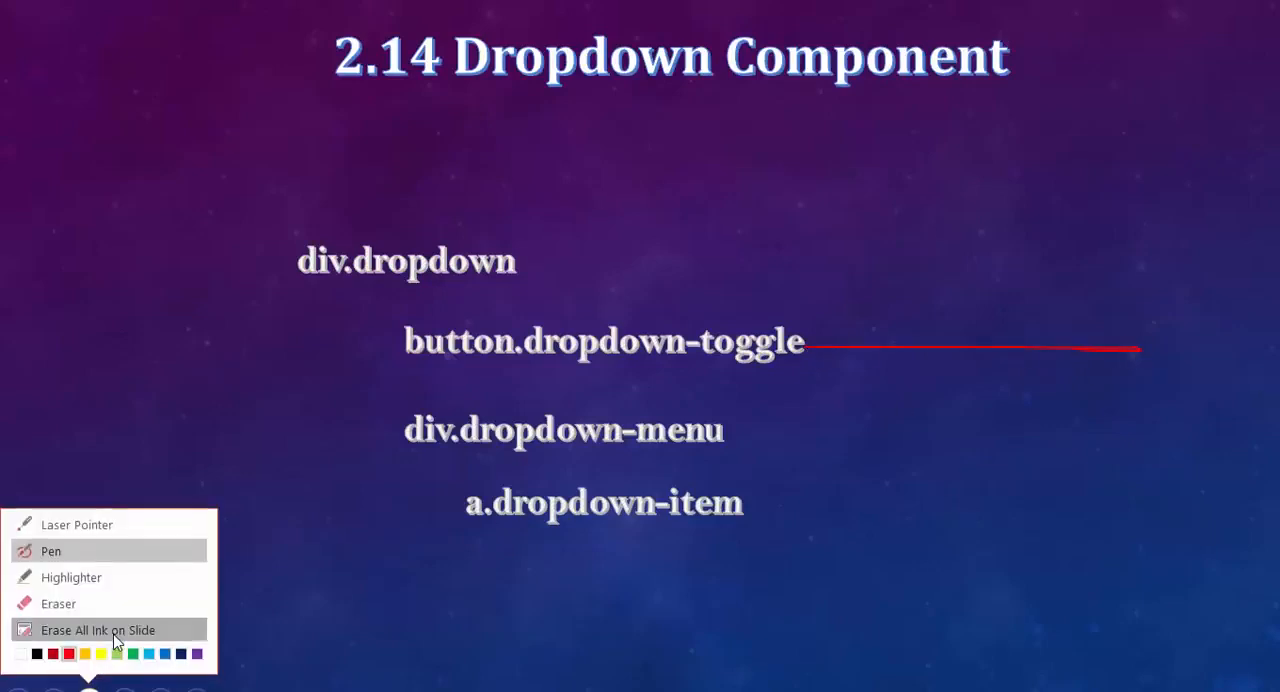
Switch from the slideshow to the Bootstrap project in WebStorm via Alt+Tab.
key(alt+tab)
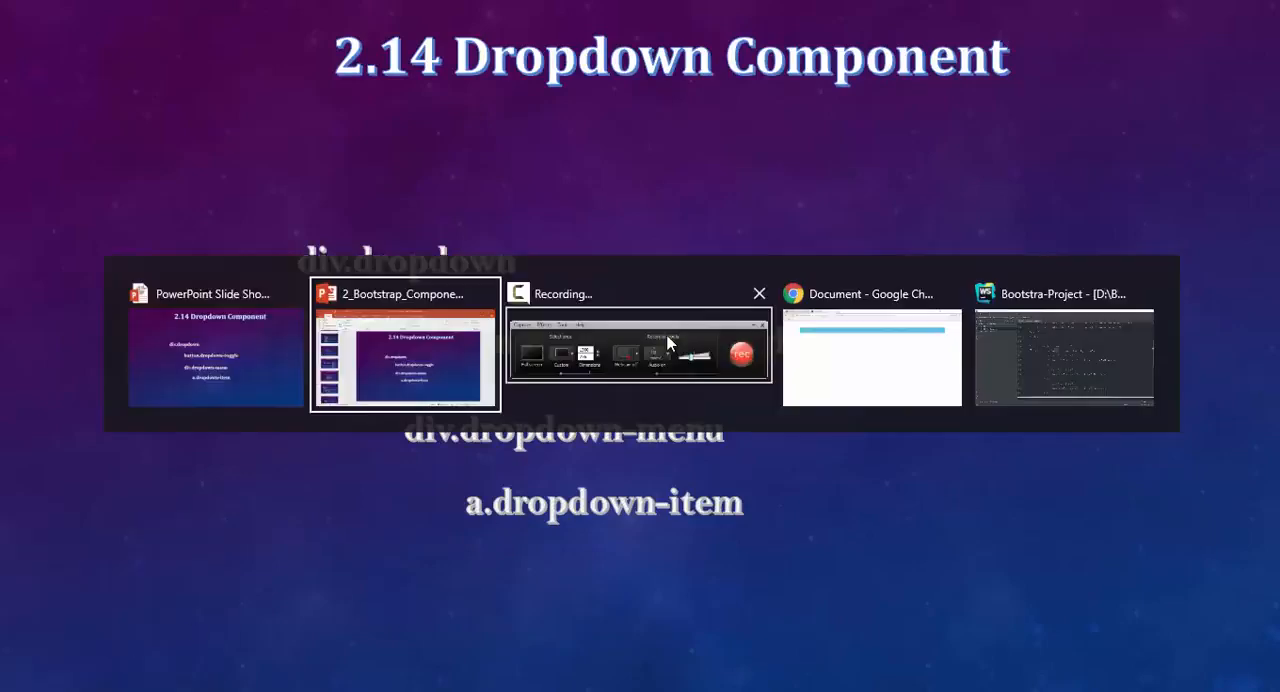
click(1064, 356)
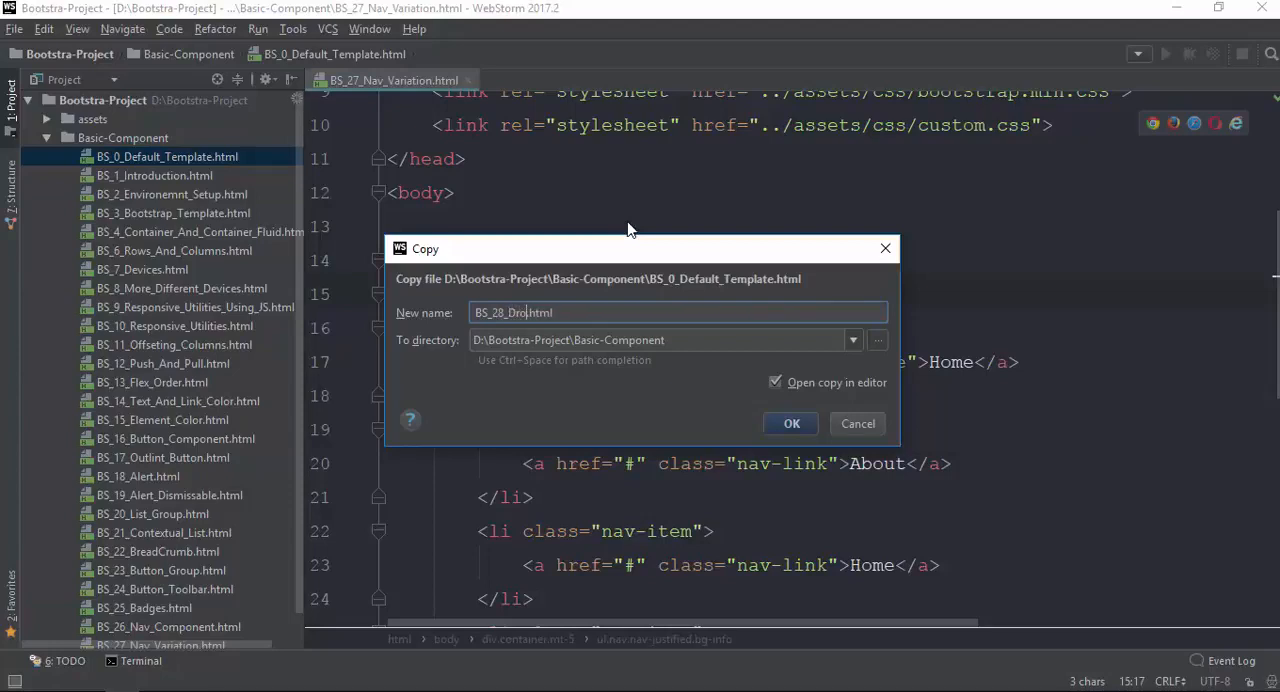
Confirm the template copy and add a div.container with mt-5 via Emmet.
click(790, 422)
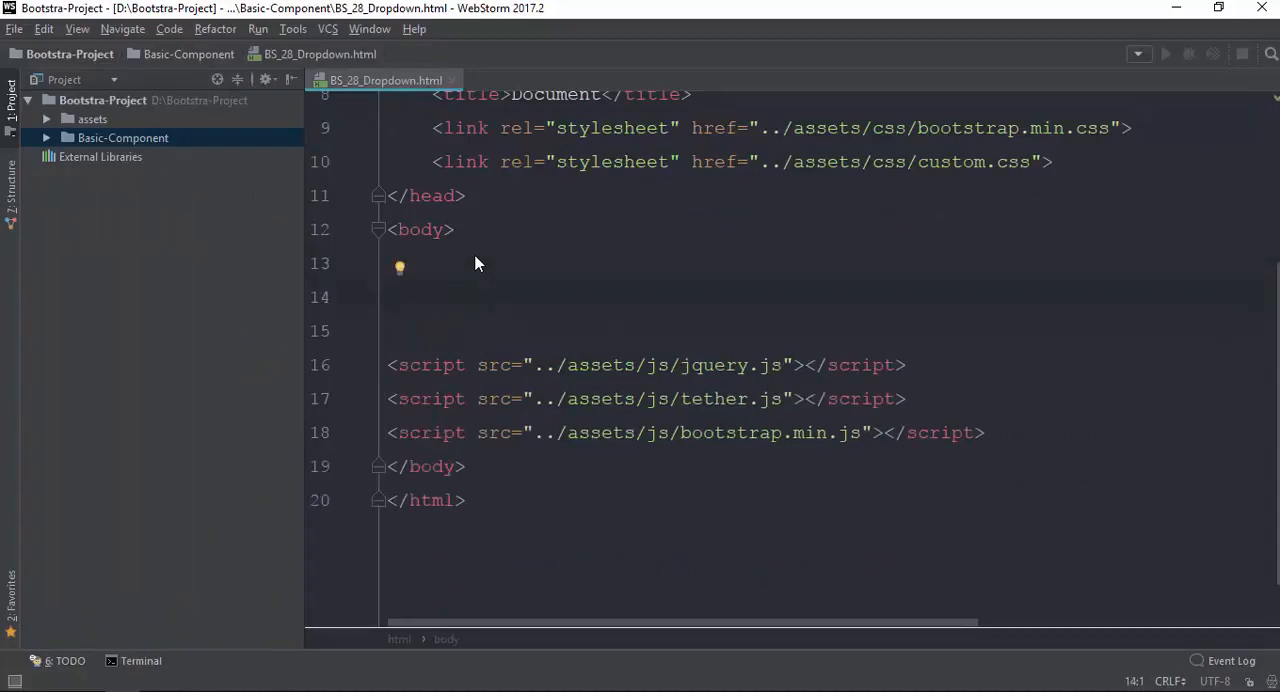
text(.container-)
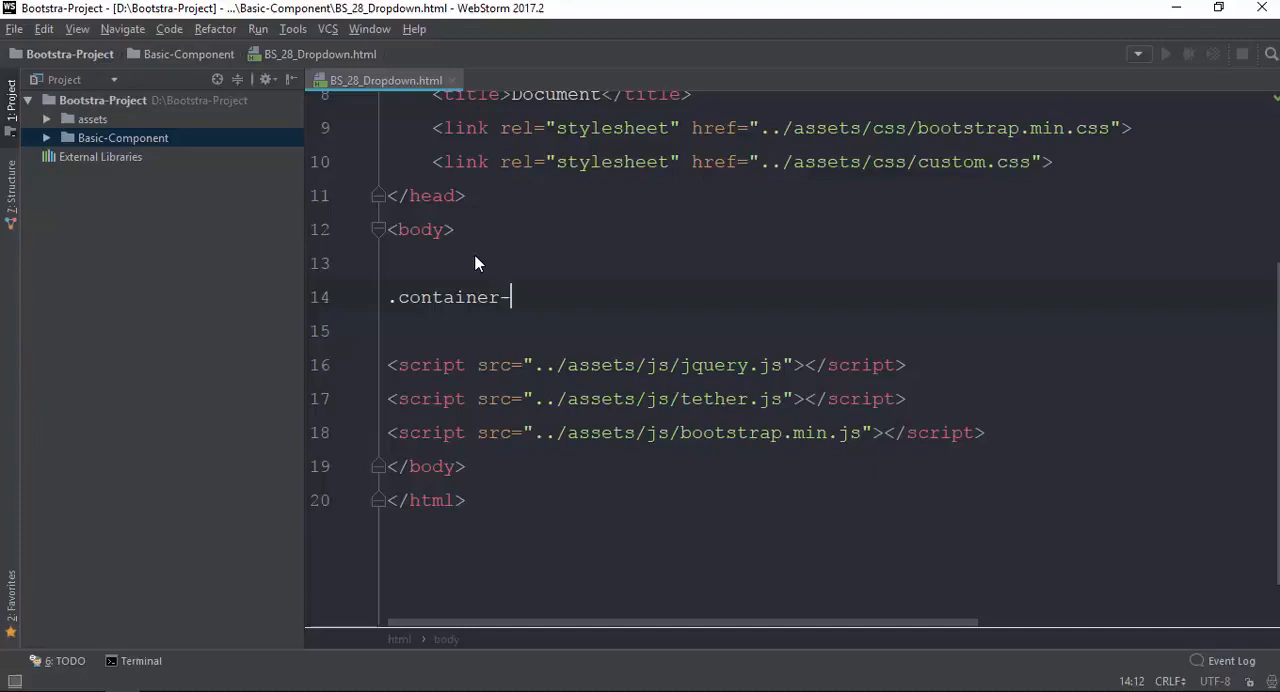
text(.mt)
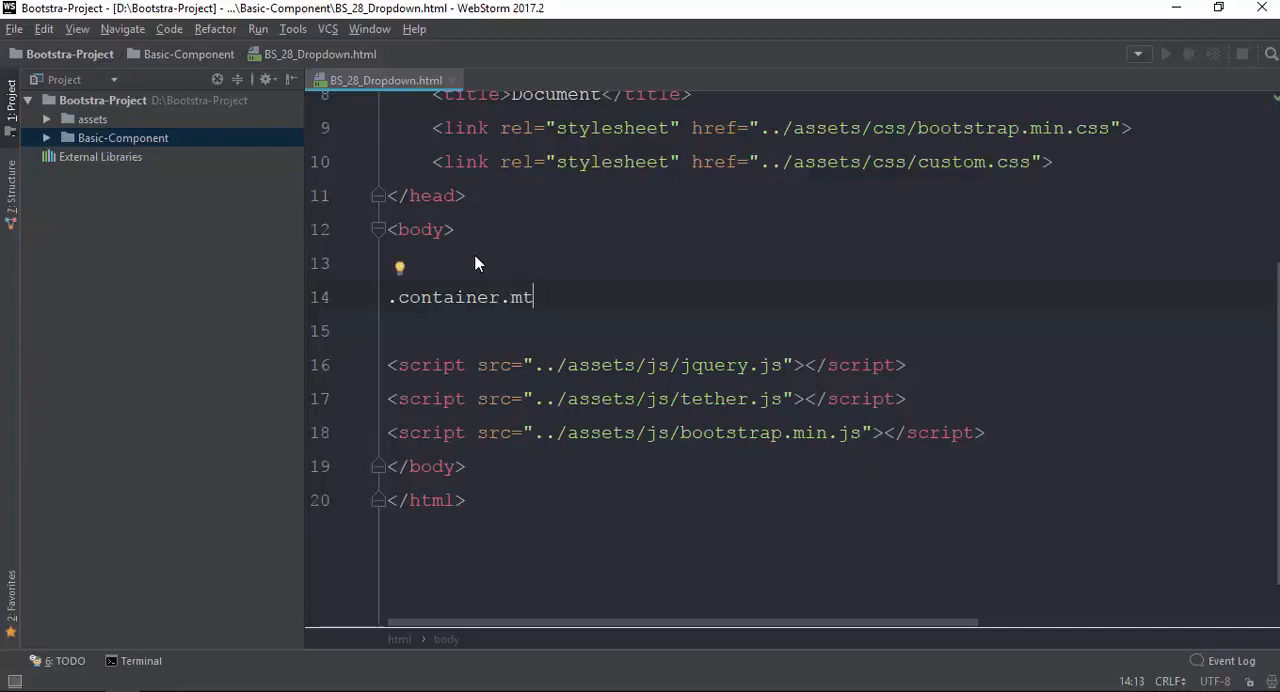
key(Tab)
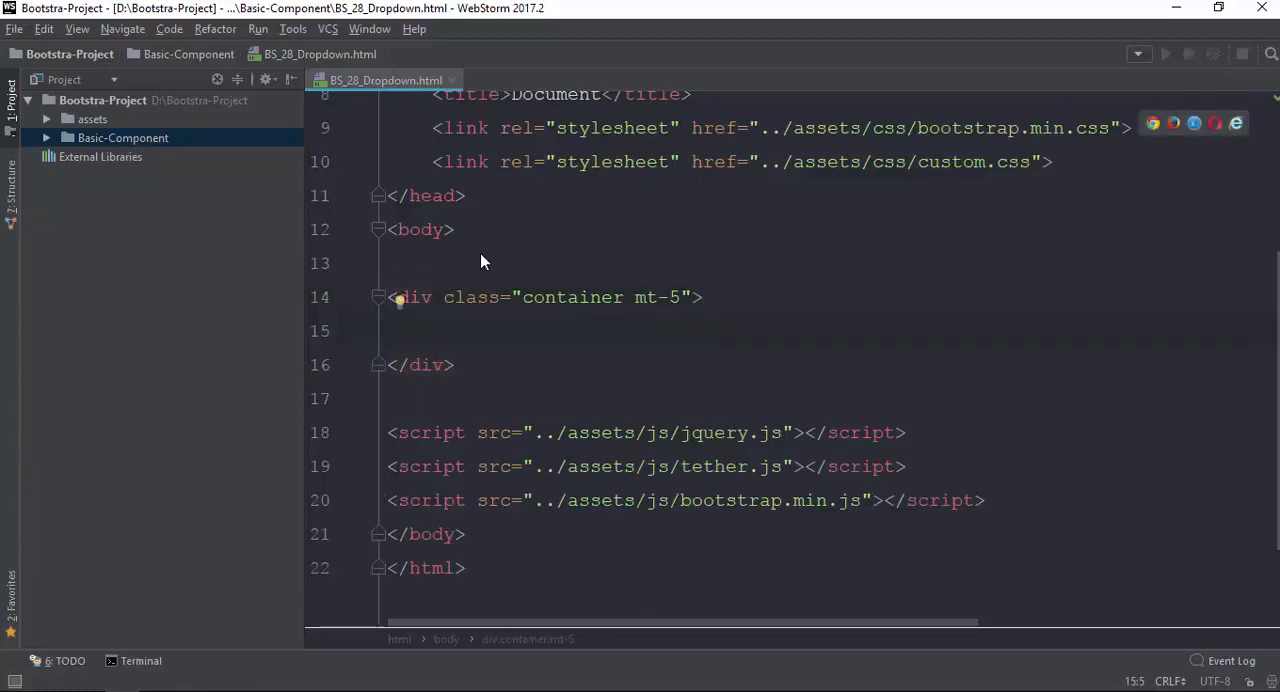
Nest an empty div.dropdown inside the container with a blank line in it.
text(.)
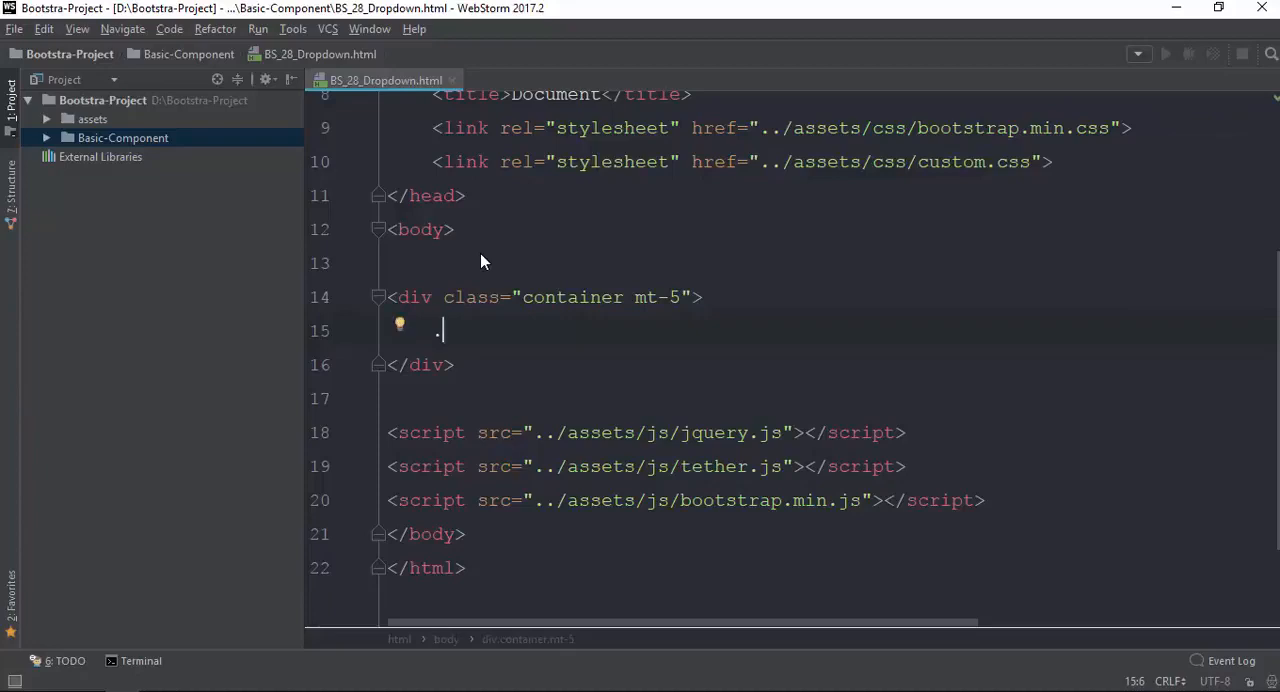
text(dropdow)
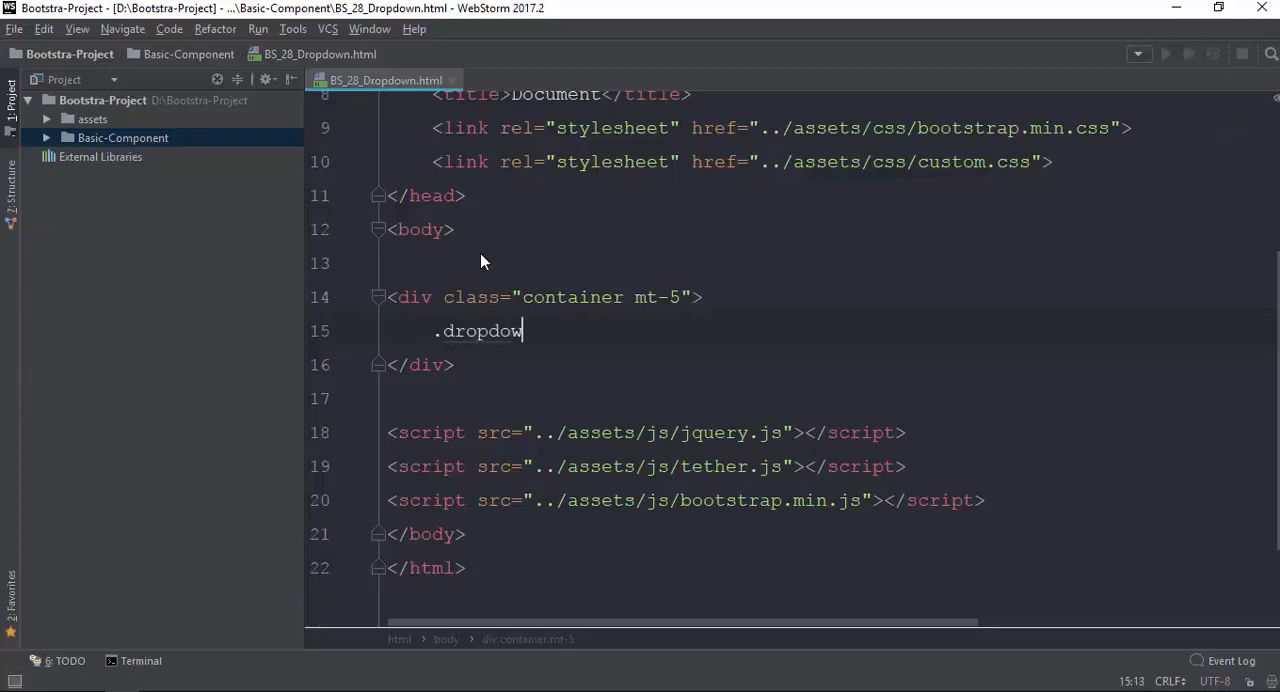
key(Tab)
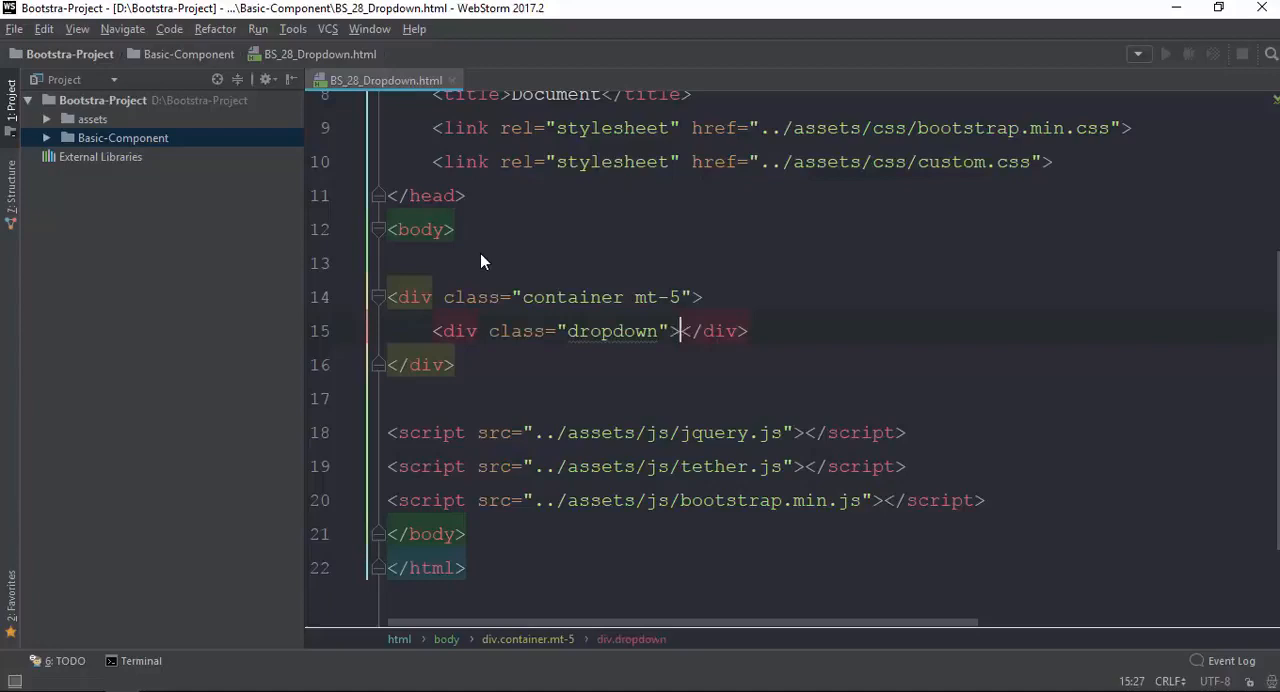
key(Enter)
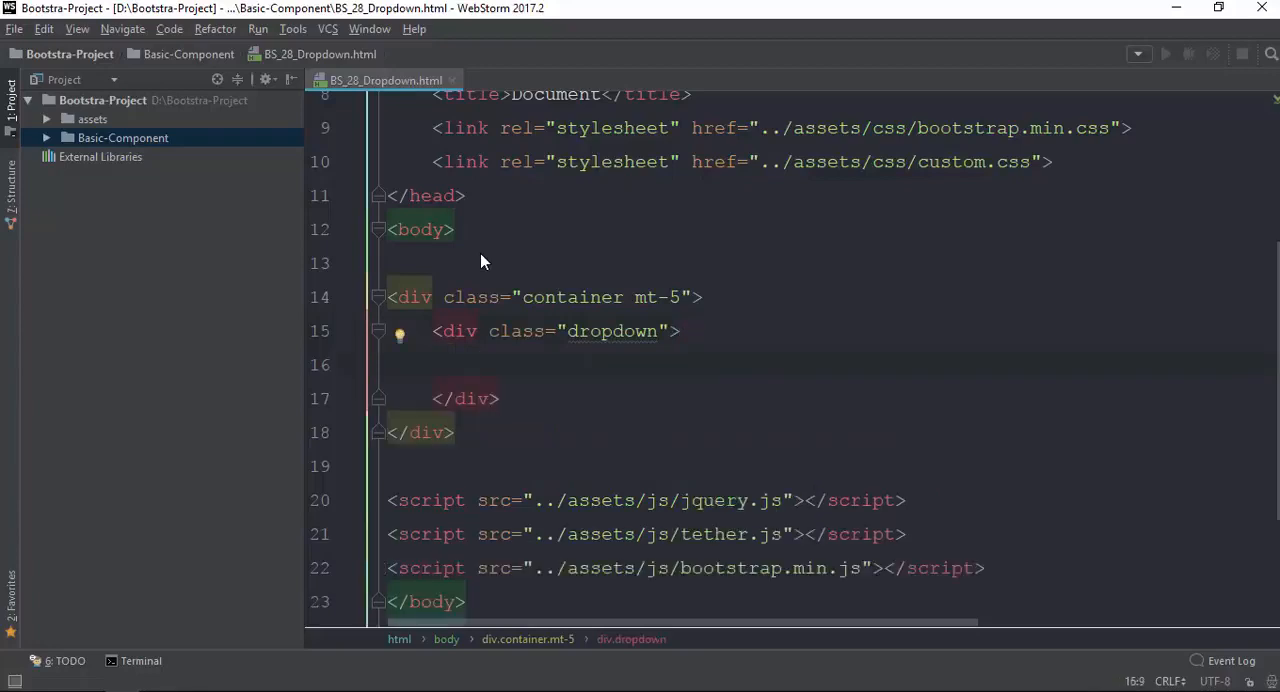
Add an a.dropdown-toggle link with href # and data-toggle dropdown.
text(a.)
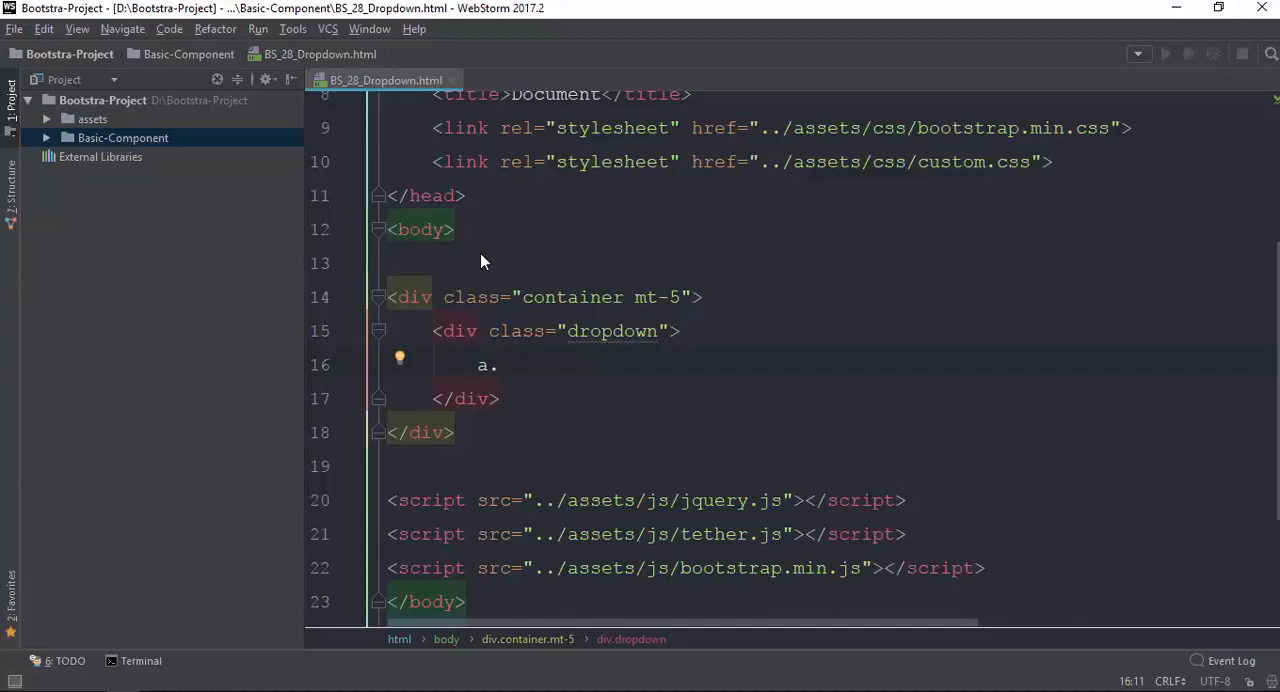
text(dropdown-to)
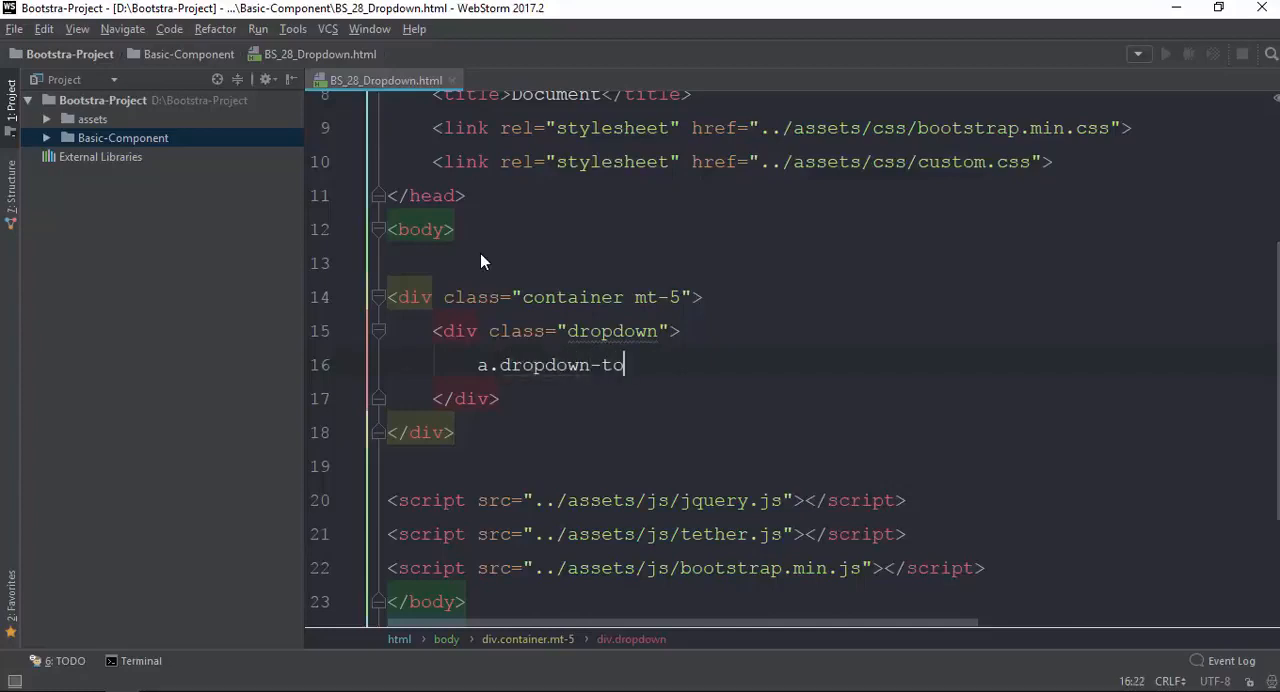
key(Tab)
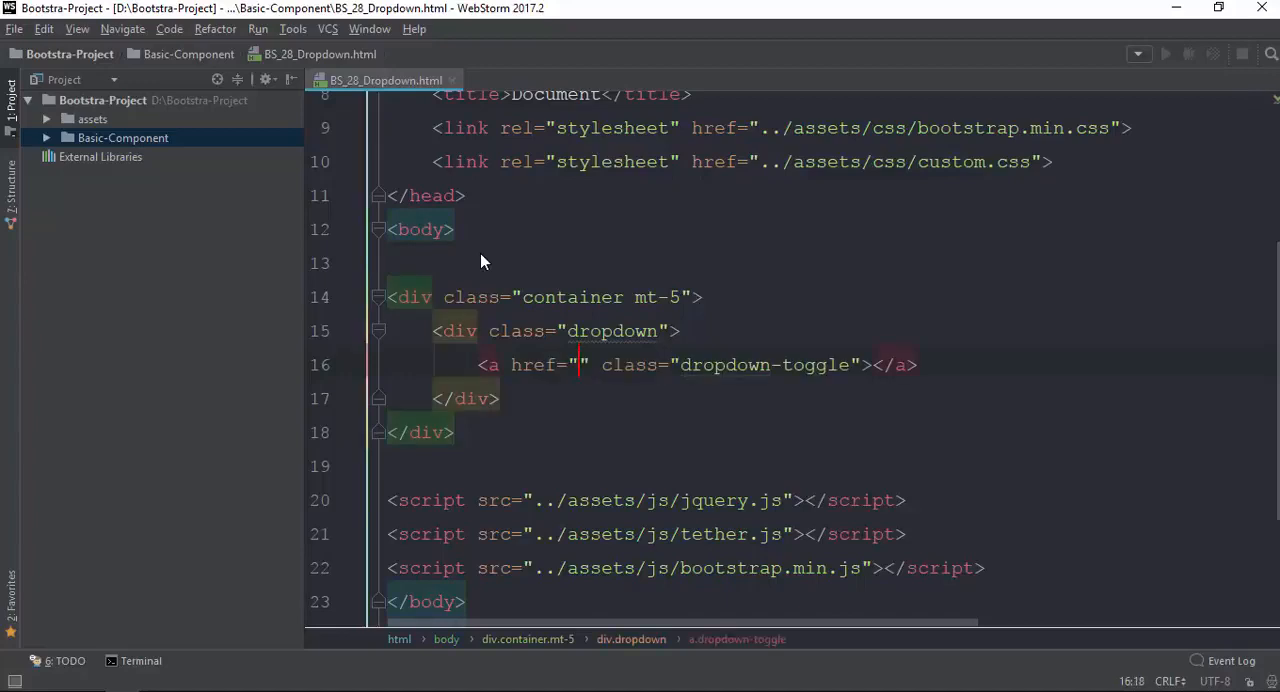
text(#)
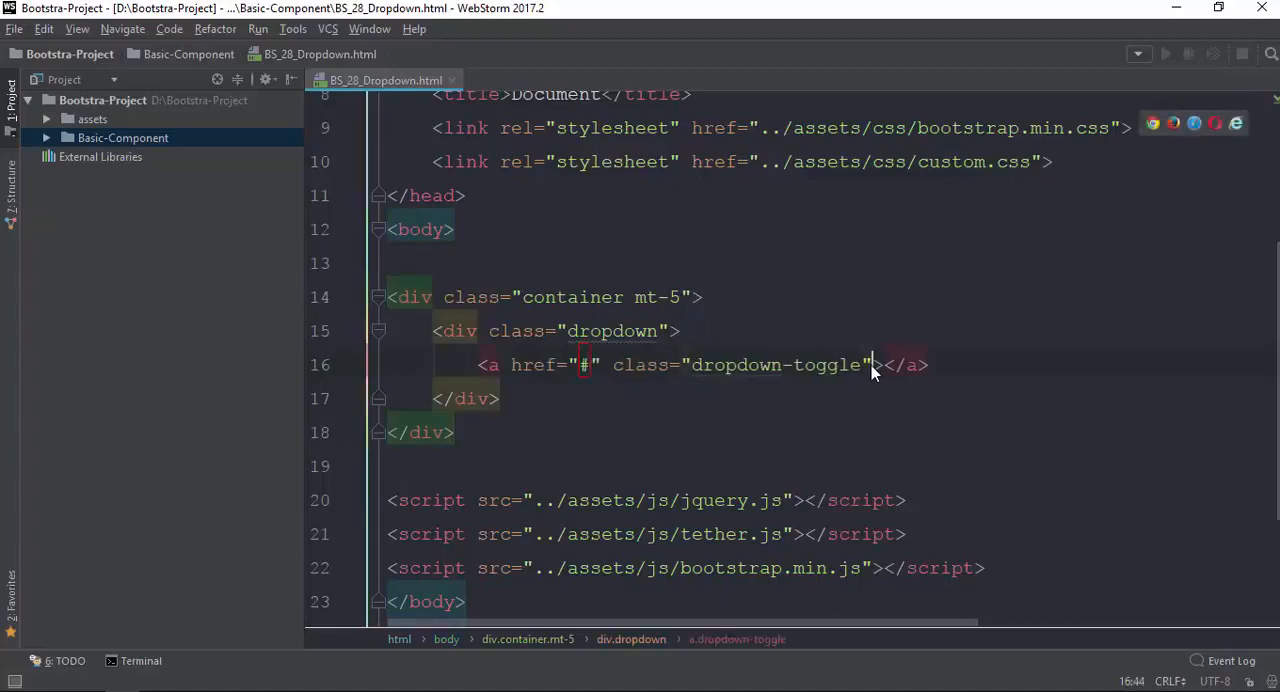
text(data-toggle="dropdown)
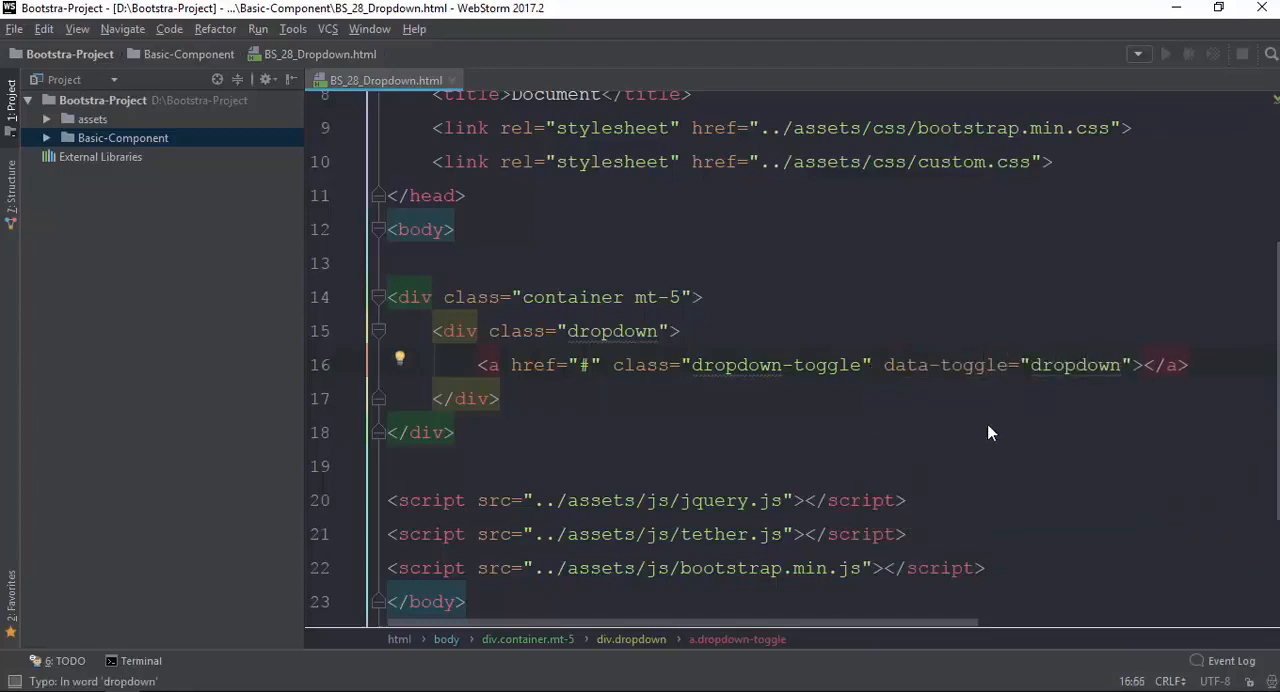
Give the toggle link the text Menu on its own line.
click(1190, 366)
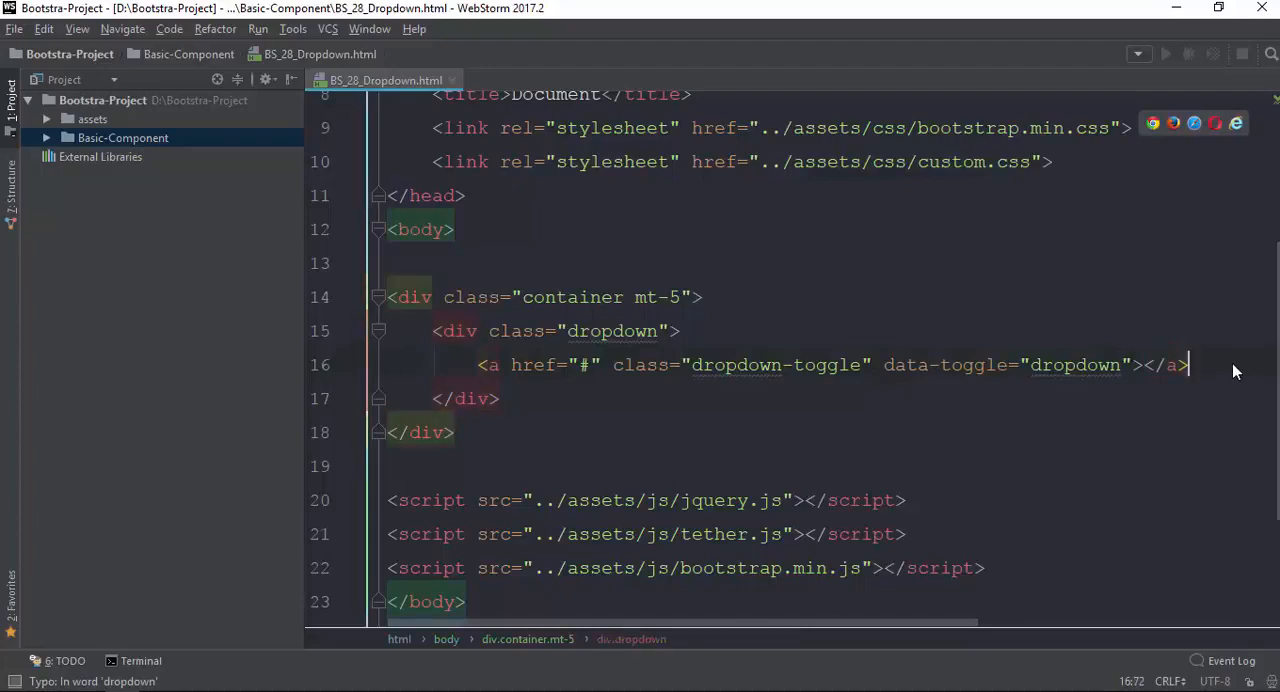
key(Enter)
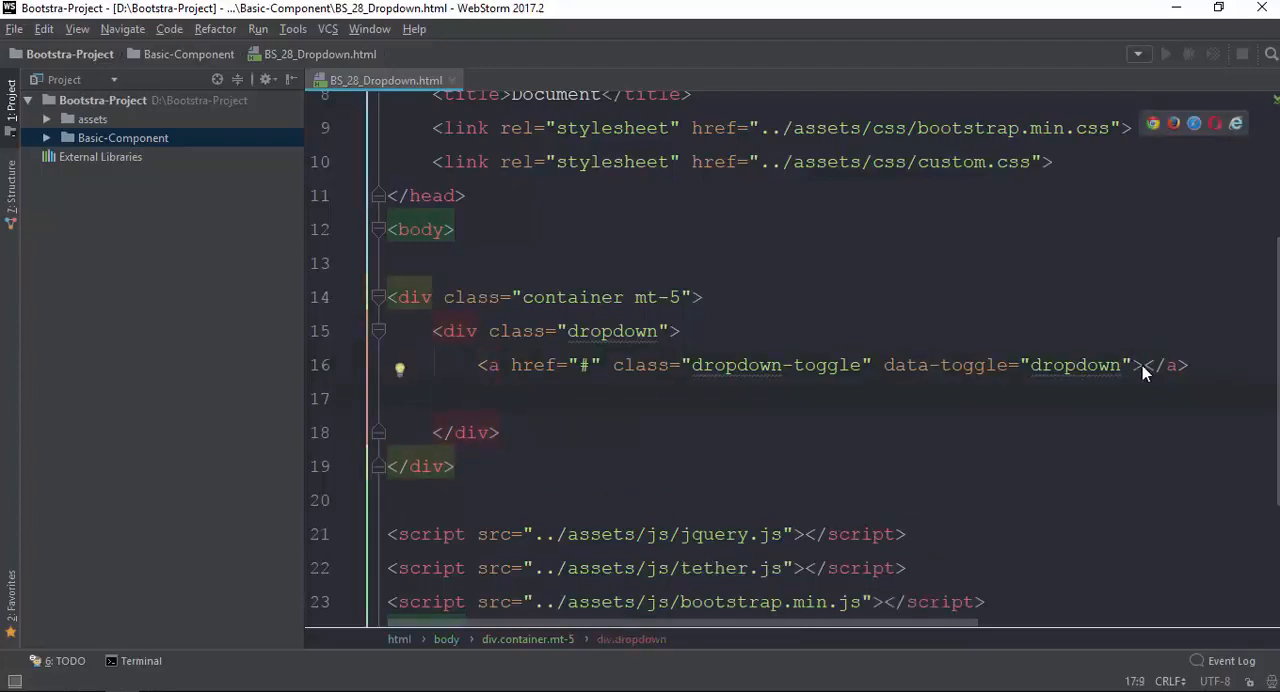
text(Menu)
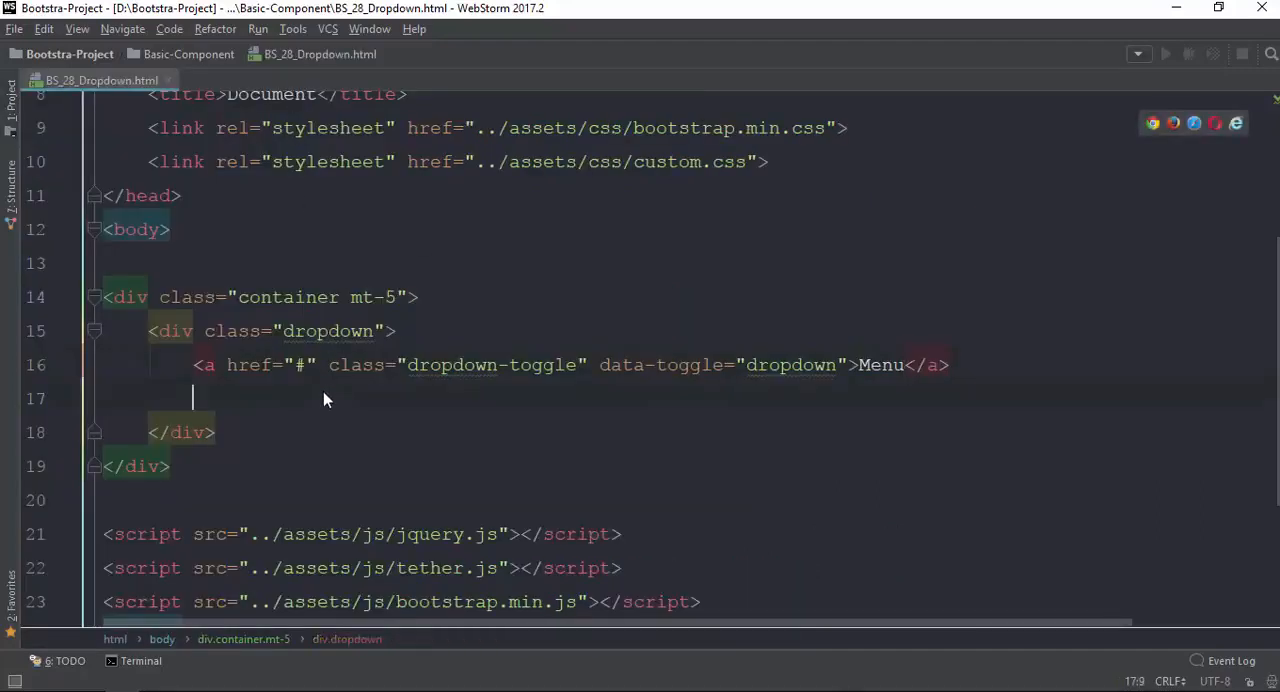
Add a div.dropdown-menu holding an a.dropdown-item link with href #, clearing its placeholder text.
text(.dro)
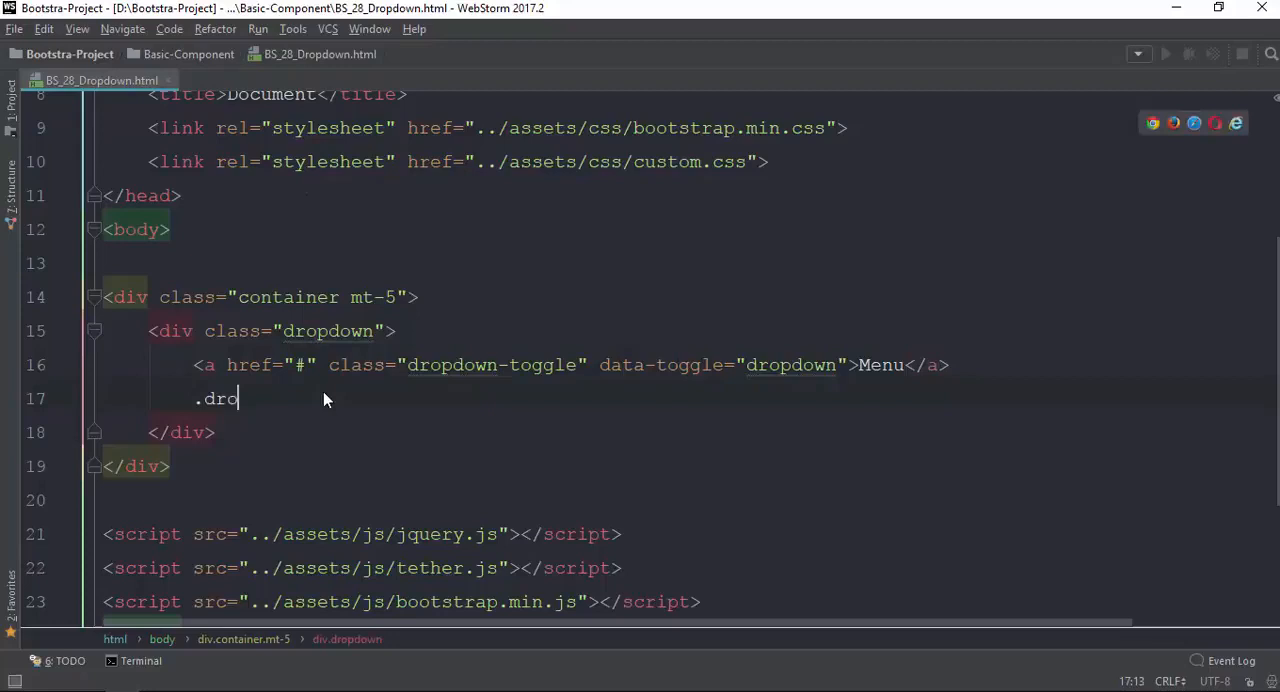
text(do)
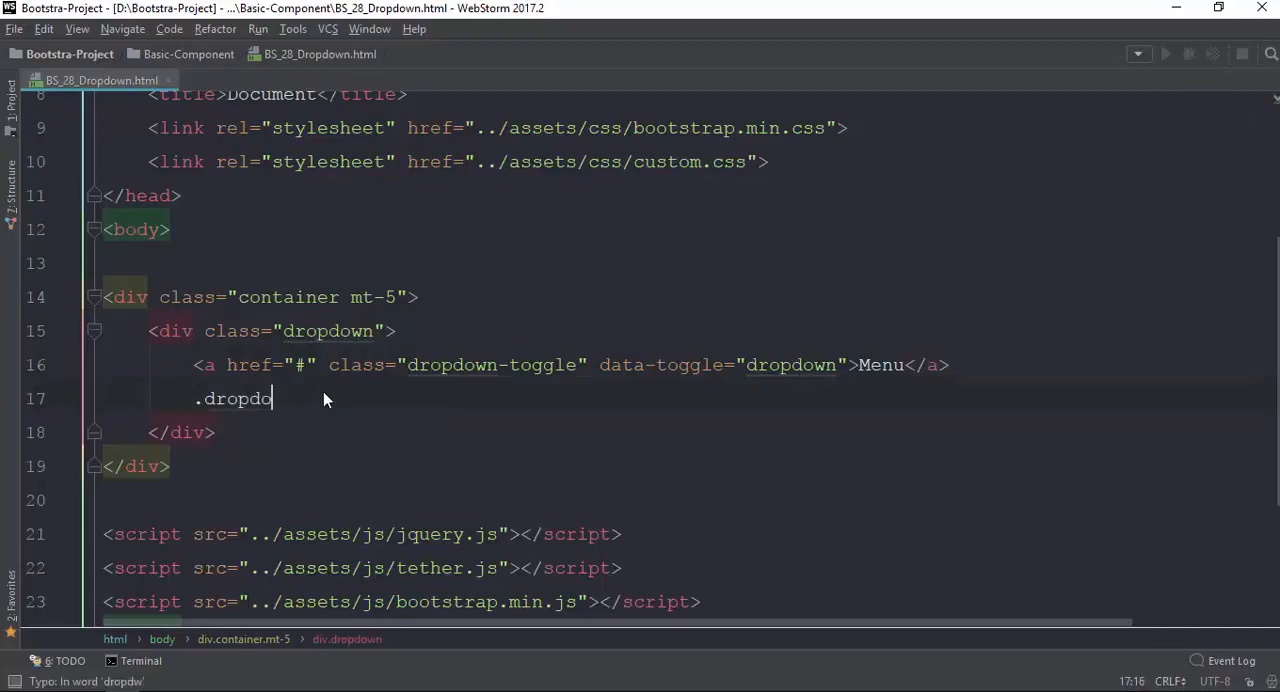
text(wn-menu"></div>)
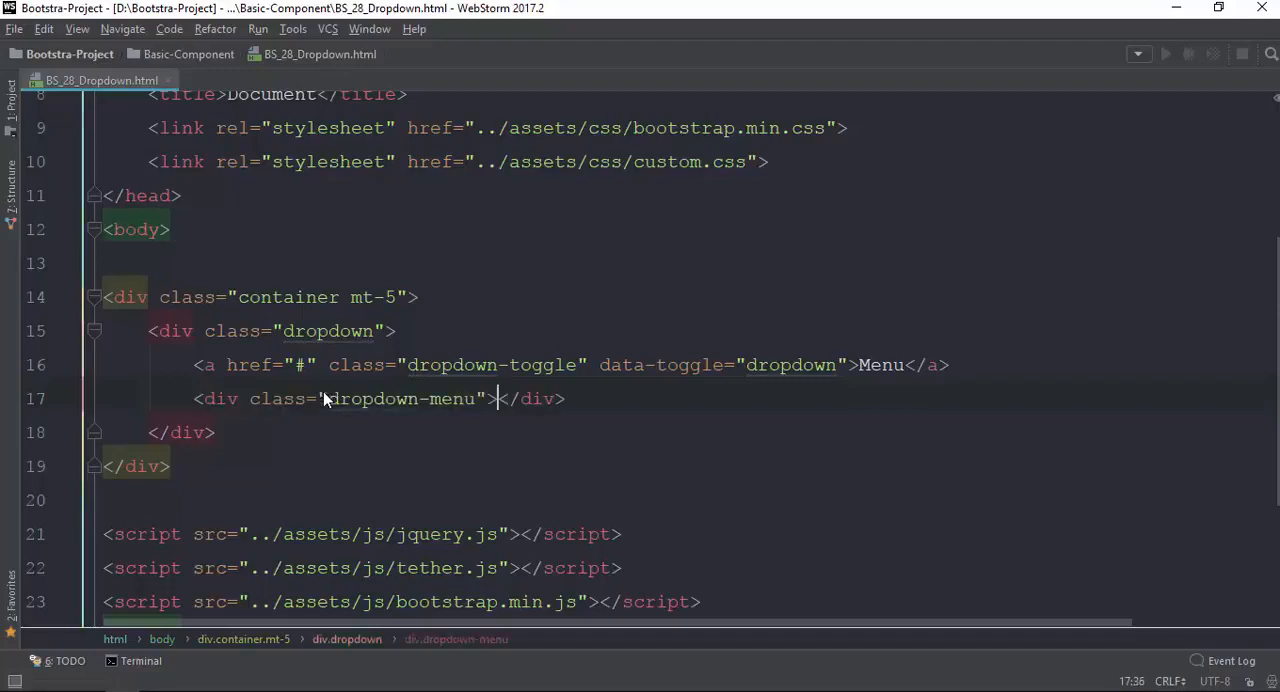
text(a.dropdow)
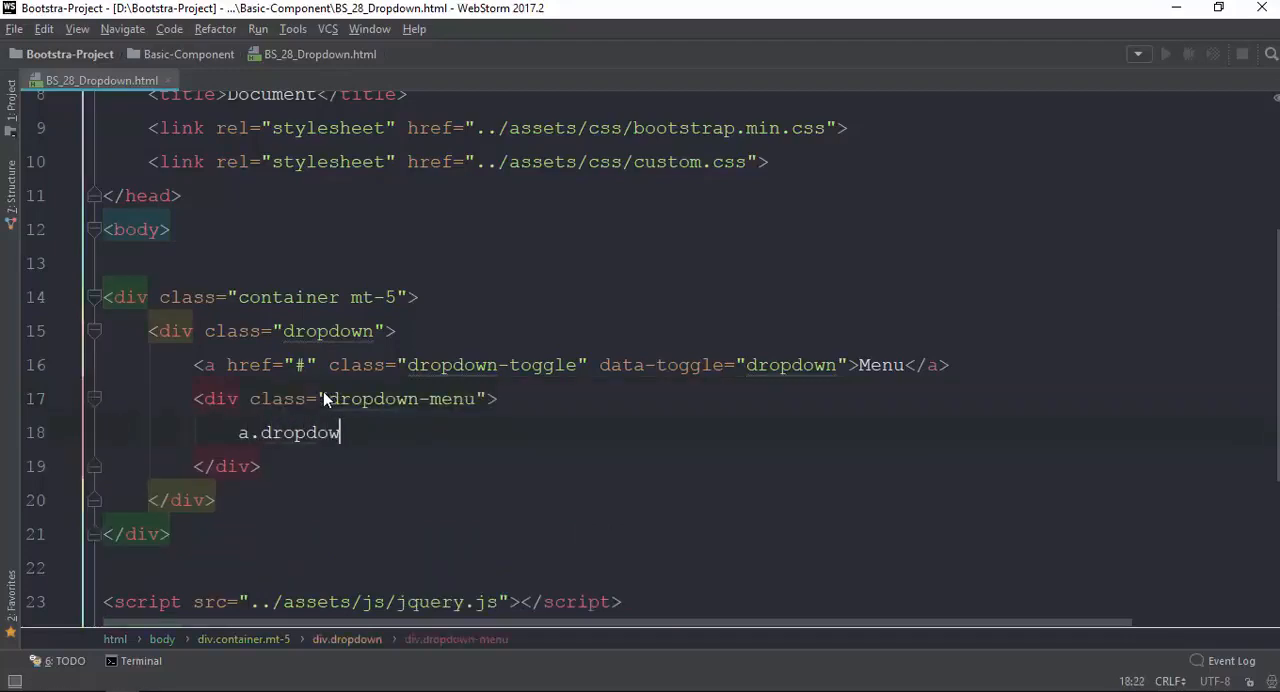
key(Tab)
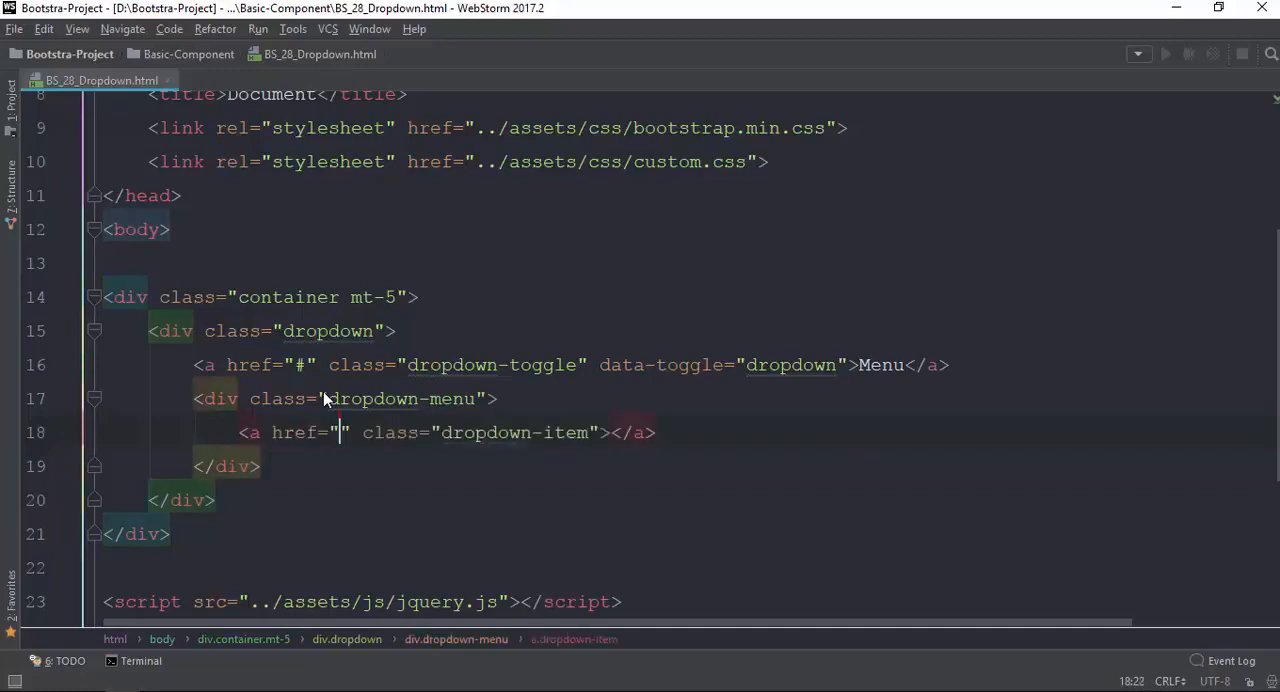
text(#)
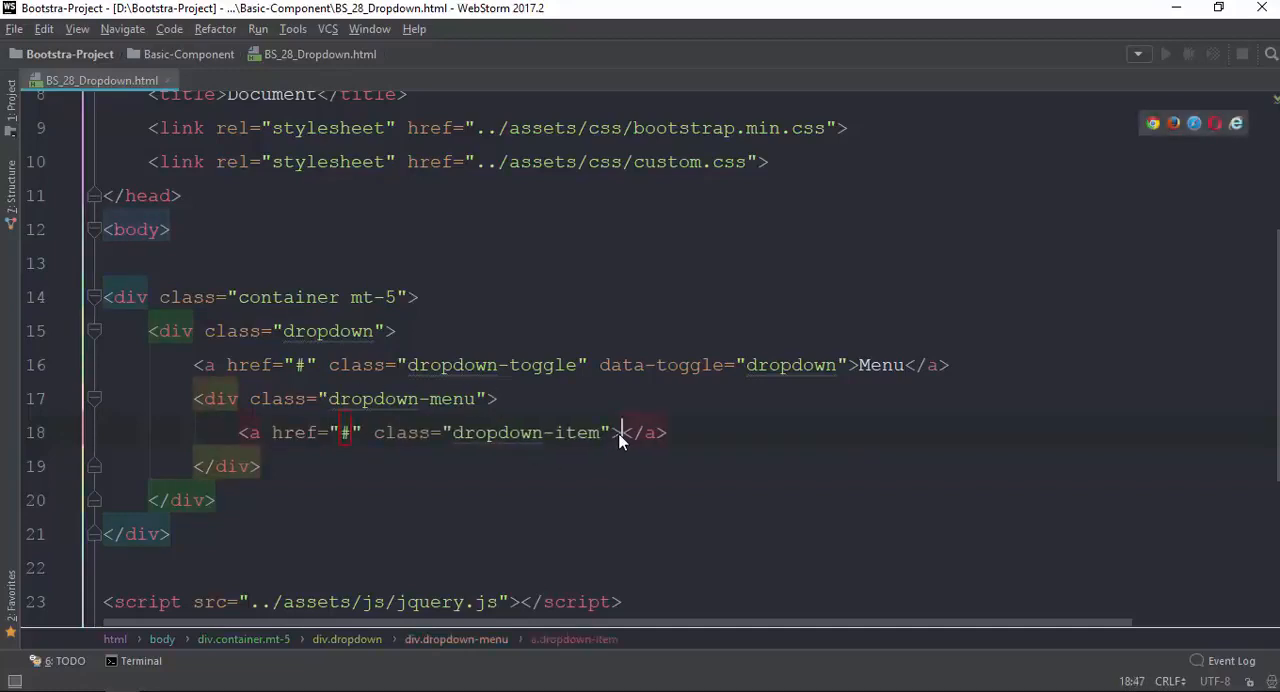
text(Home)
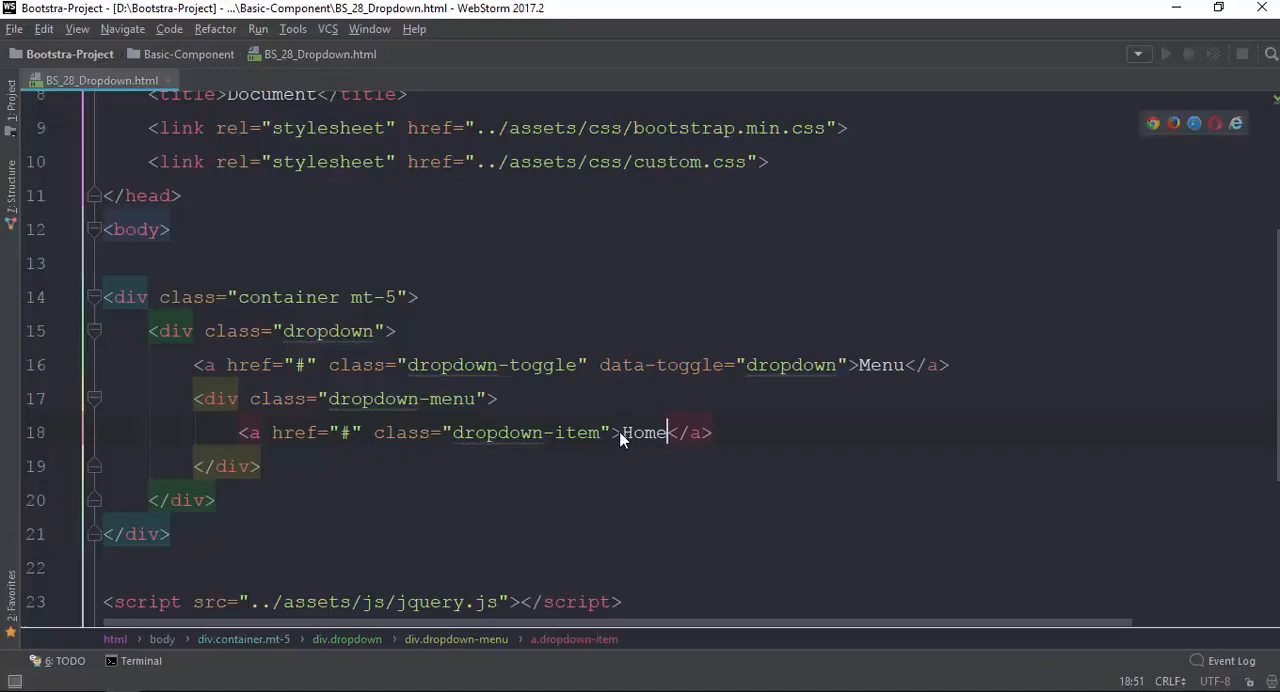
key(BackSpace)
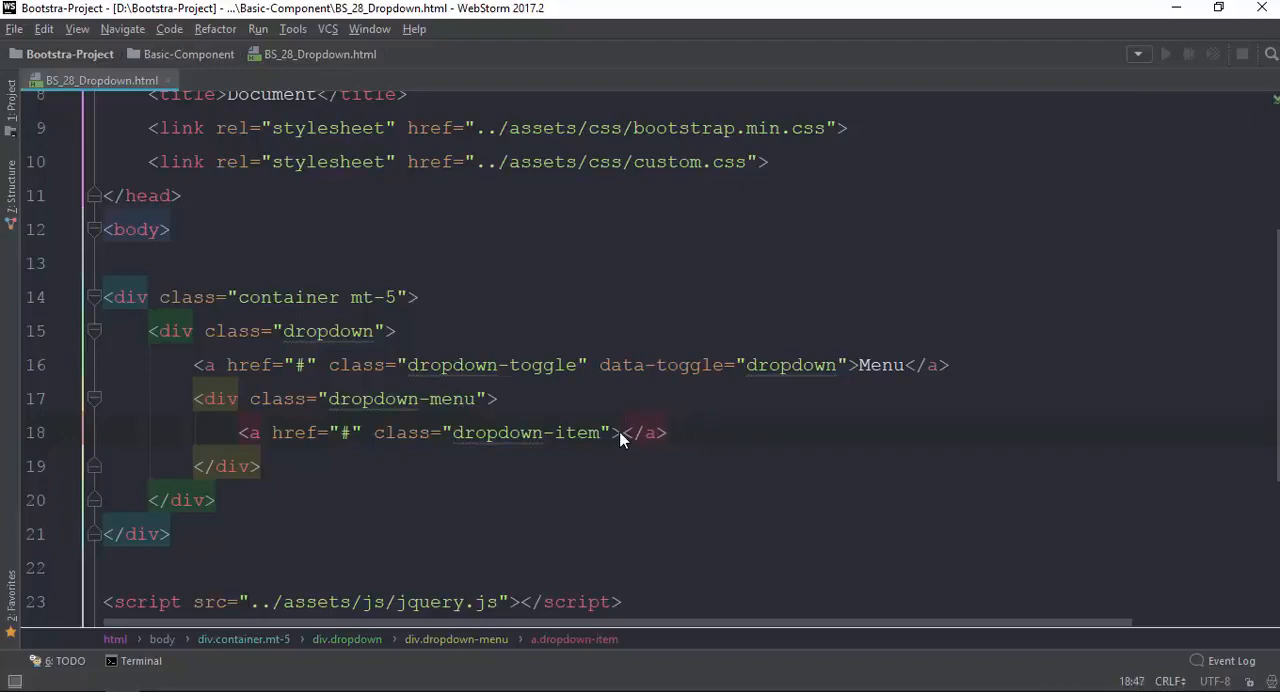
Label the three items Android Hack Book, Android Application Dev and PHP with Laravel 5.3.
text(Andoid Hack)
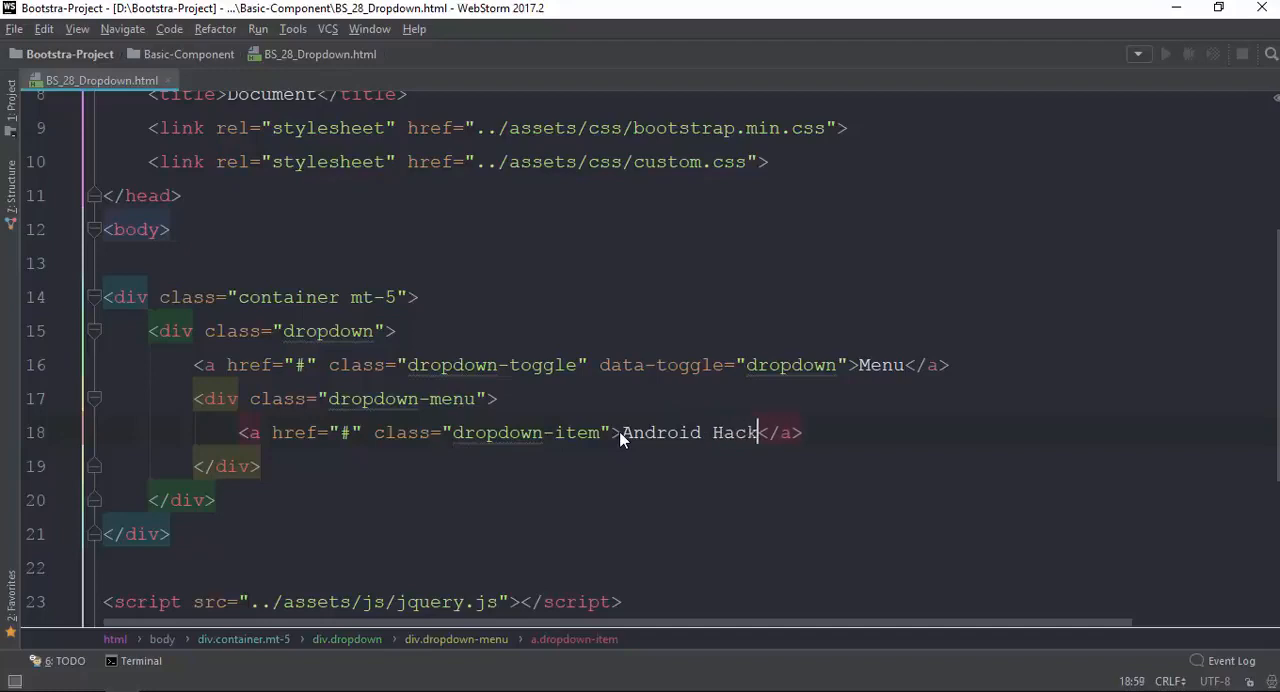
text(Book)
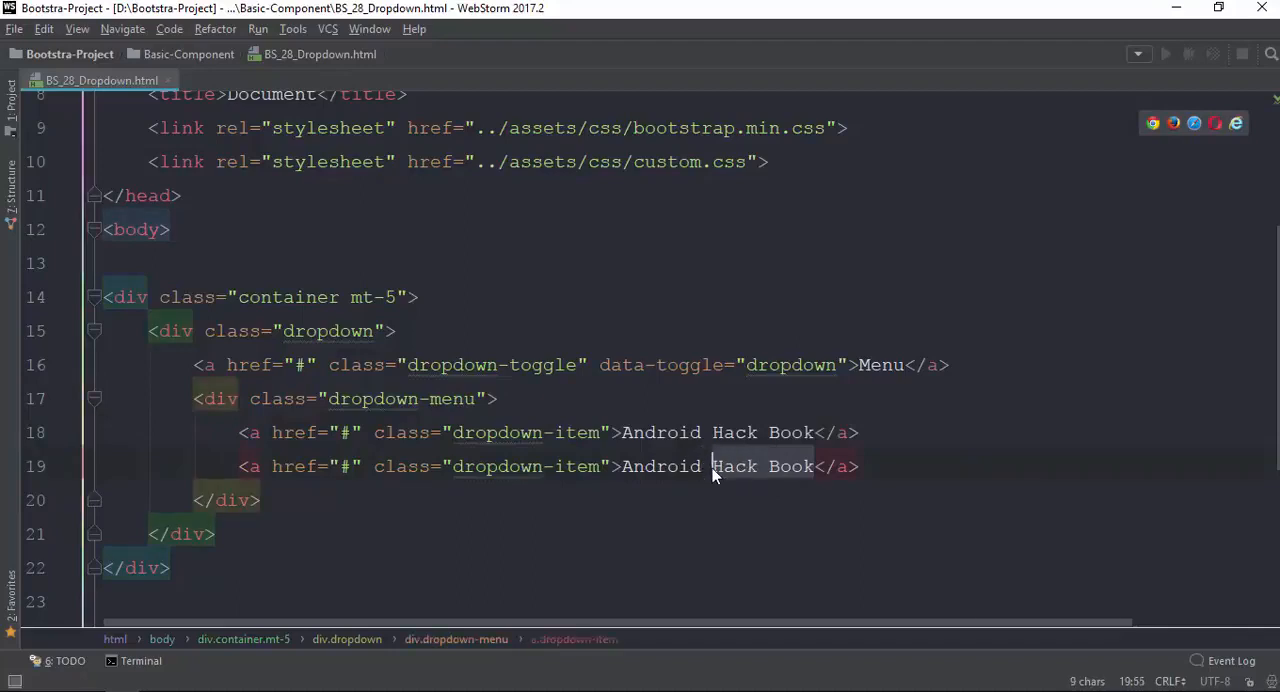
text(Applic)
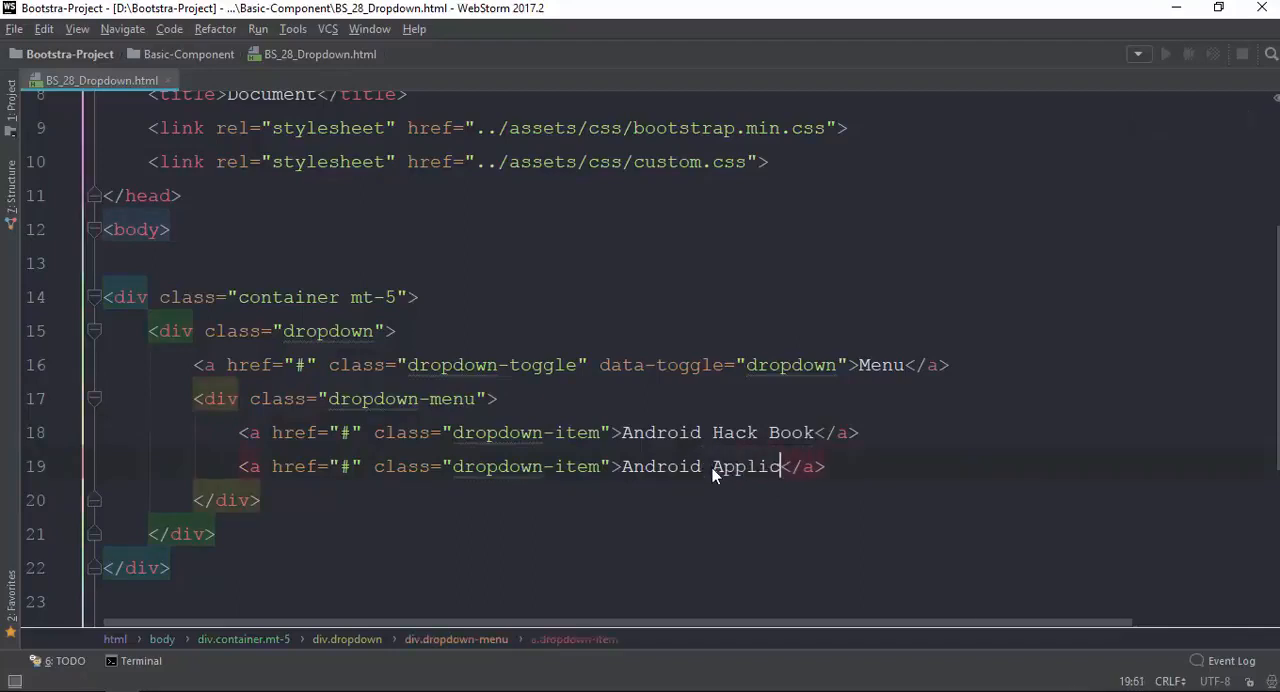
text(ation Dev)
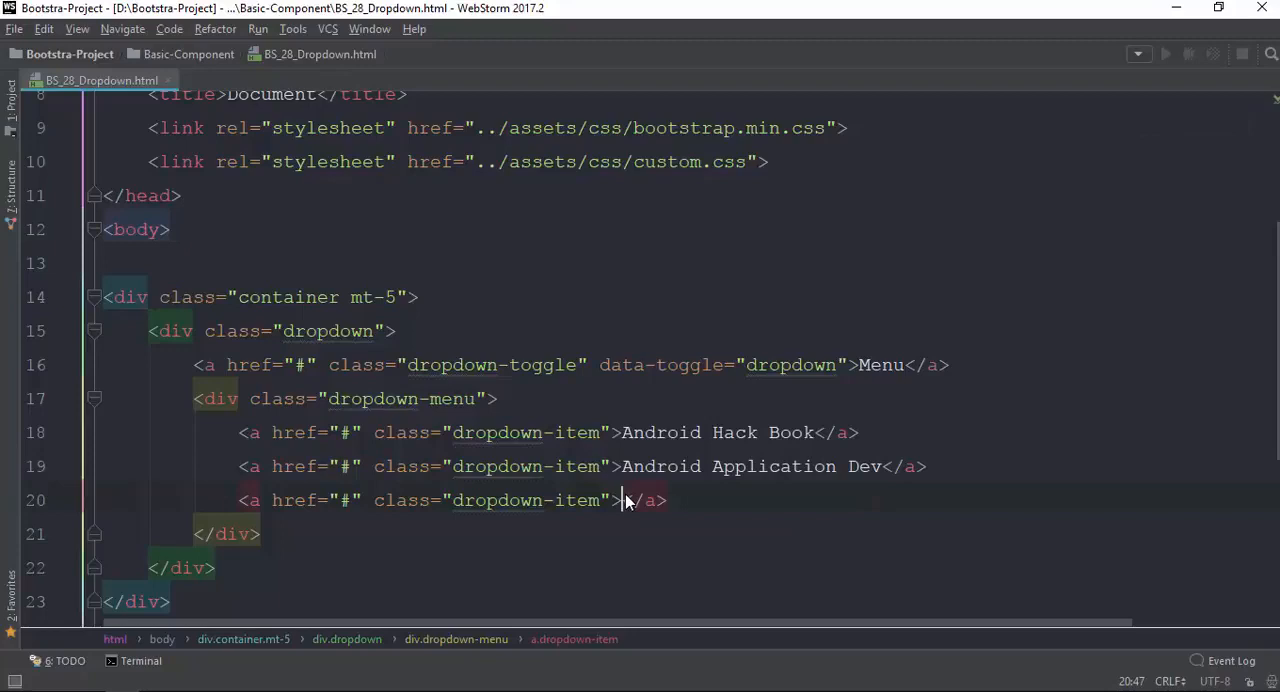
text(PHP with Laravel)
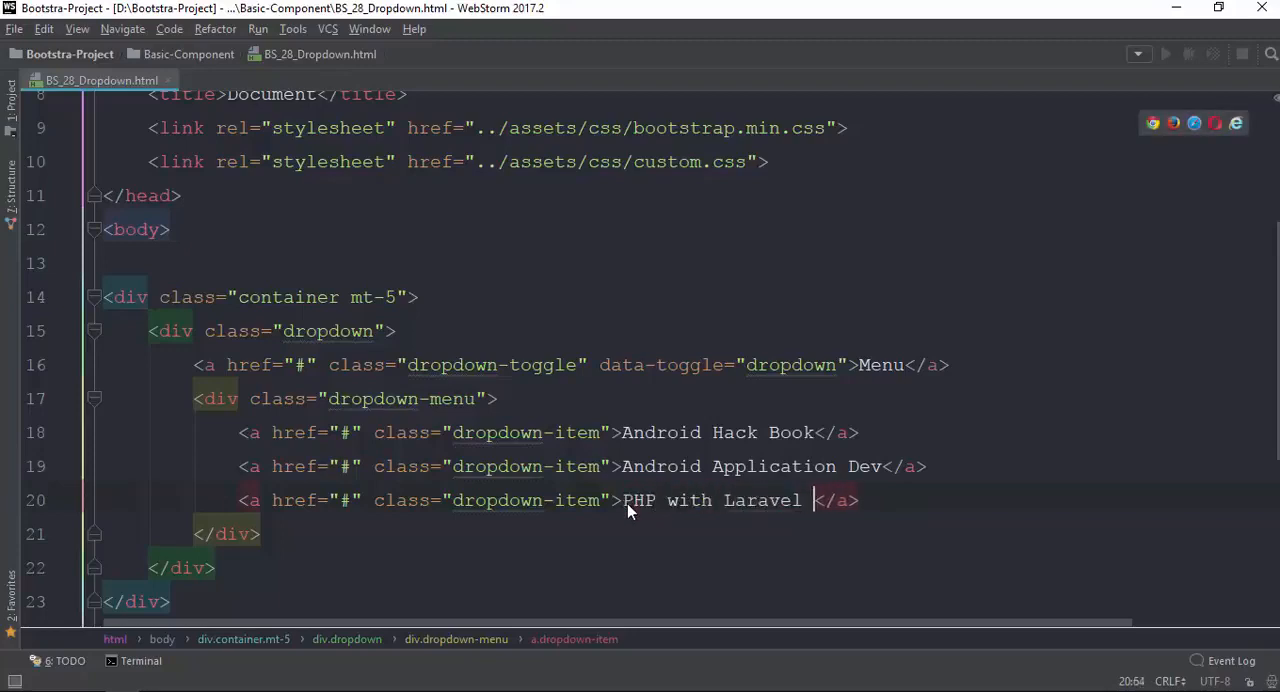
text(5.3)
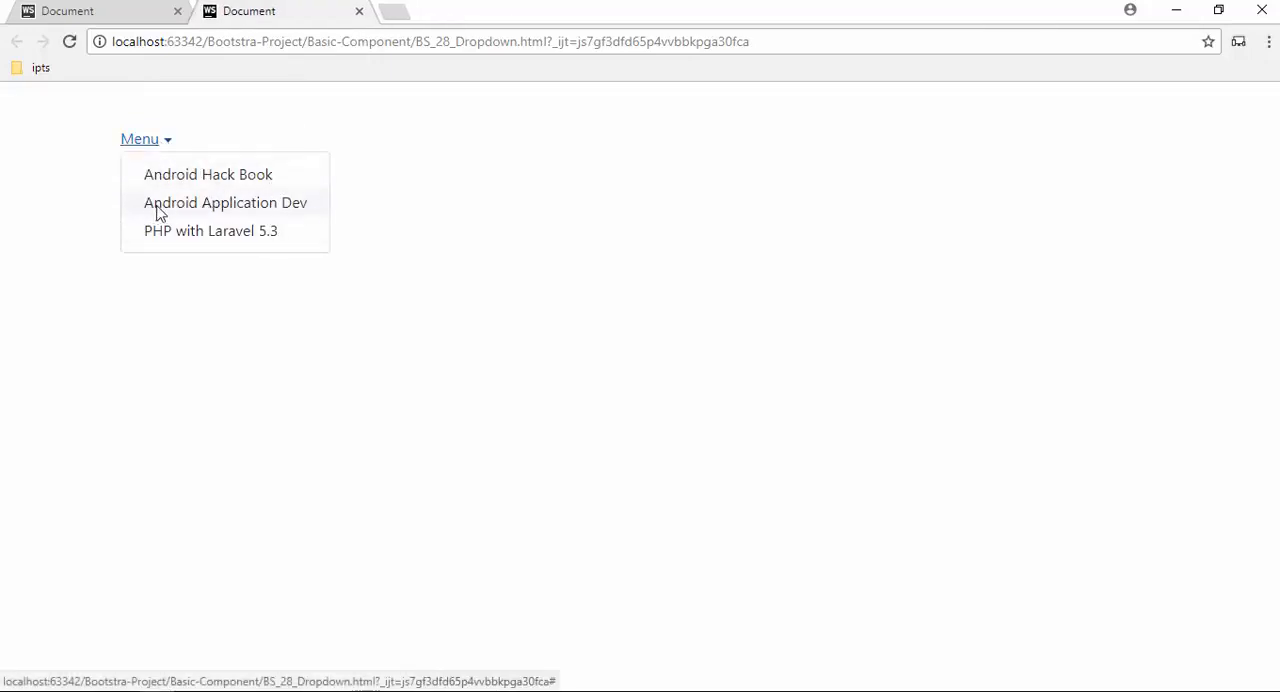
mouse_move(442, 220)
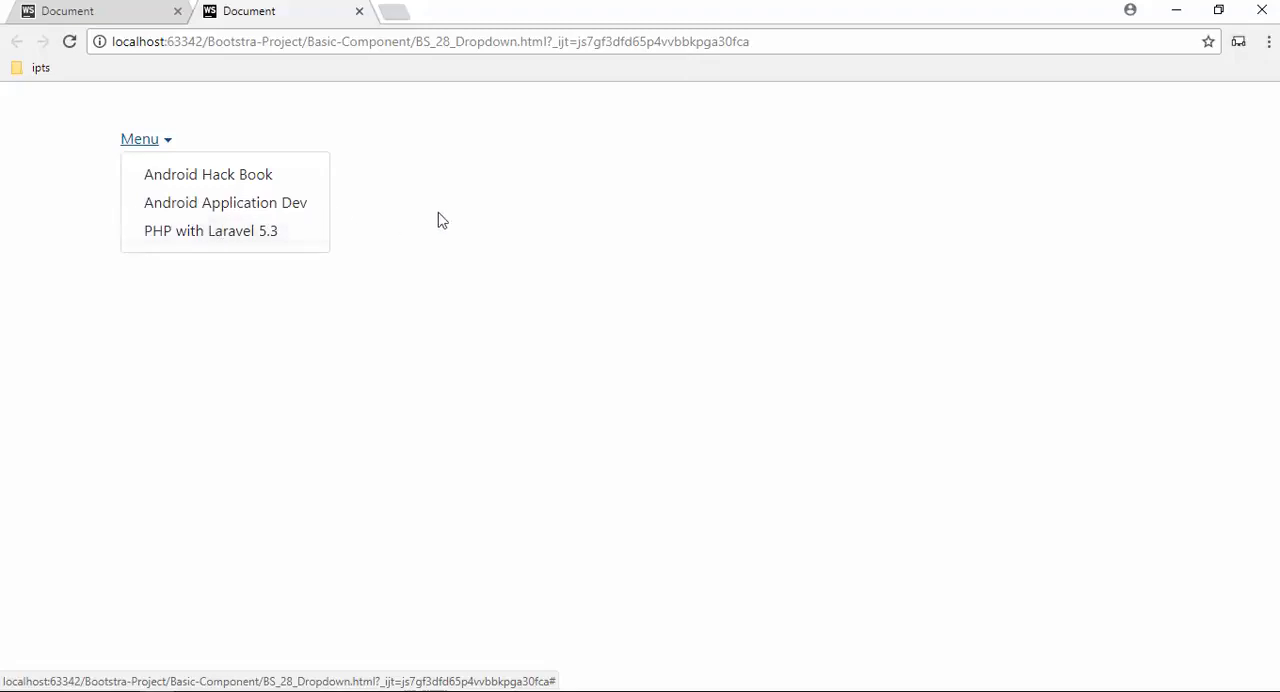
In Chrome, toggle the Menu dropdown open and closed to show its three items.
key(alt+tab)
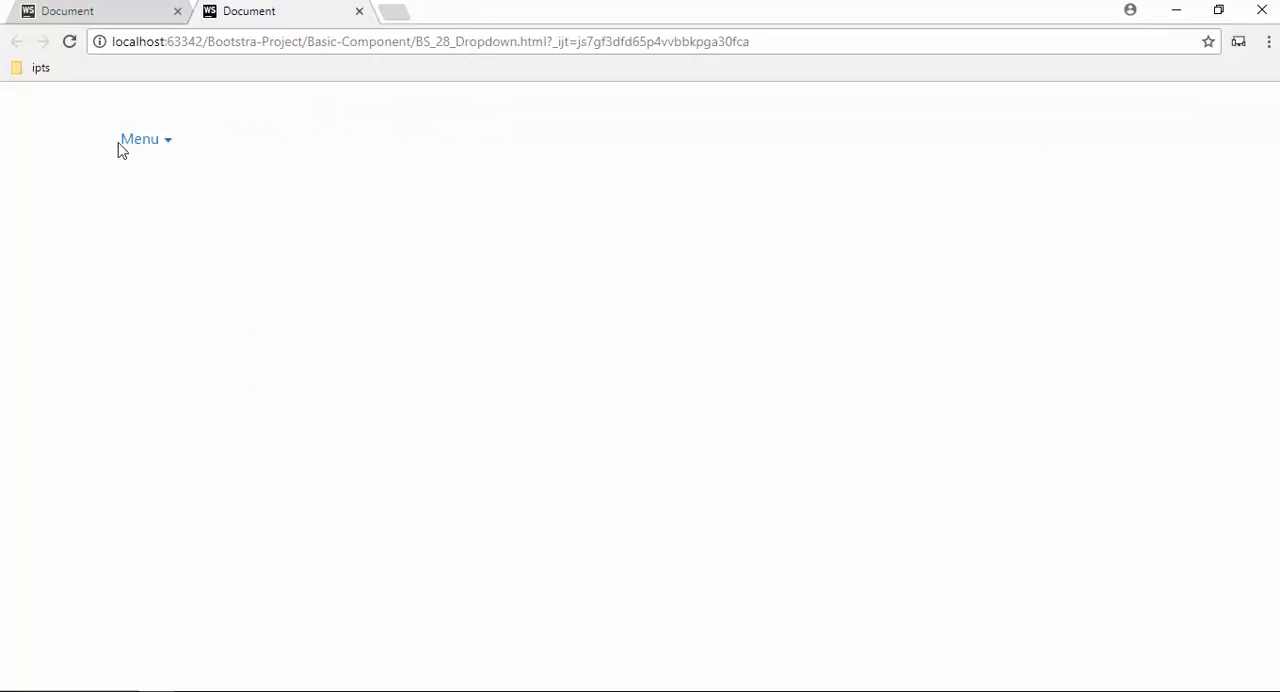
click(140, 138)
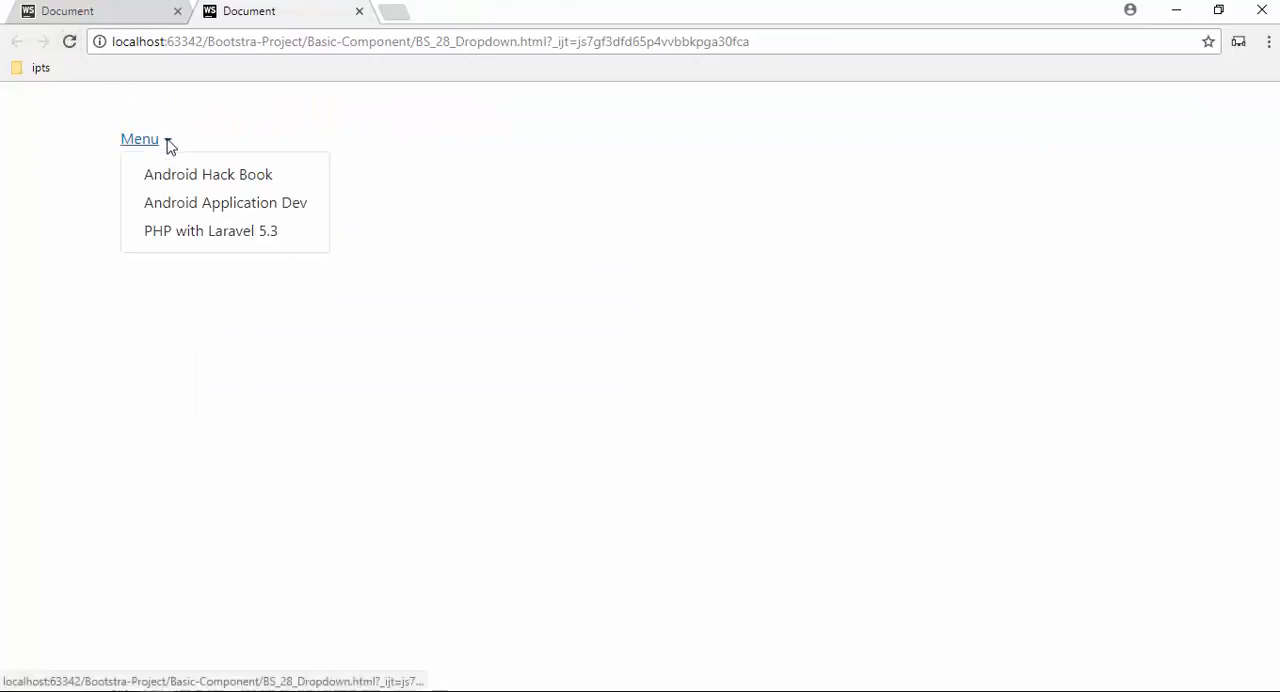
click(140, 140)
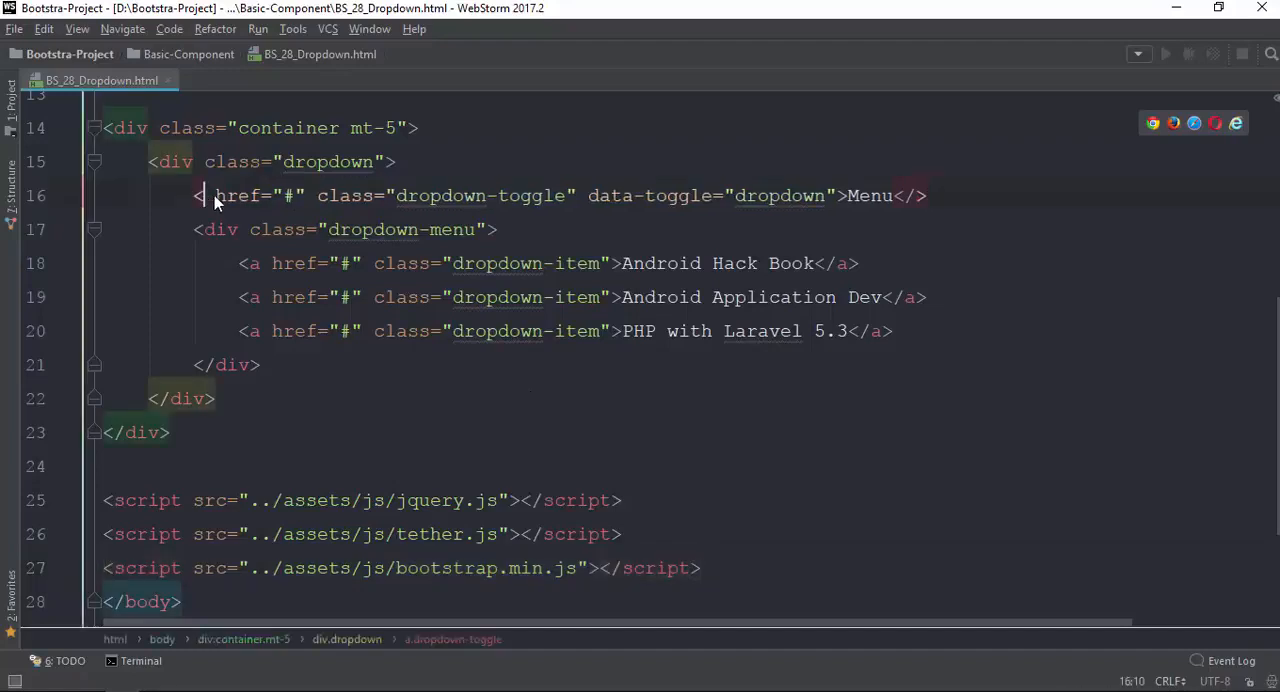
Add btn btn-primary to the toggle anchor and check the blue Menu button's dropdown in Chrome.
text(a)
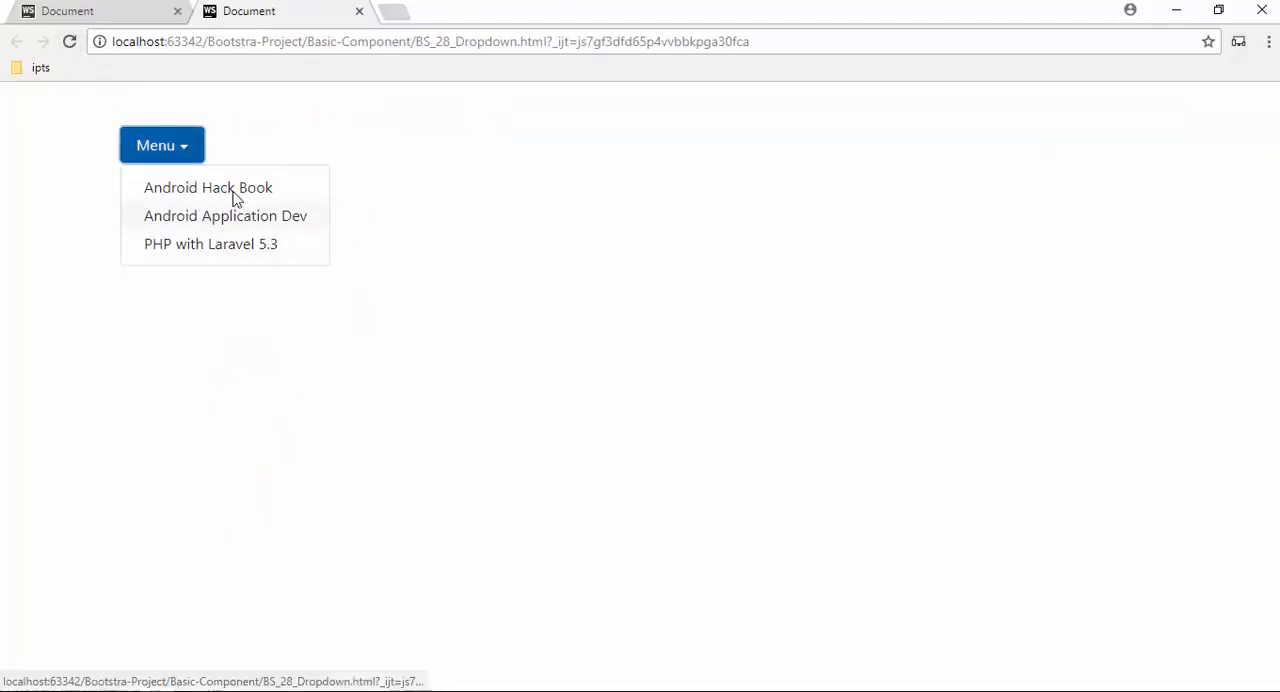
click(880, 232)
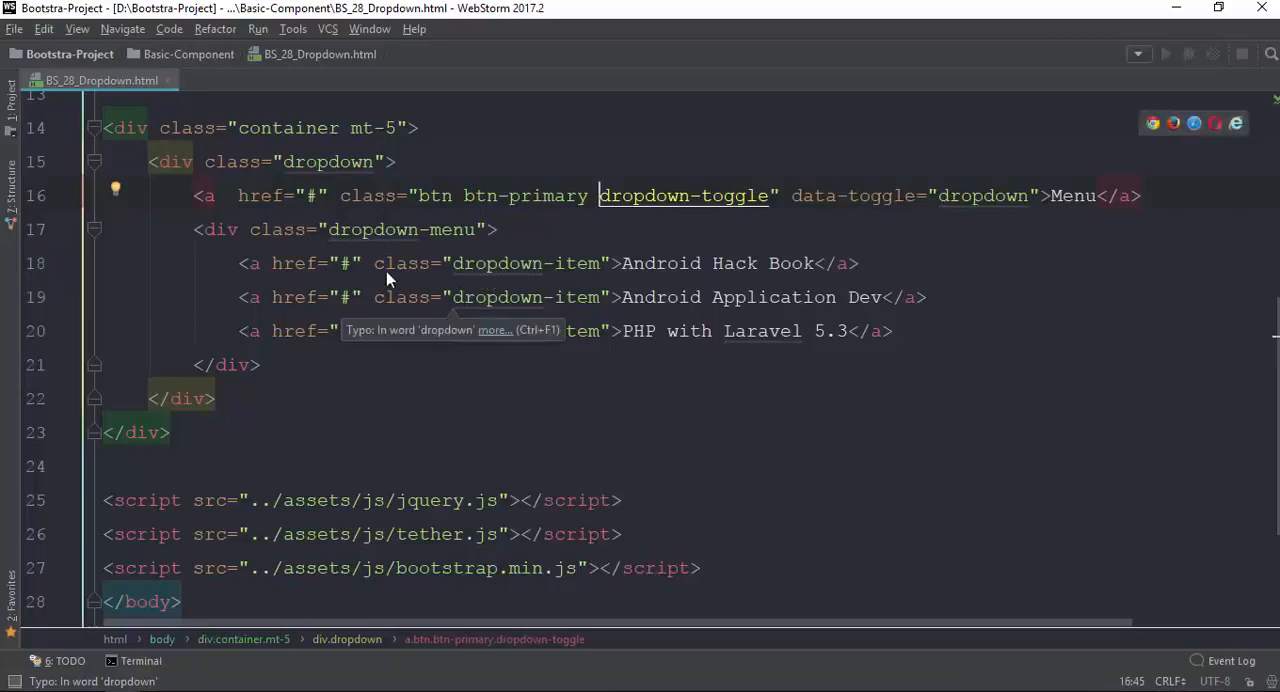
mouse_move(396, 278)
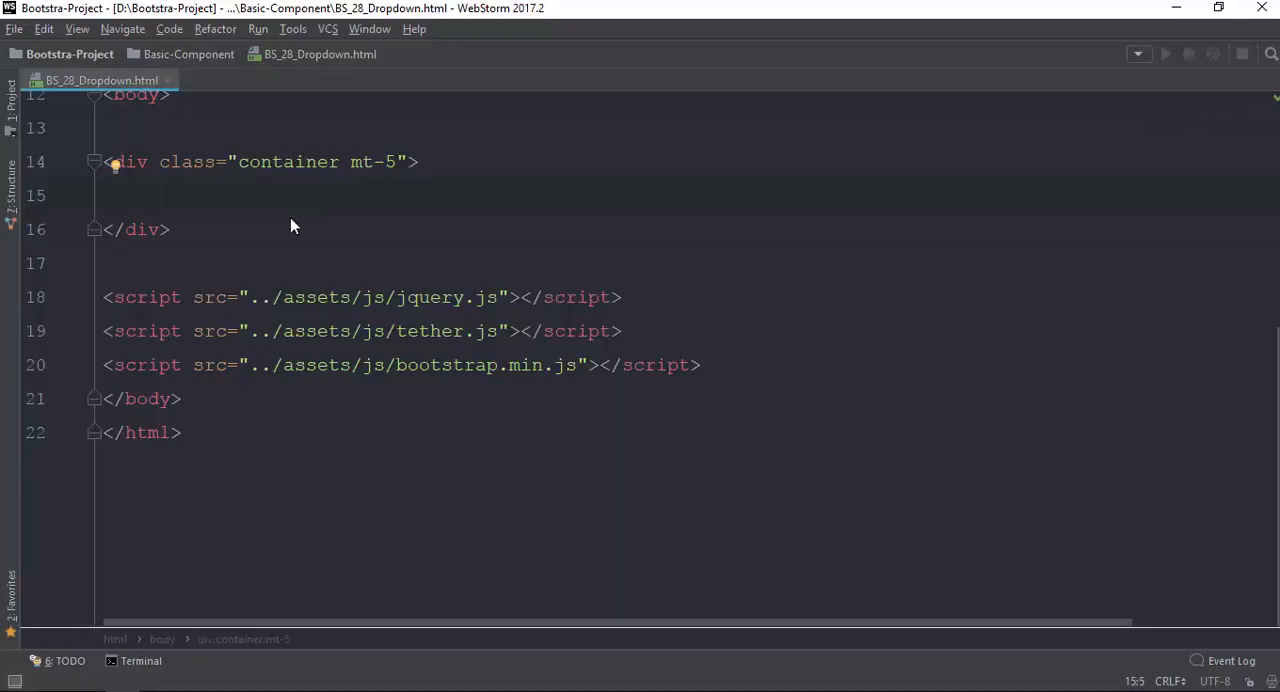
Add a ul.nav holding li.nav-item entries via Emmet.
text(.nav)
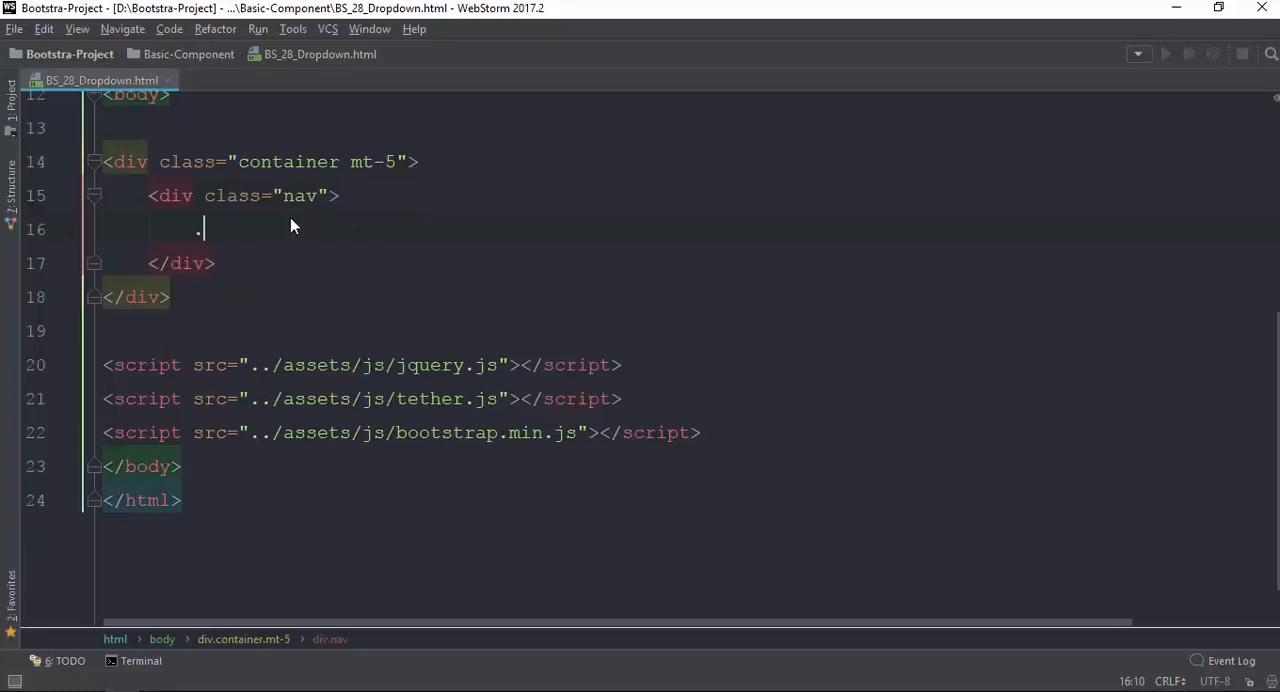
text(nav-item)
click(222, 196)
text(u)
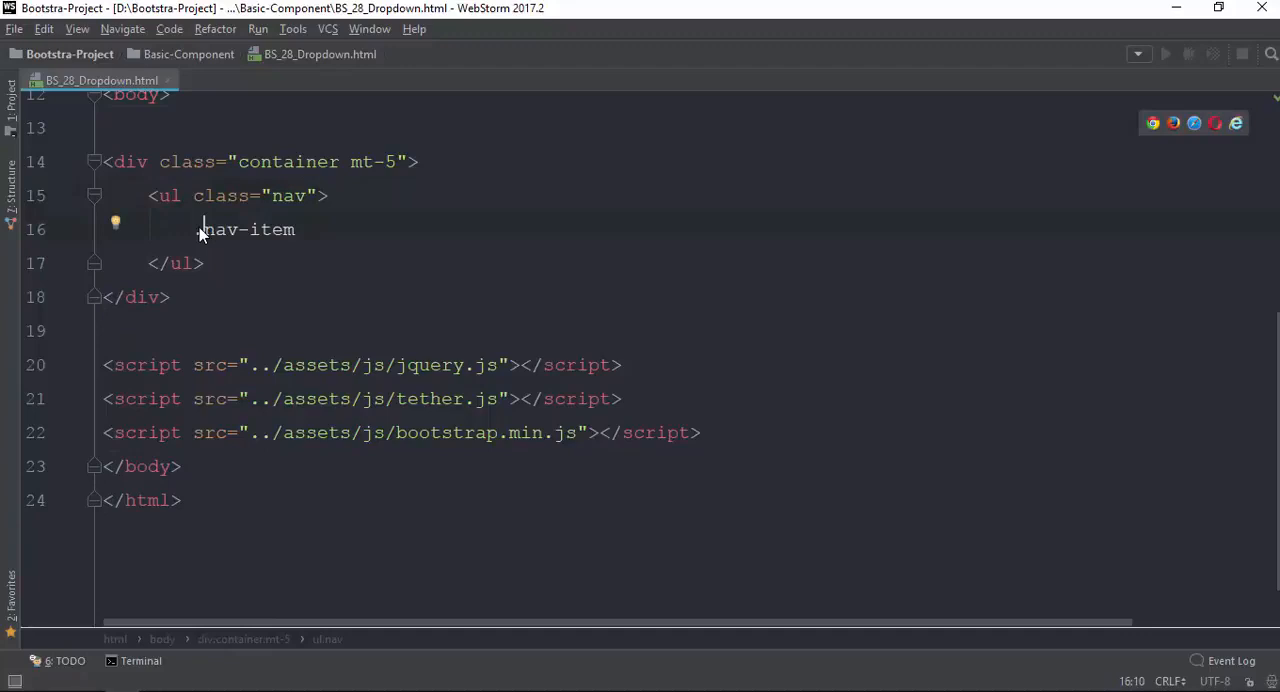
text(li)
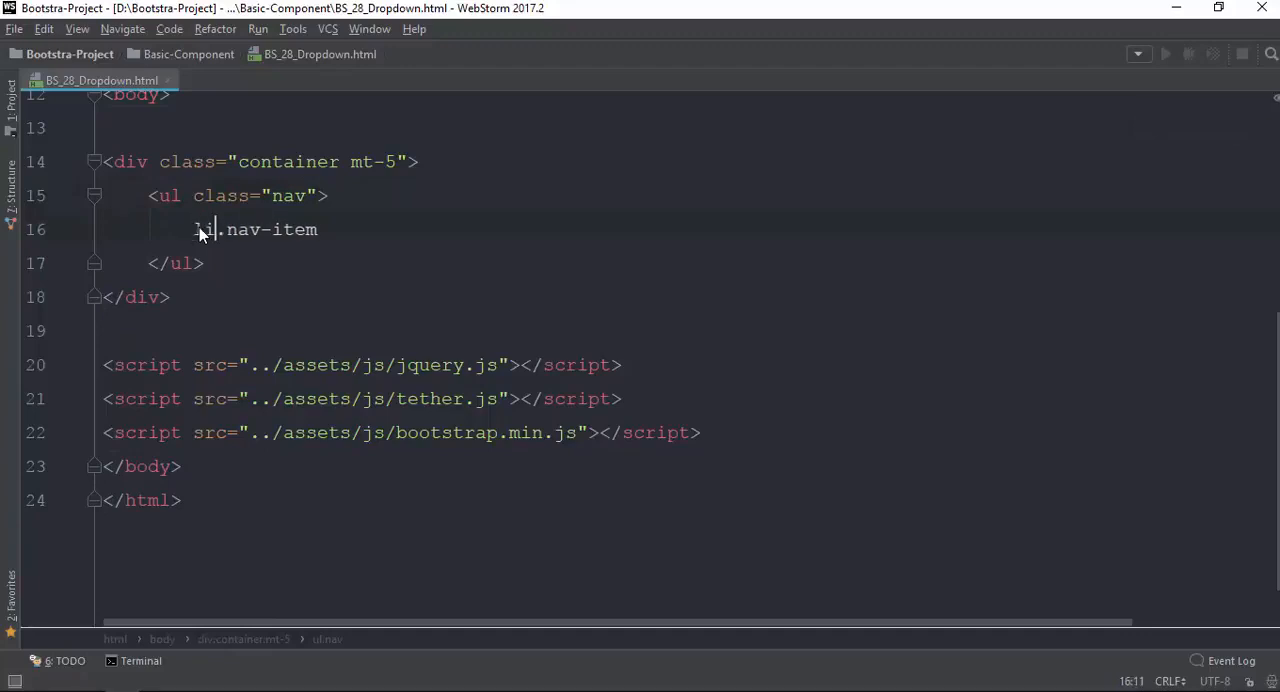
key(Tab)
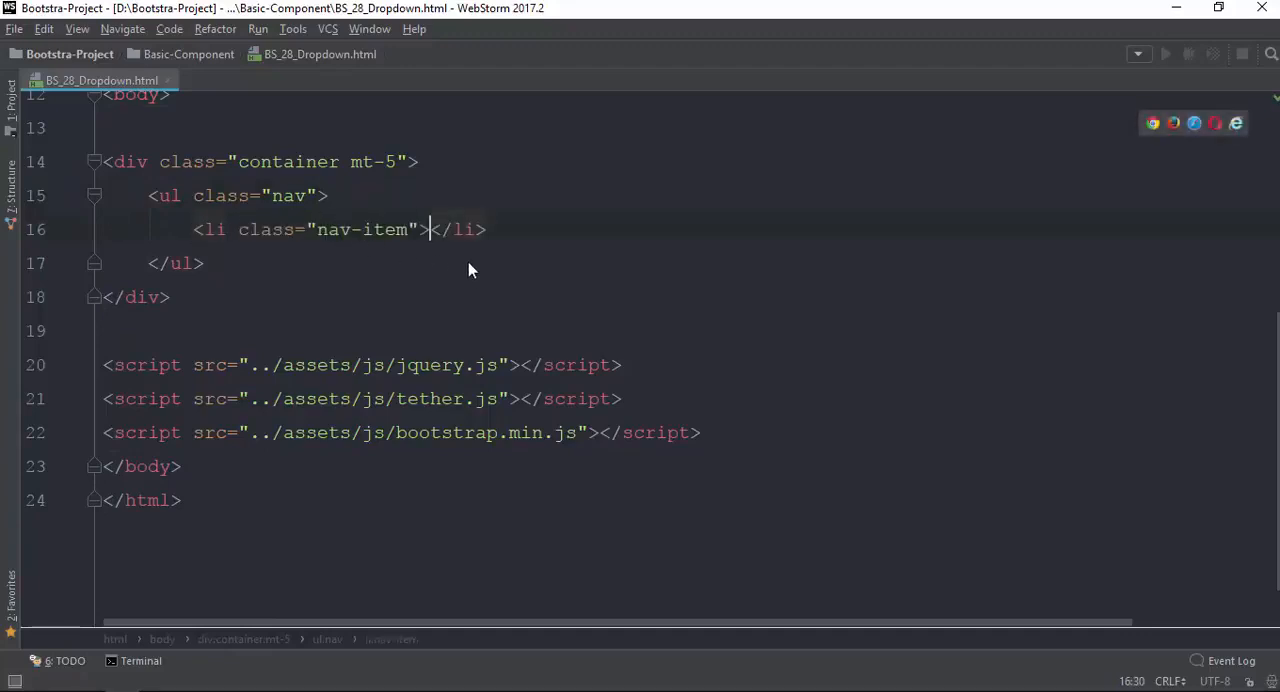
Put an a.nav-link anchor reading Home inside each nav item.
text(a.nav-)
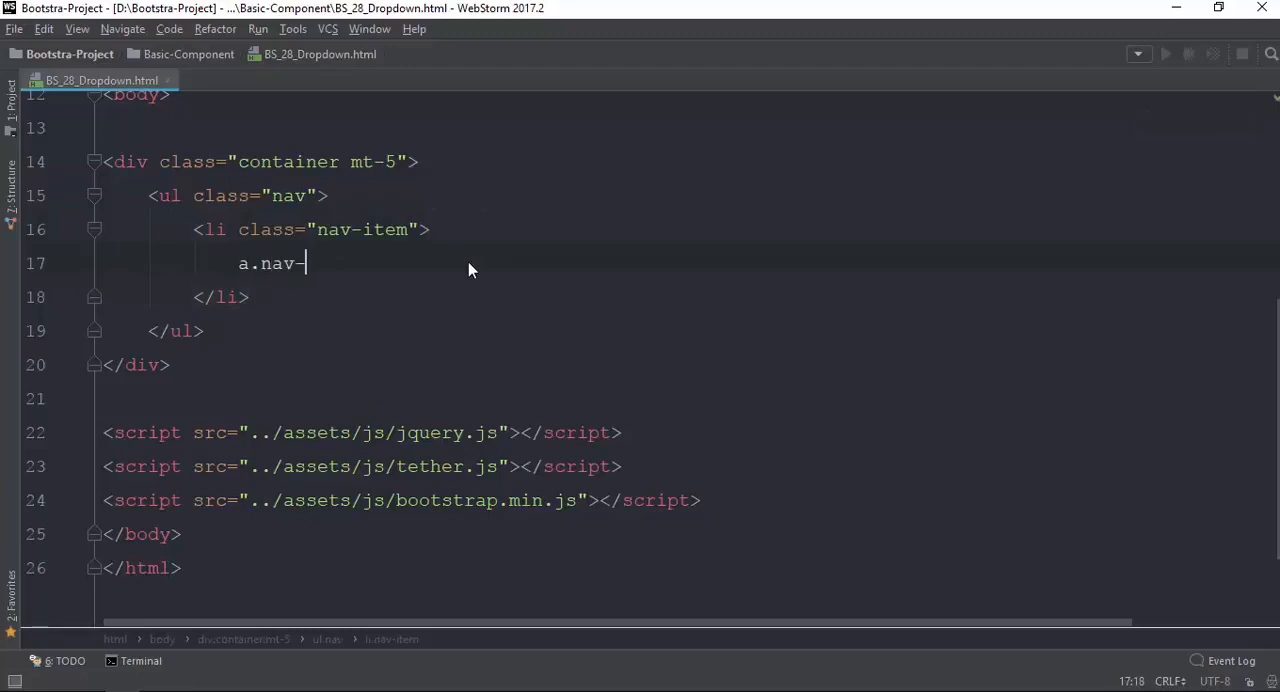
text(link)
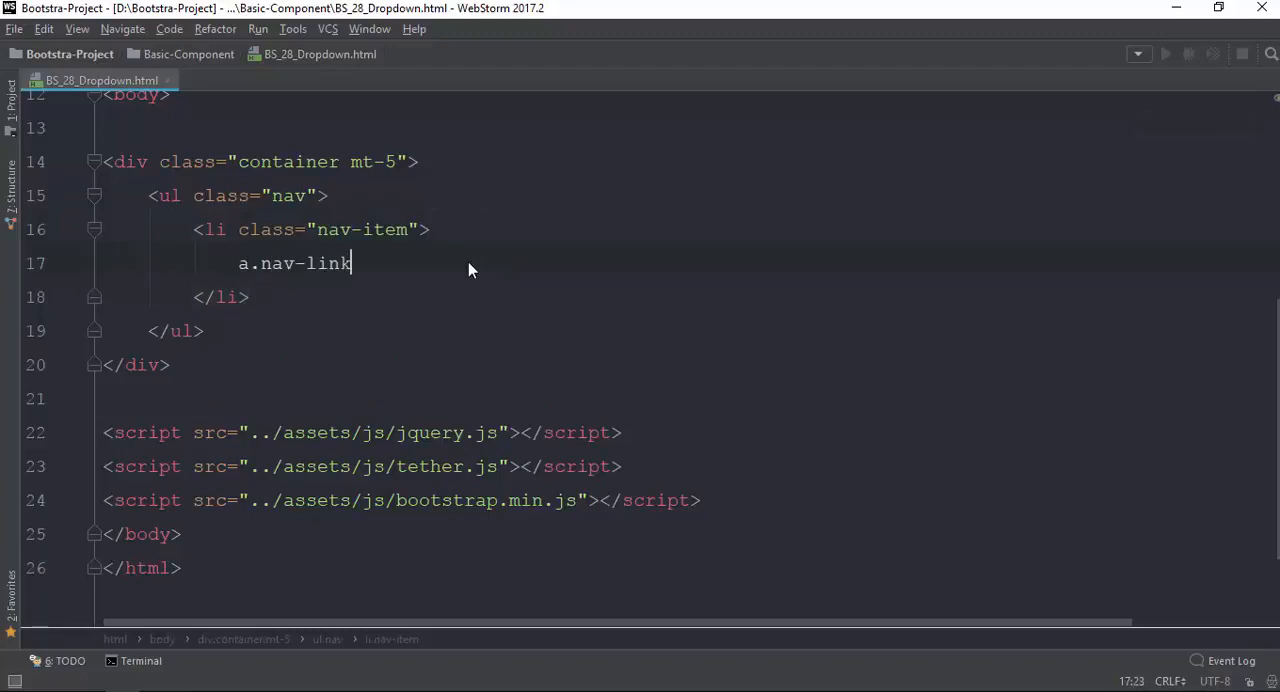
key(Tab)
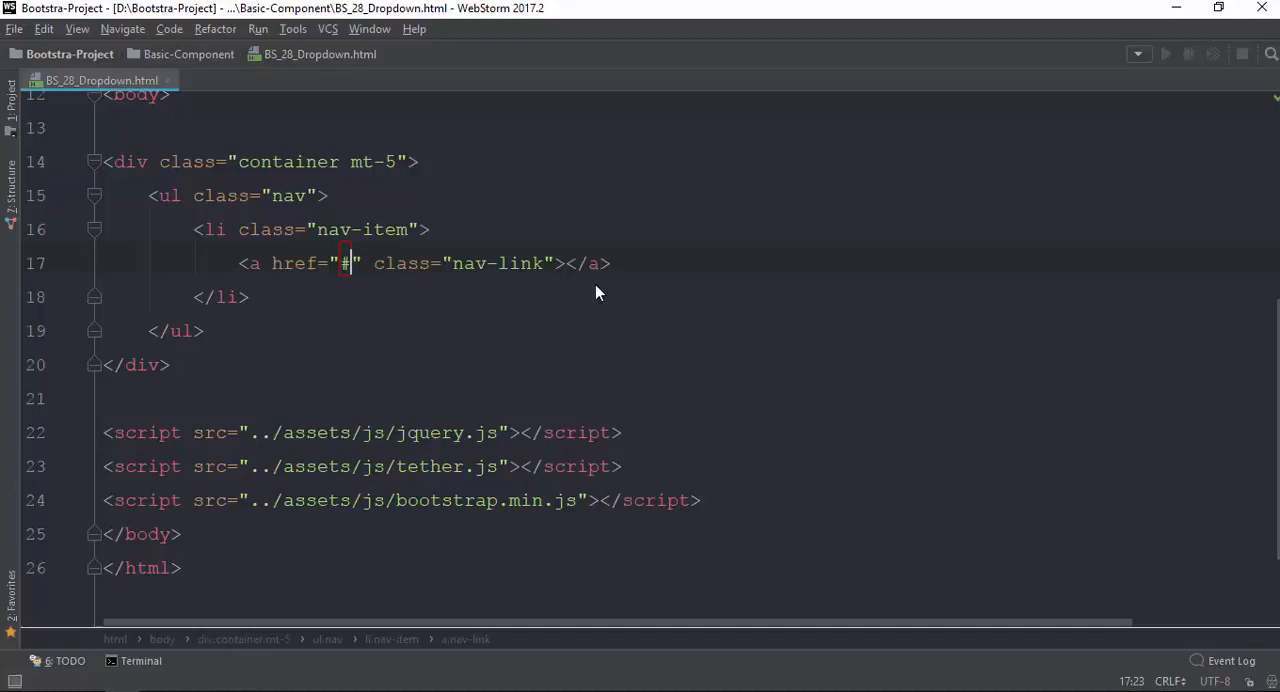
text(Home)
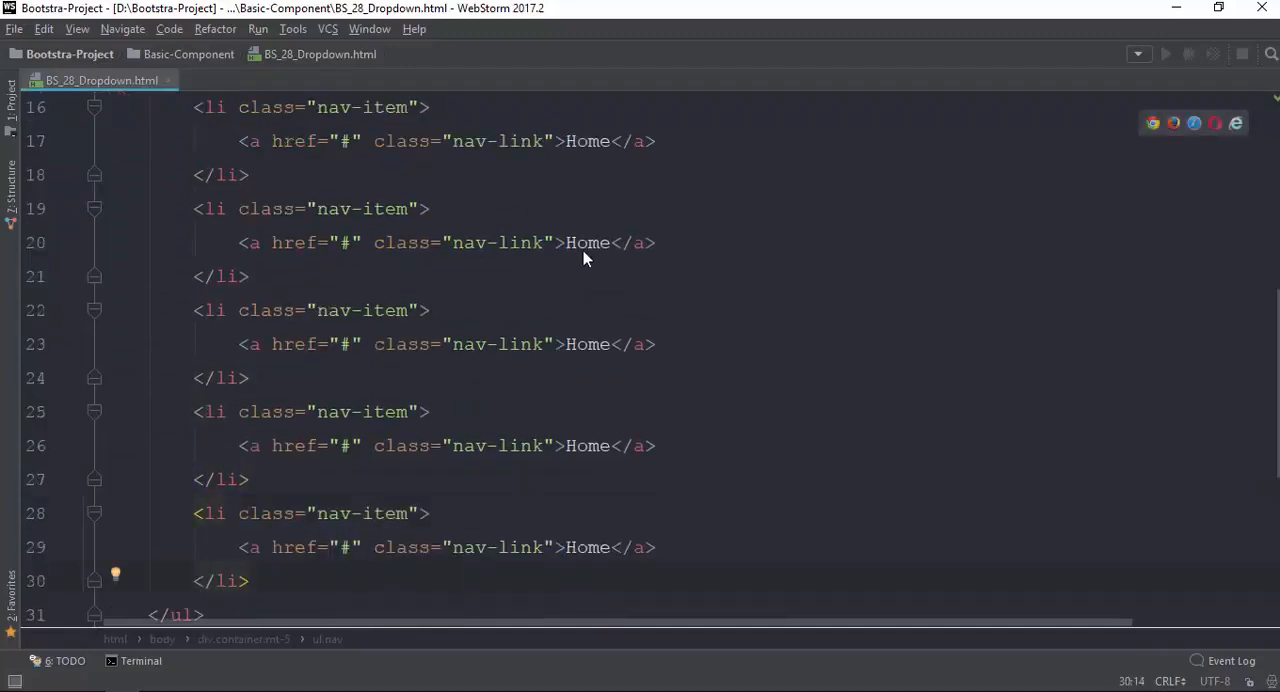
Rename the nav links About, Profolio, Menu and Member, then preview the row in Chrome.
text(About)
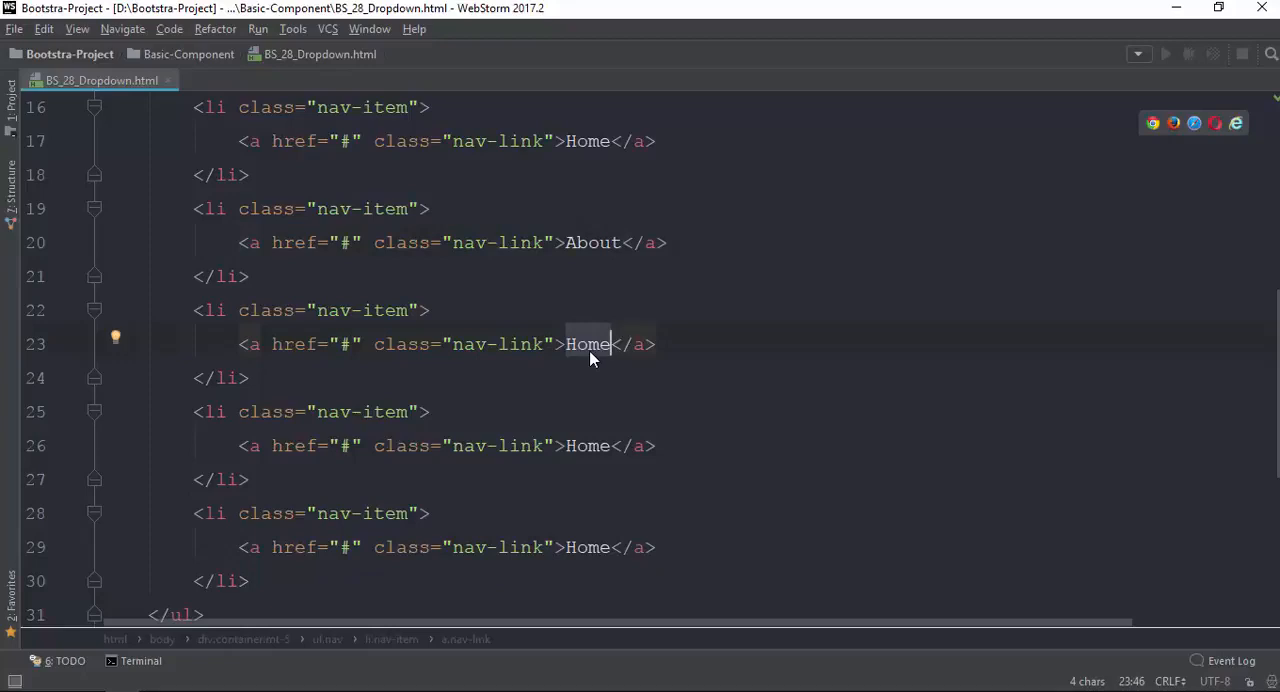
text(Profolio)
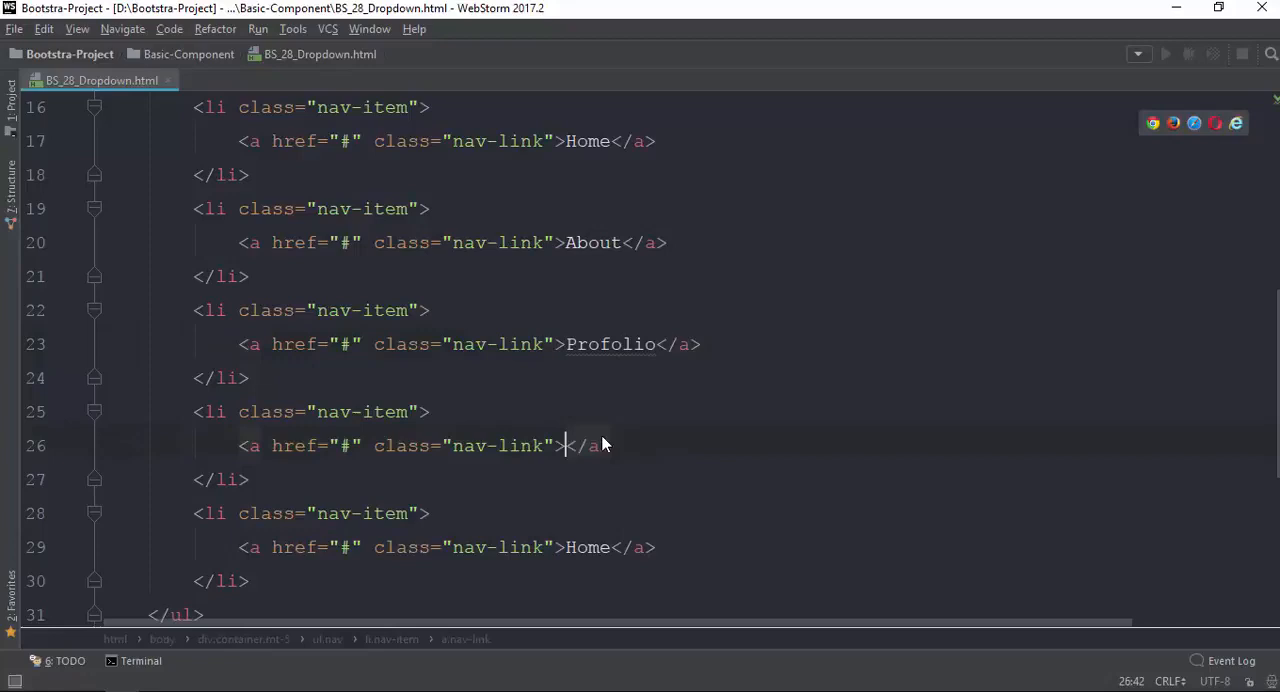
text(Menu)
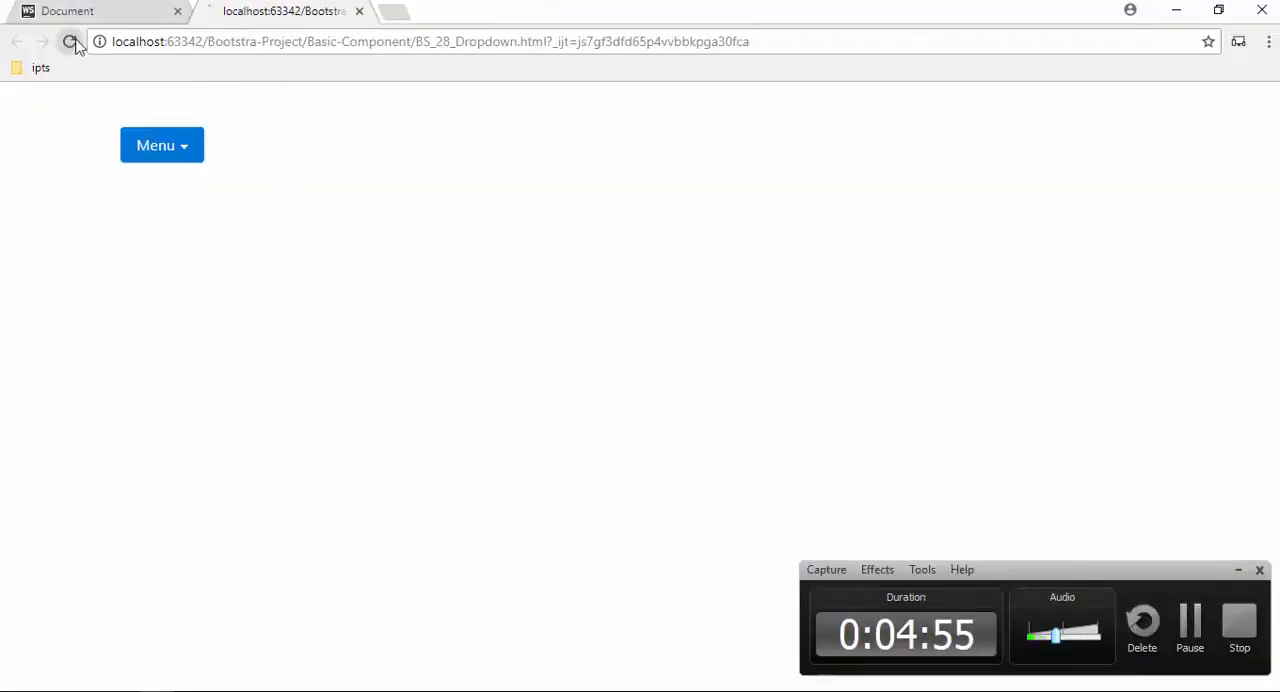
click(68, 44)
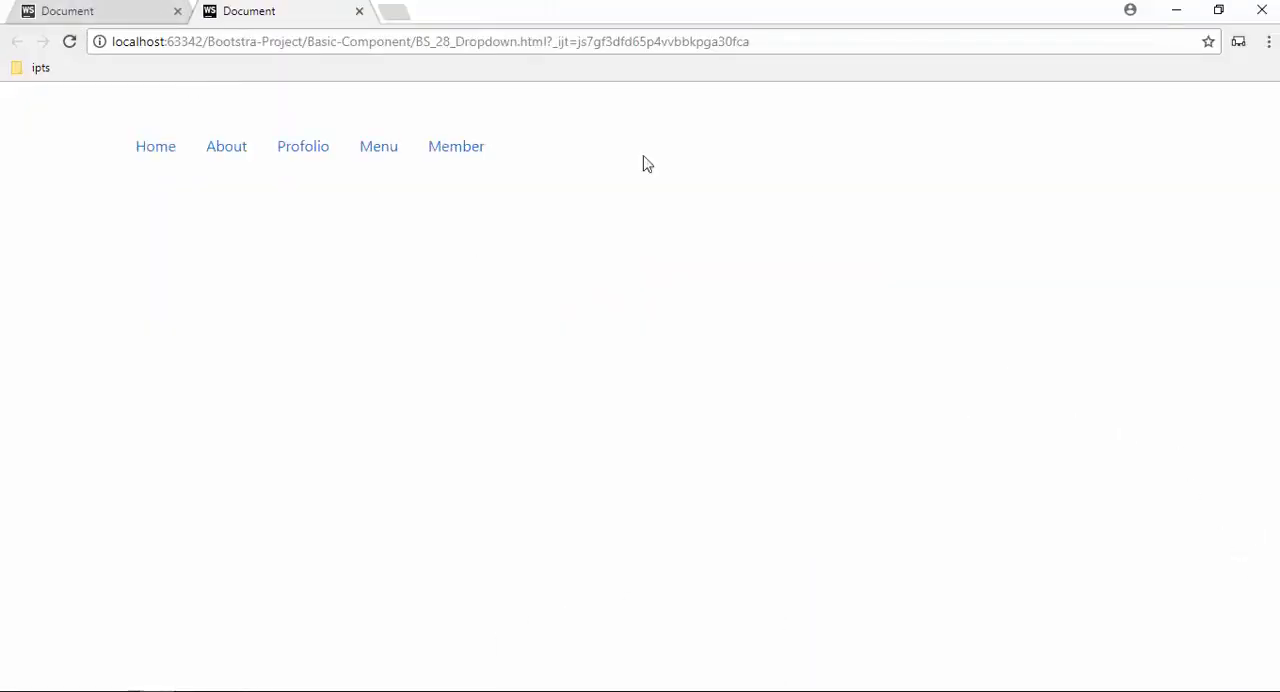
mouse_move(400, 180)
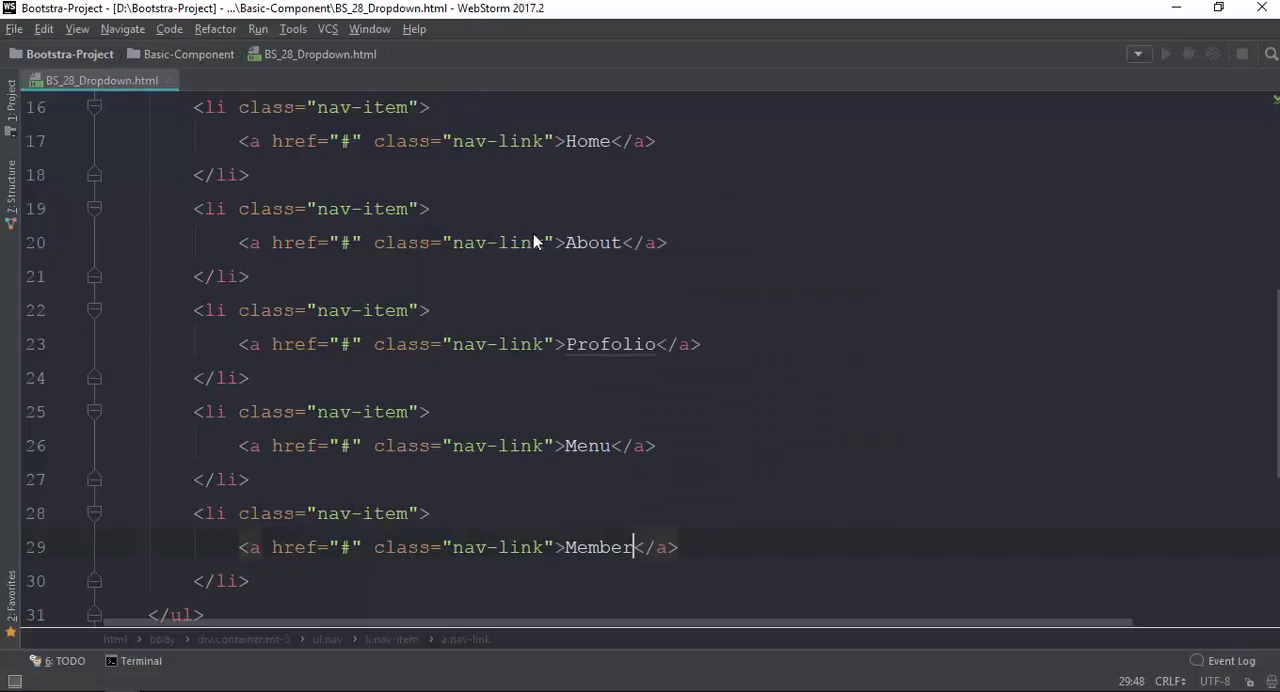
Add class dropdown to the Menu li and dropdown-toggle to its link.
scroll(down, 3)
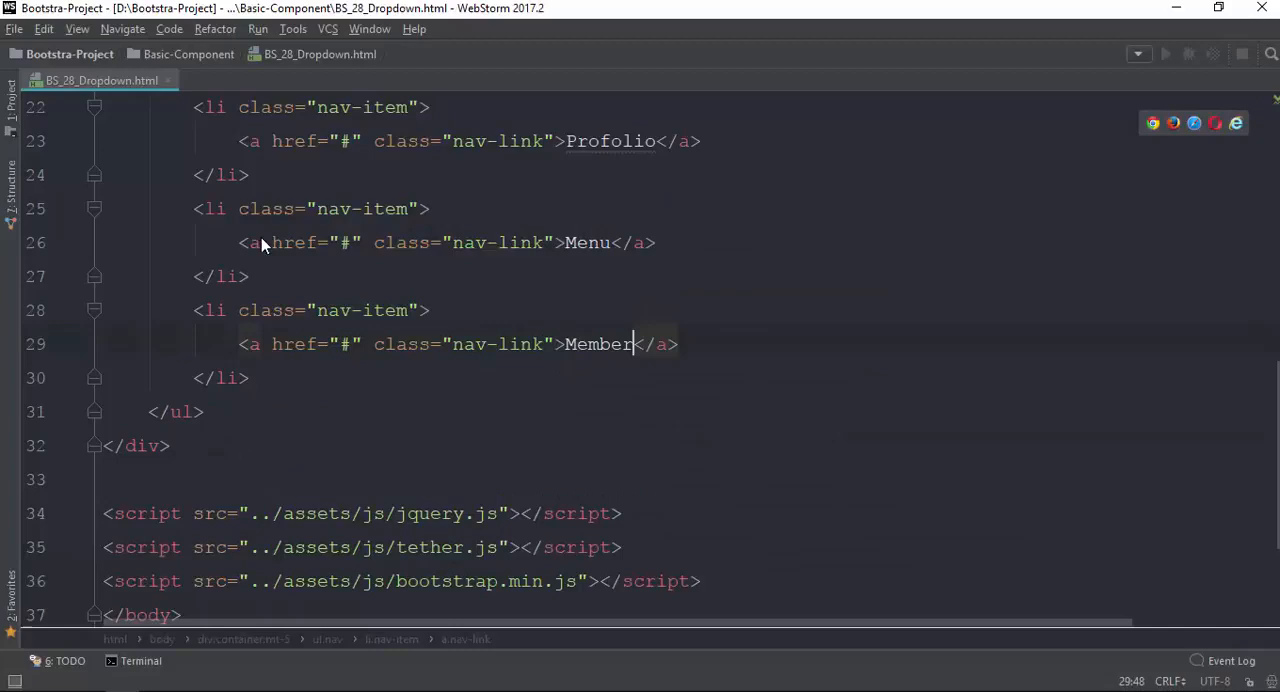
mouse_move(380, 246)
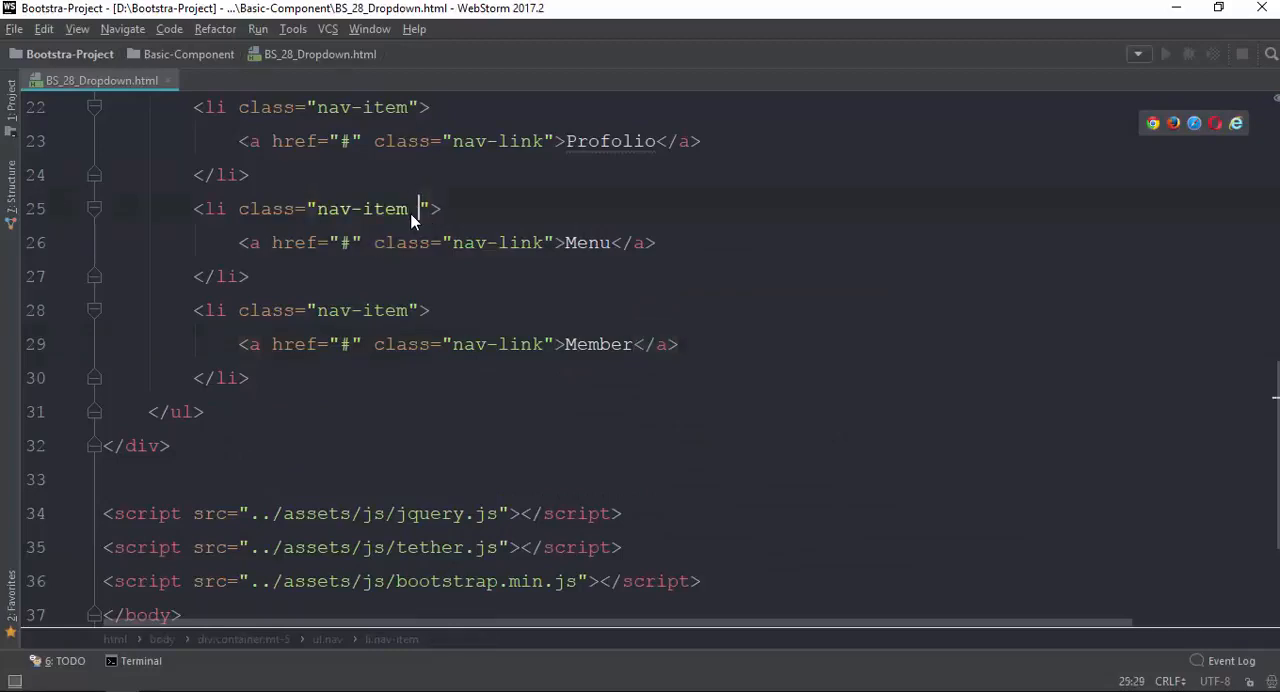
text(dropdwo)
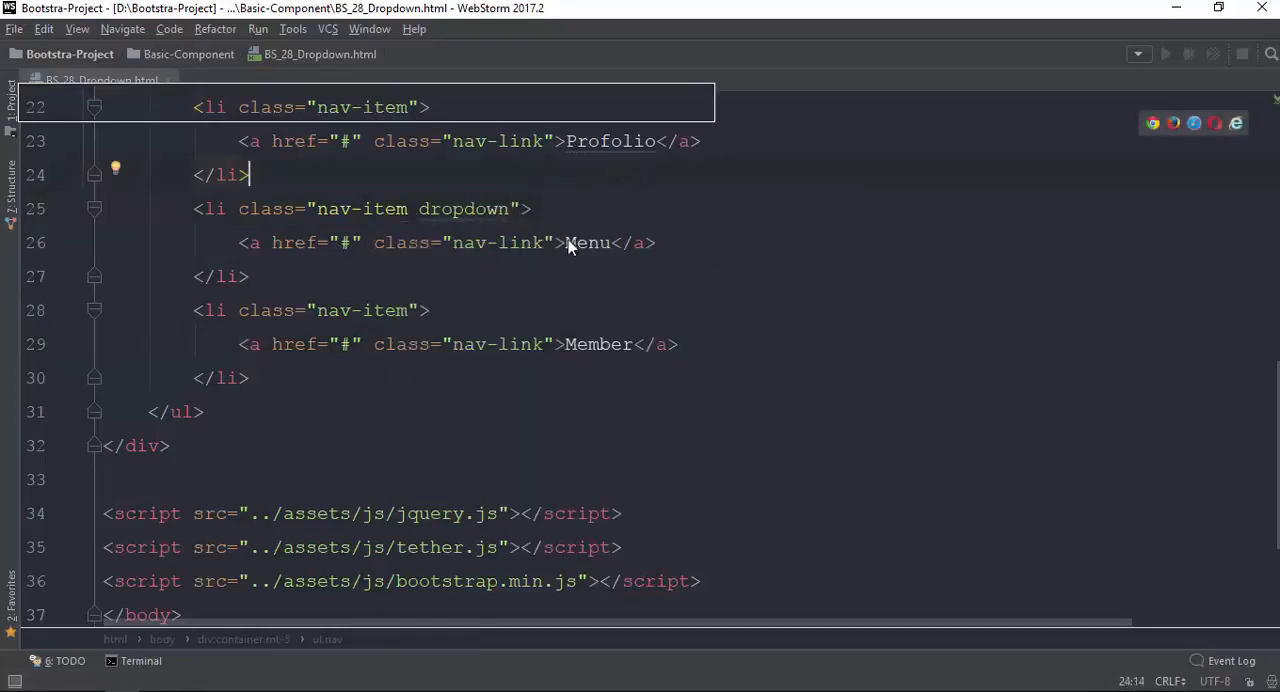
click(546, 242)
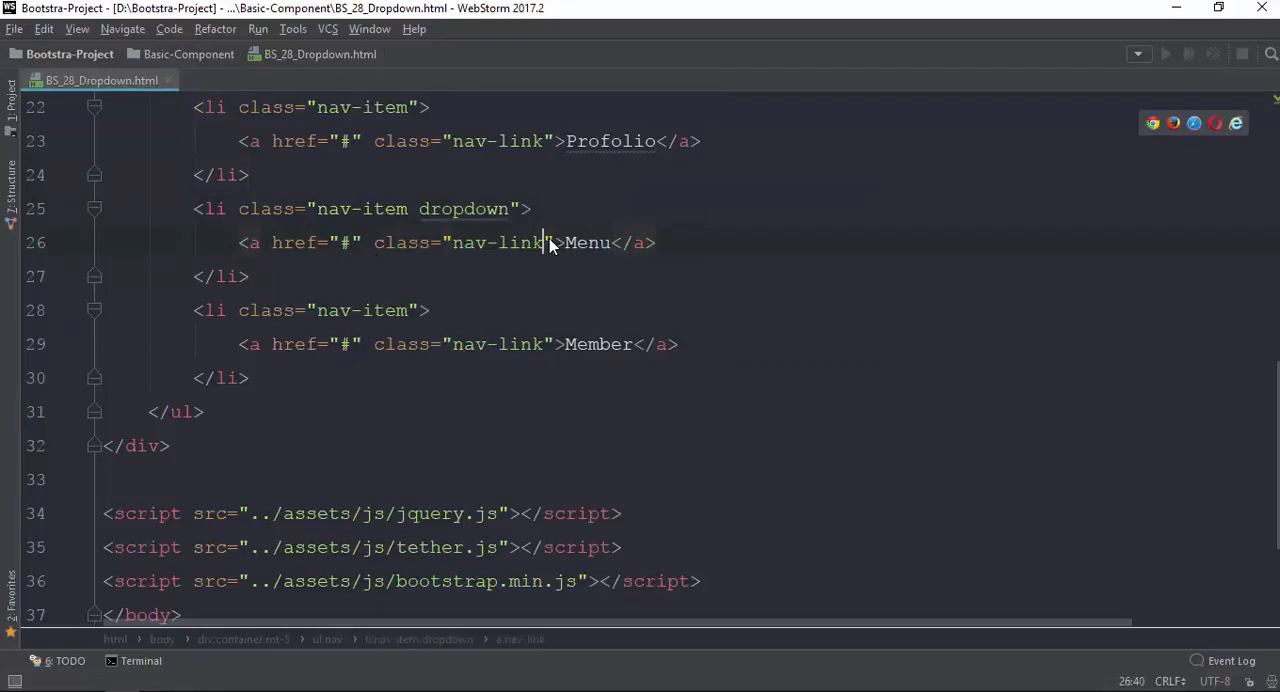
text(dropdown-toggle)
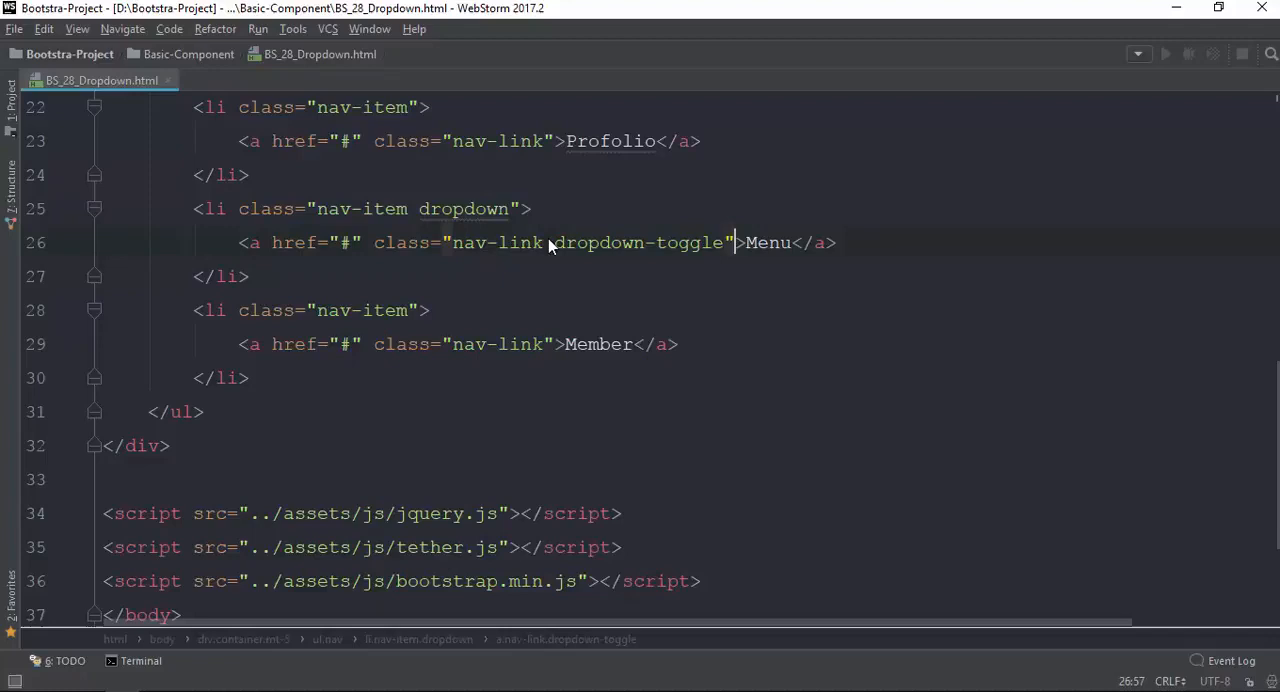
Add data-toggle="dropdown" to the Menu link.
text(data-toggle="dr)
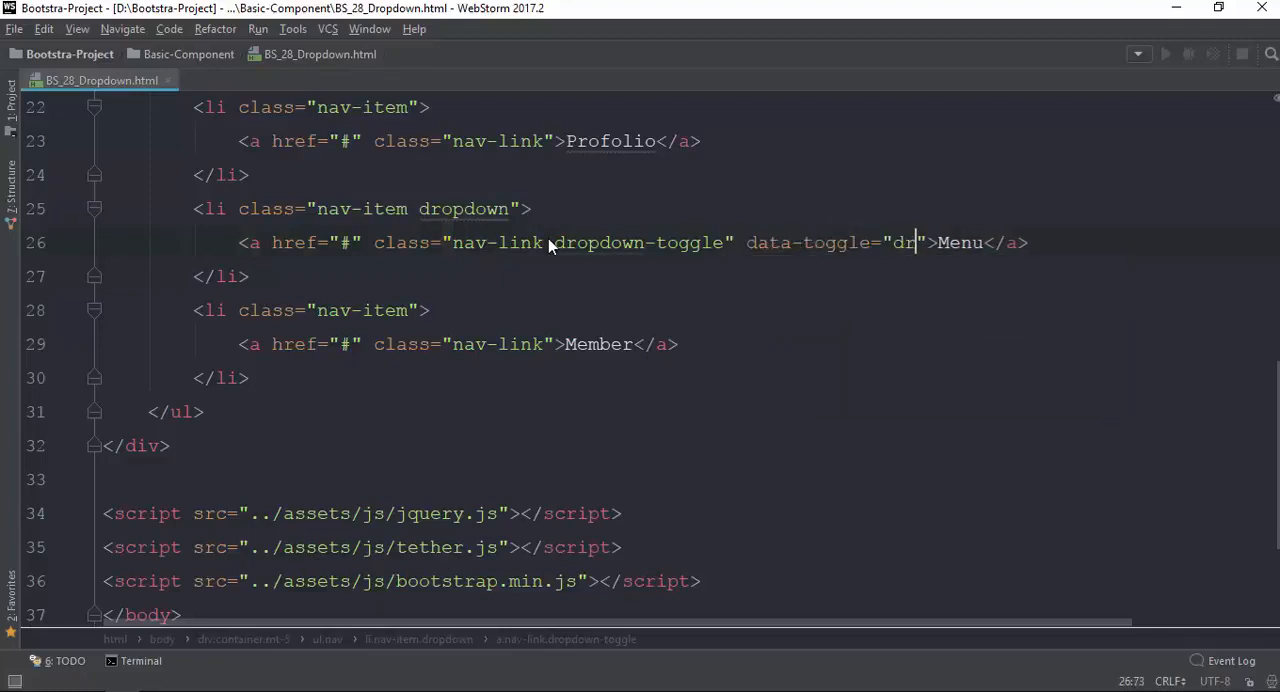
text(opd)
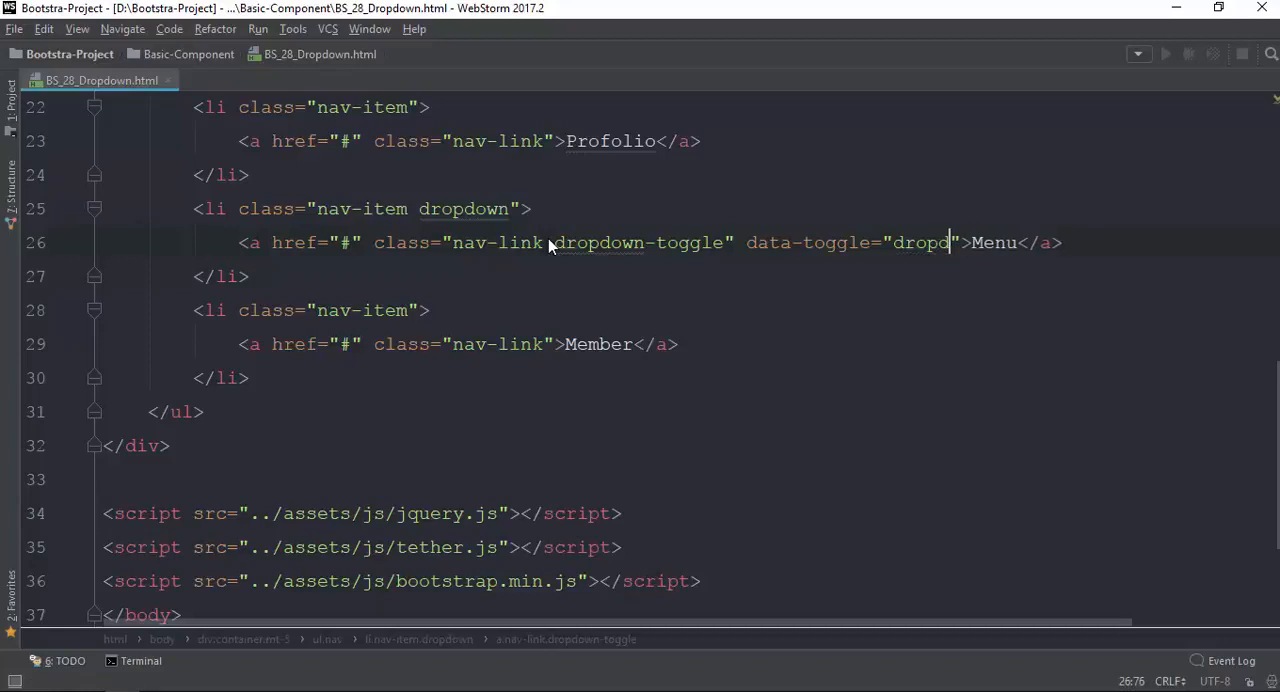
text(own)
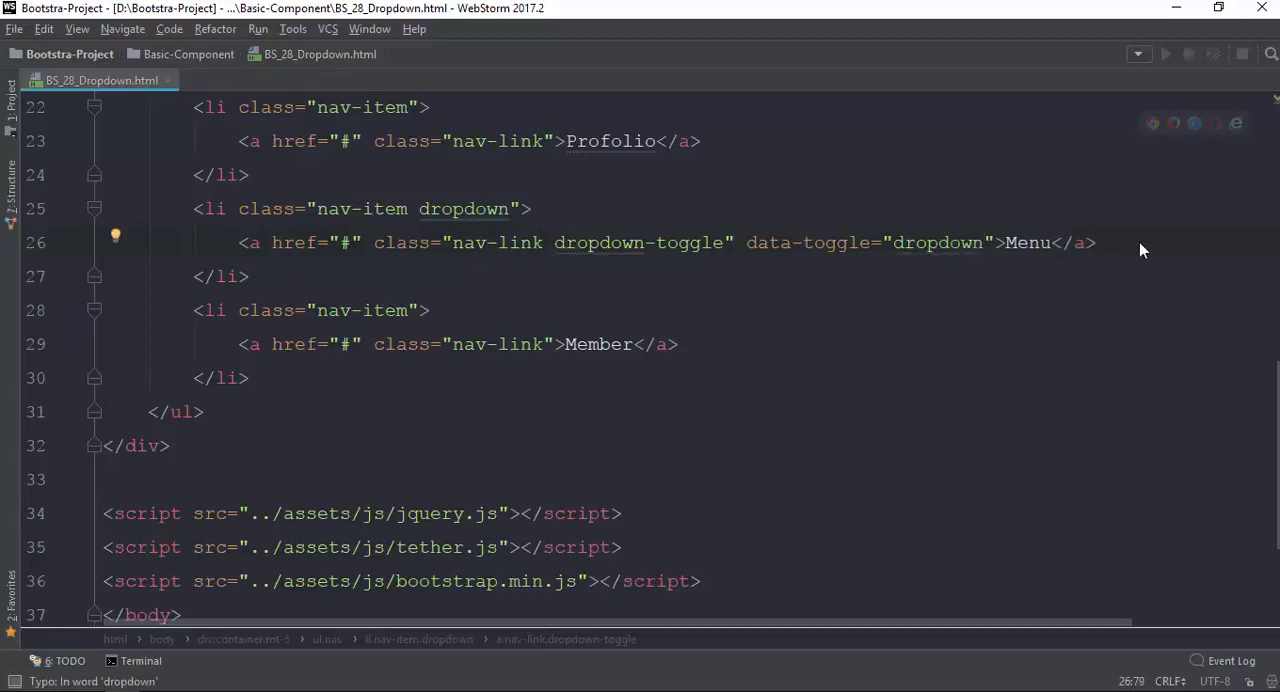
Add a dropdown-menu div with a first dropdown-item link 'Web Design' (href "#").
text(.d)
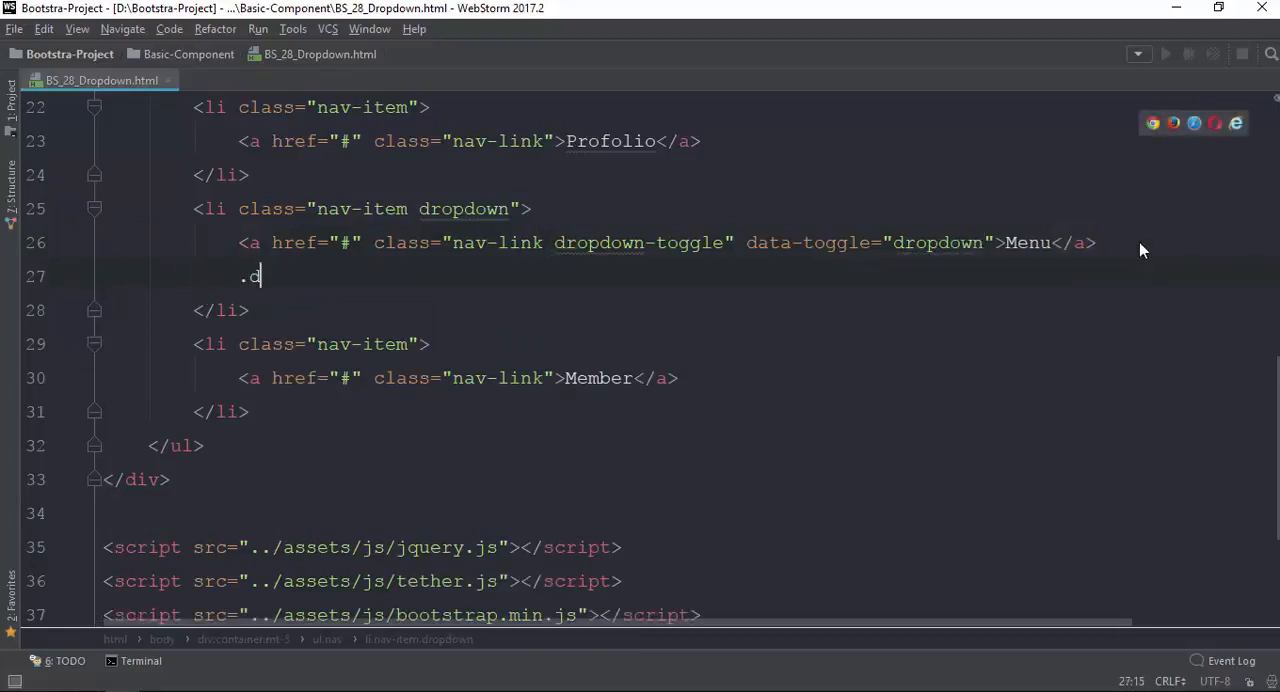
text(ropdow)
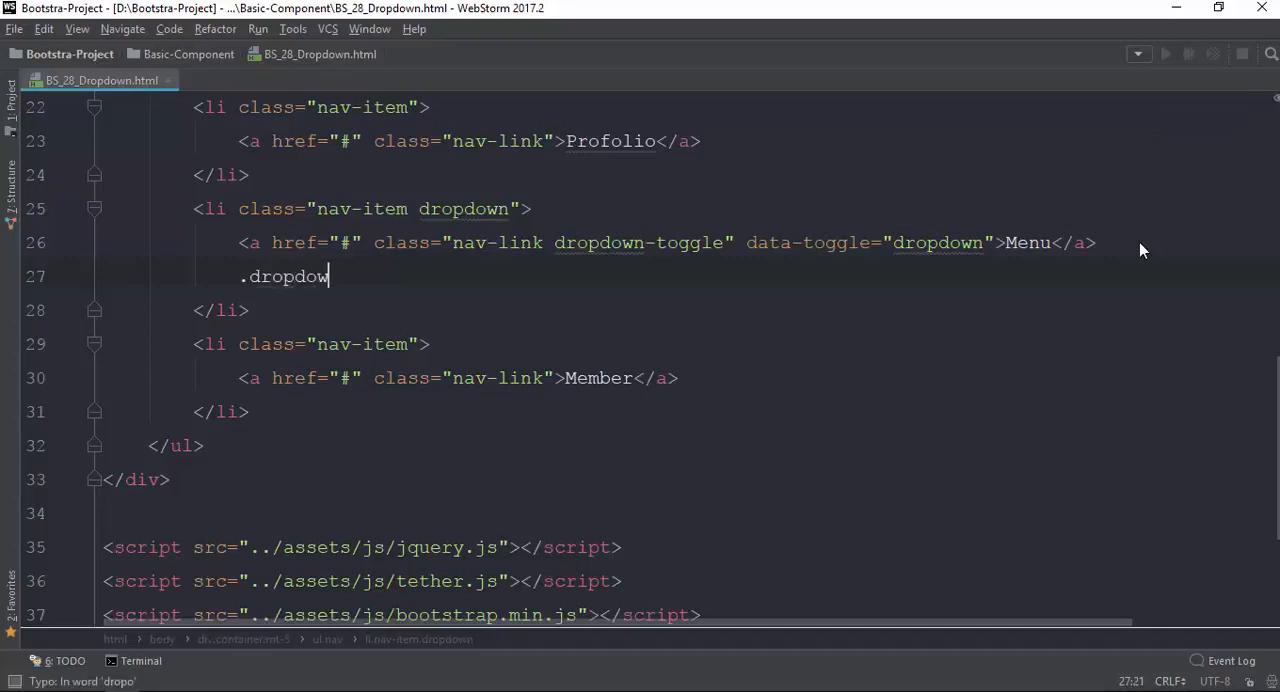
key(Tab)
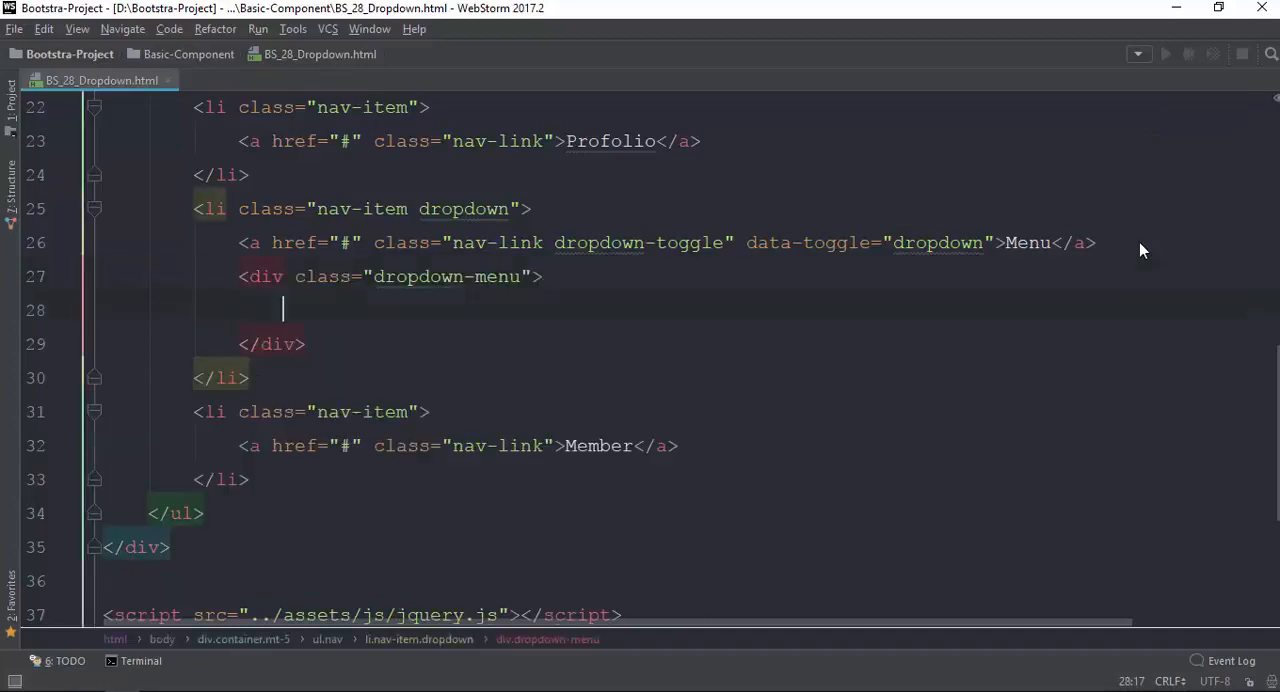
text(a.dro)
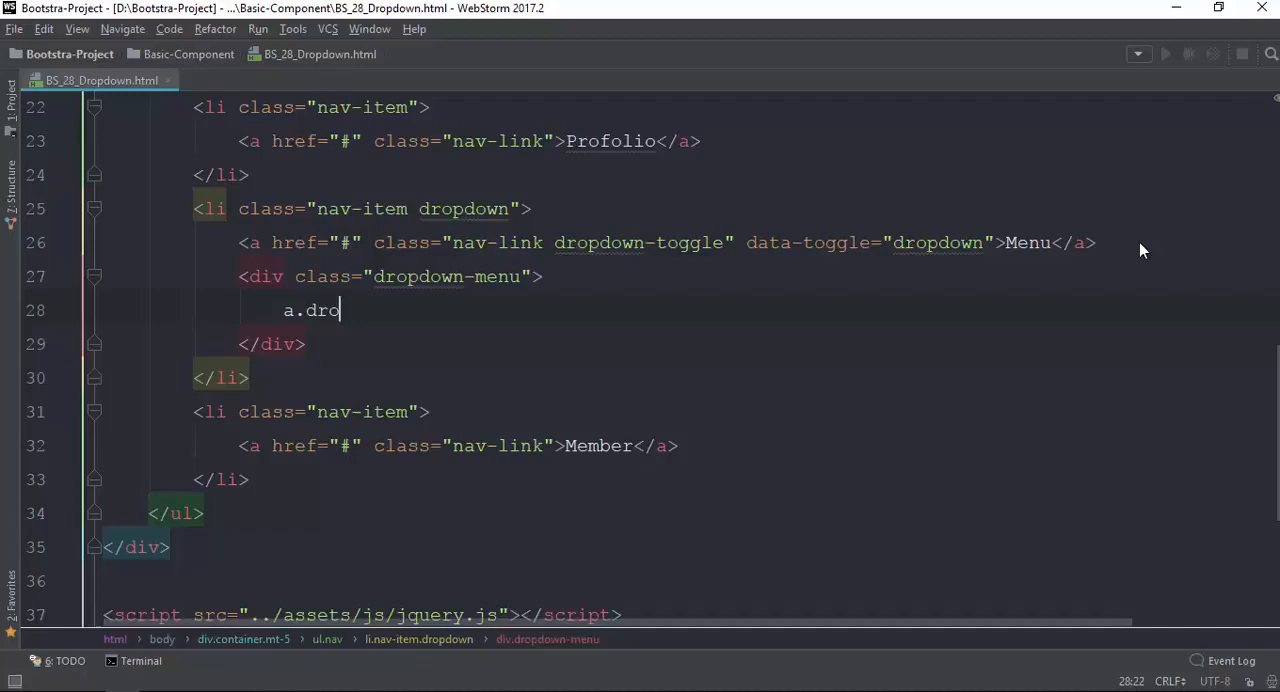
text(pdown-item)
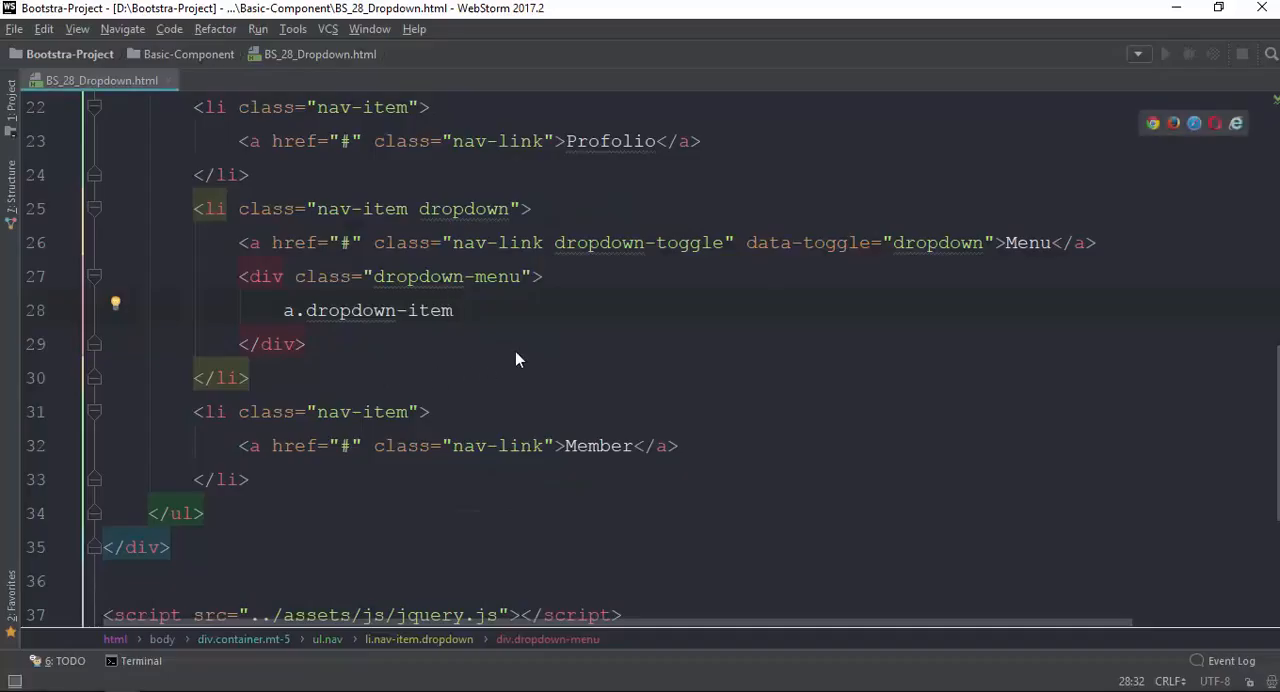
key(Tab)
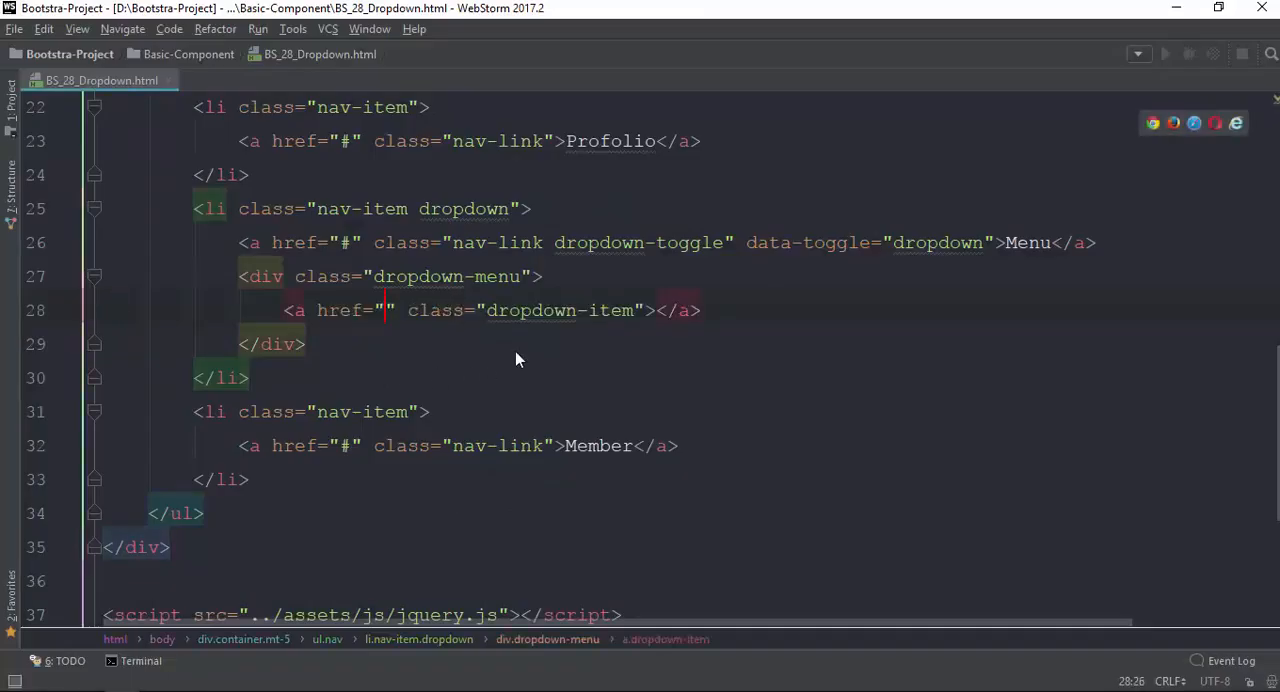
text(#)
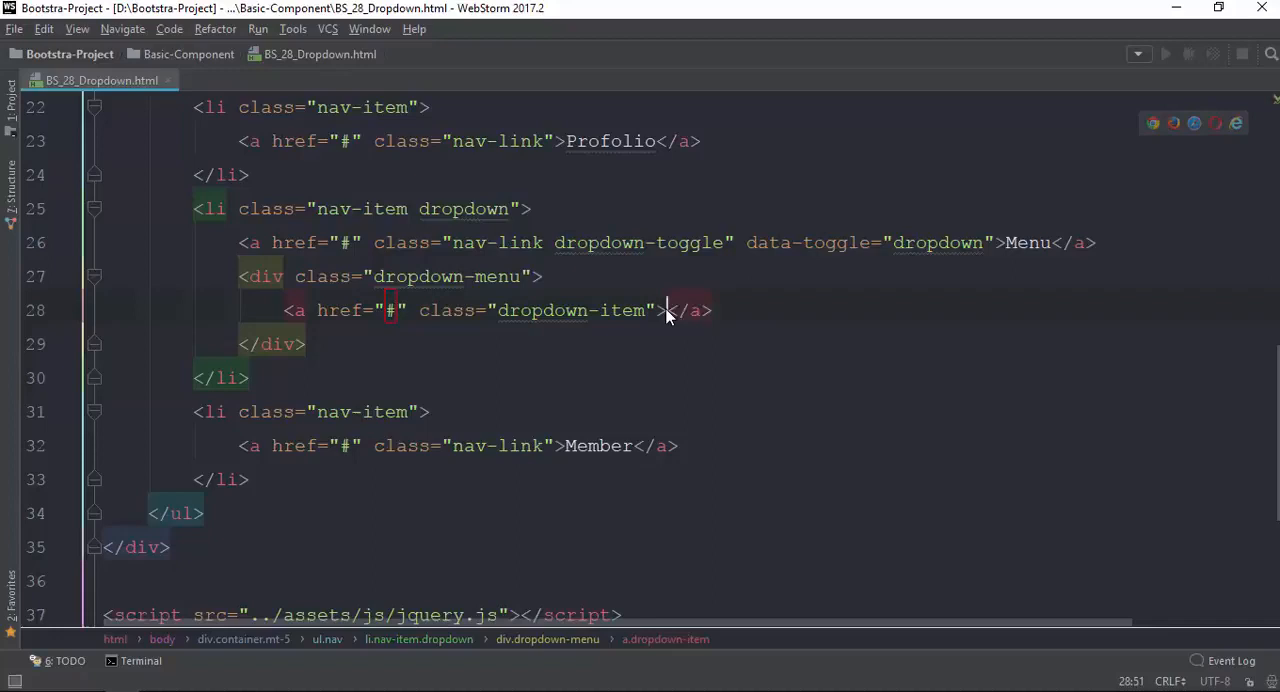
text(Web Desi)
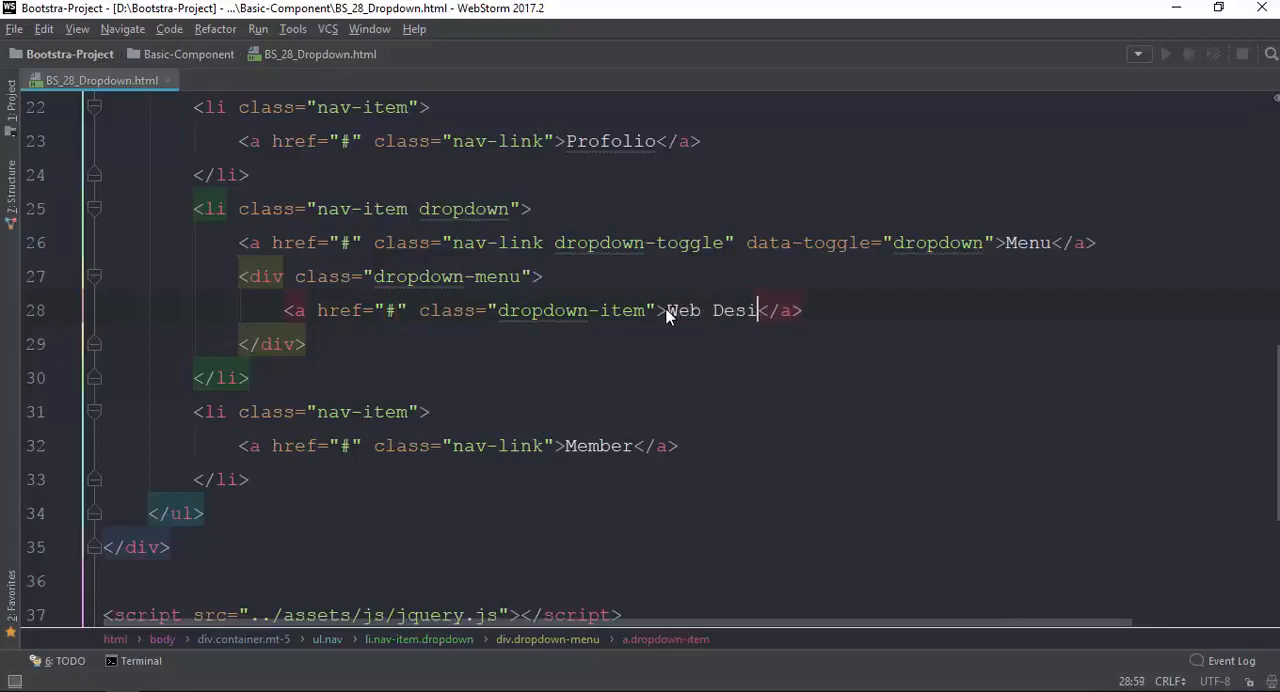
text(gn)
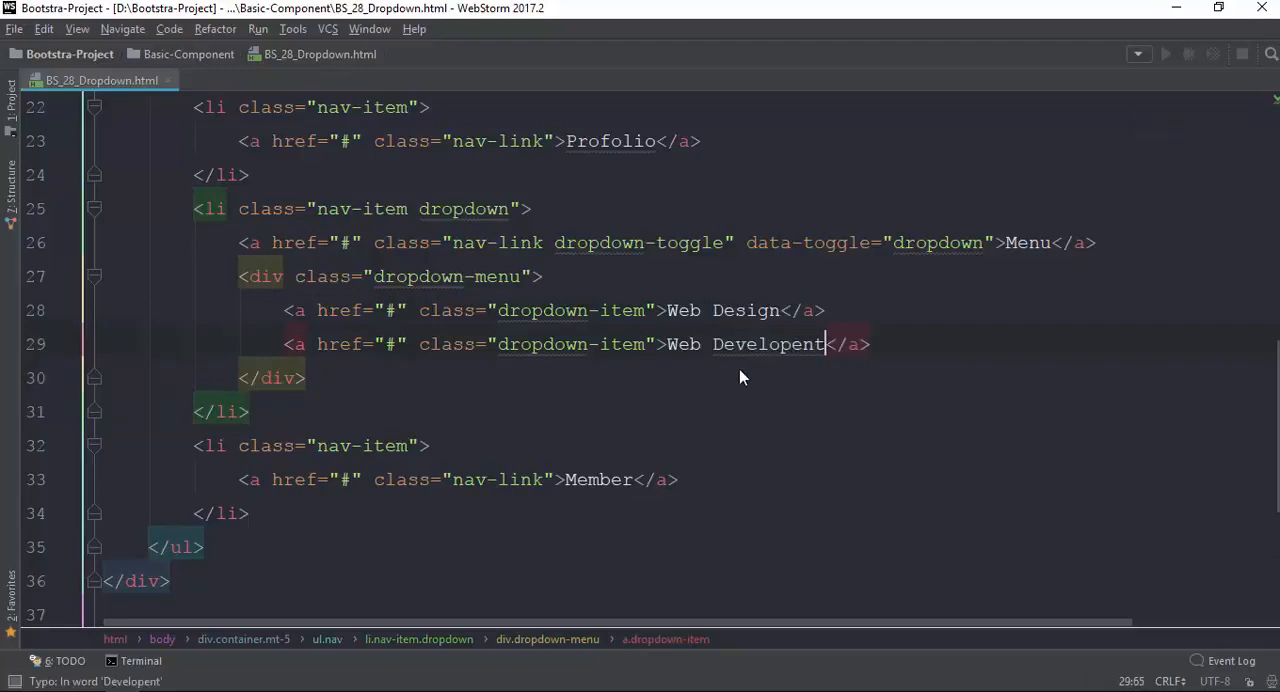
Add further dropdown items Web Development, Android App Dev and Java SE.
text(t)
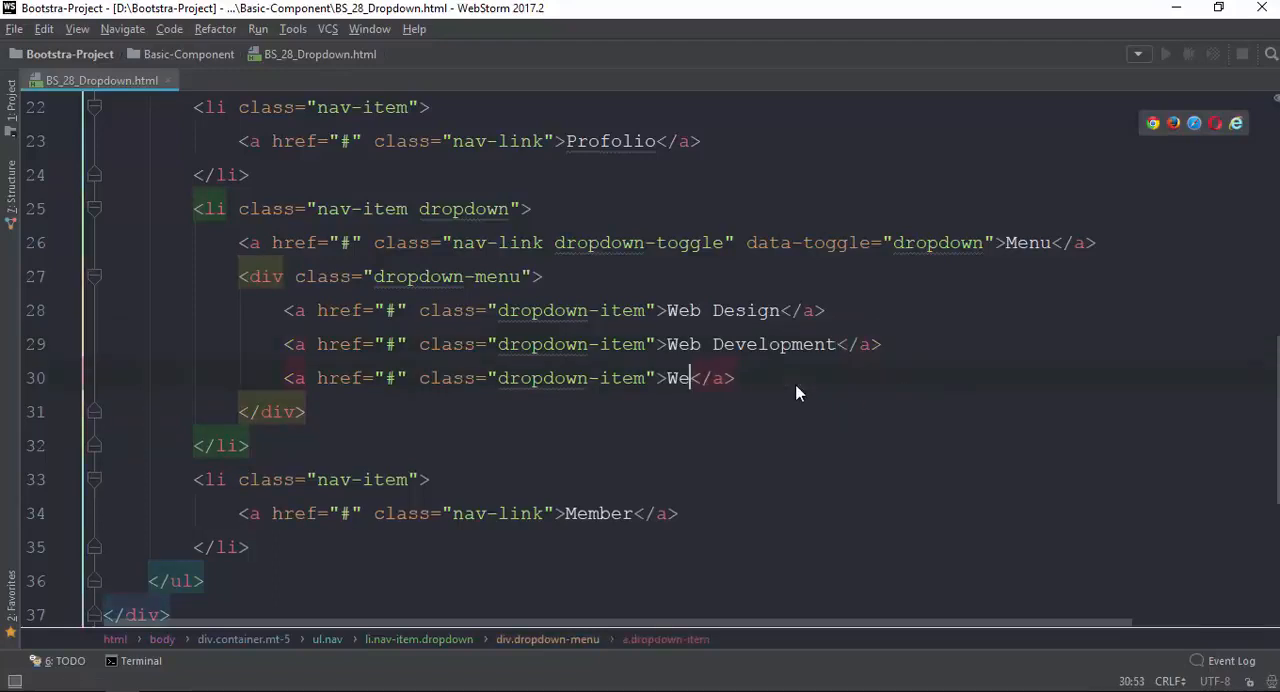
text(Android App)
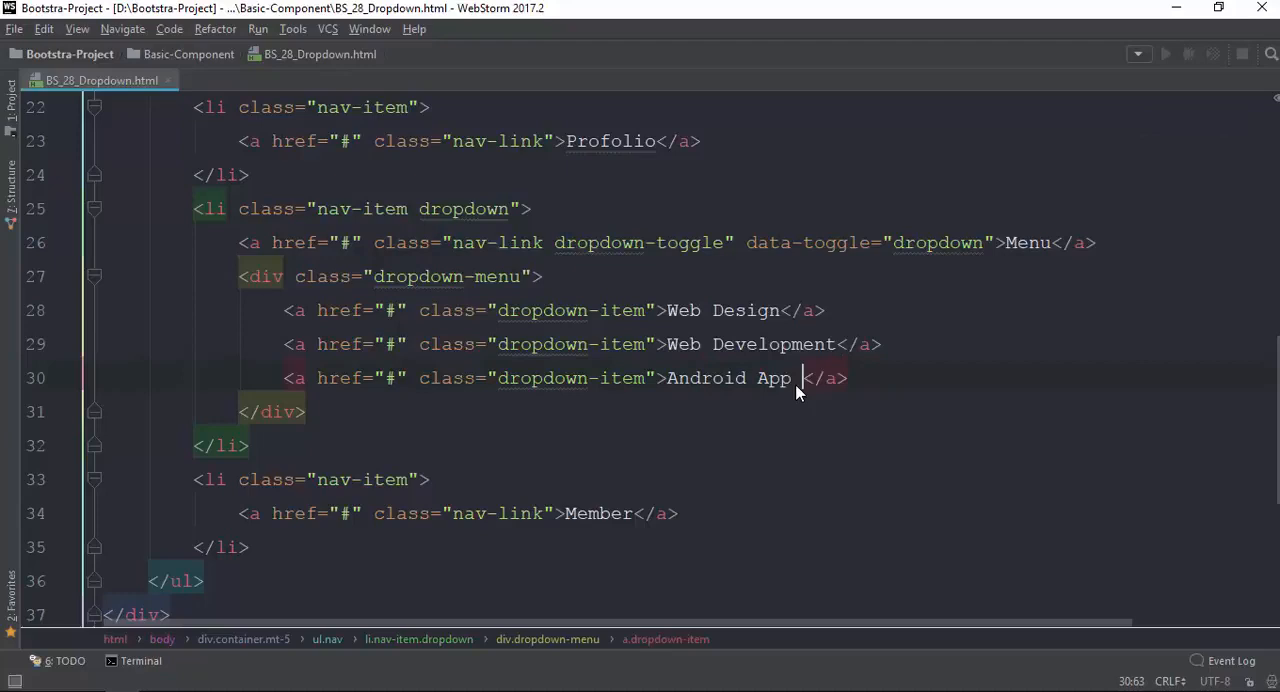
text(Div)
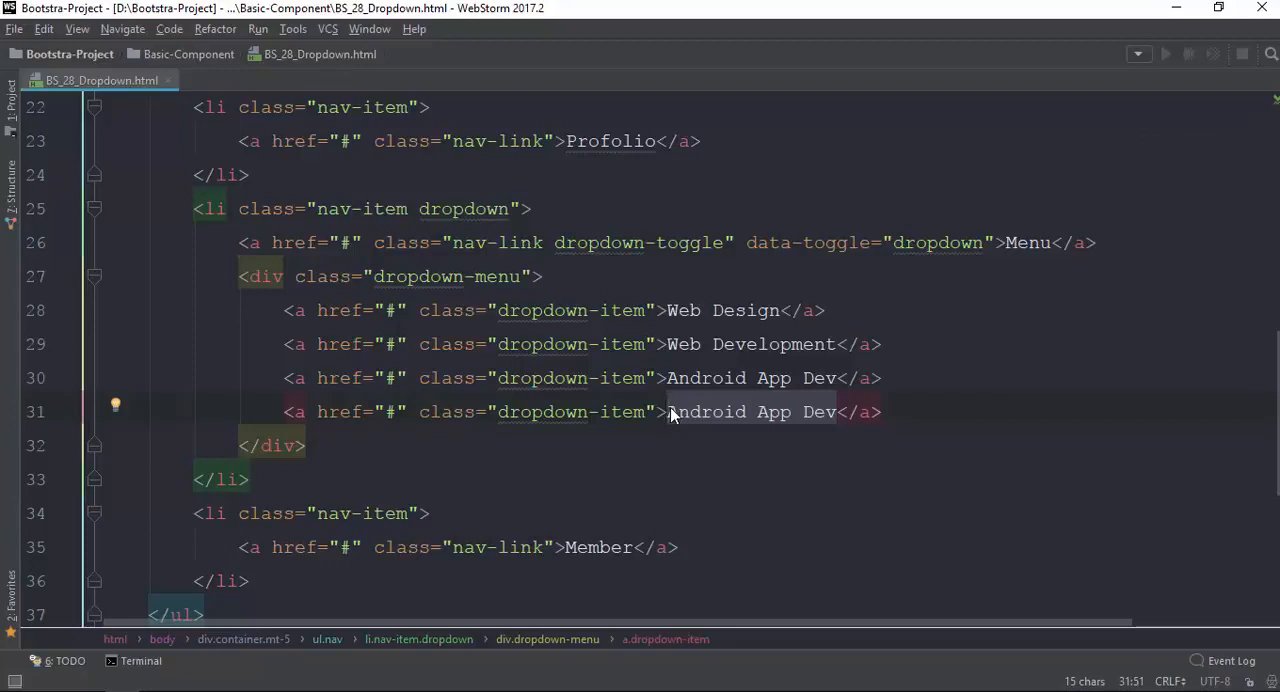
text(Java)
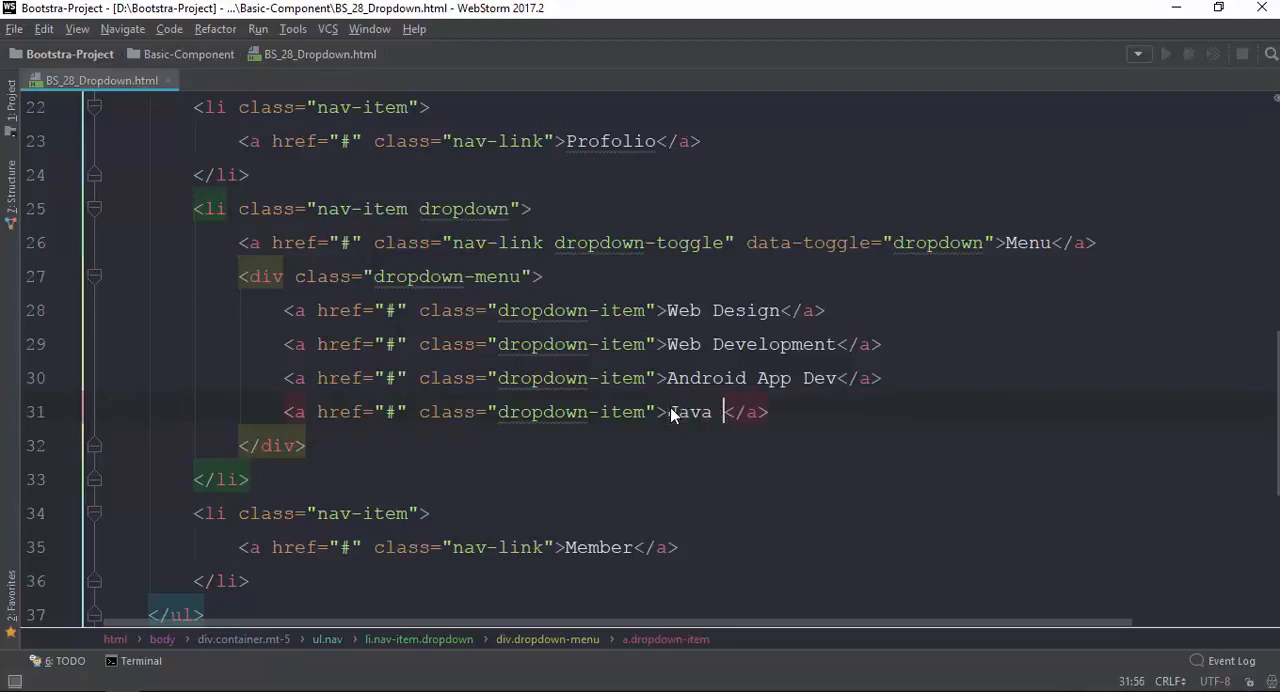
text(SE)
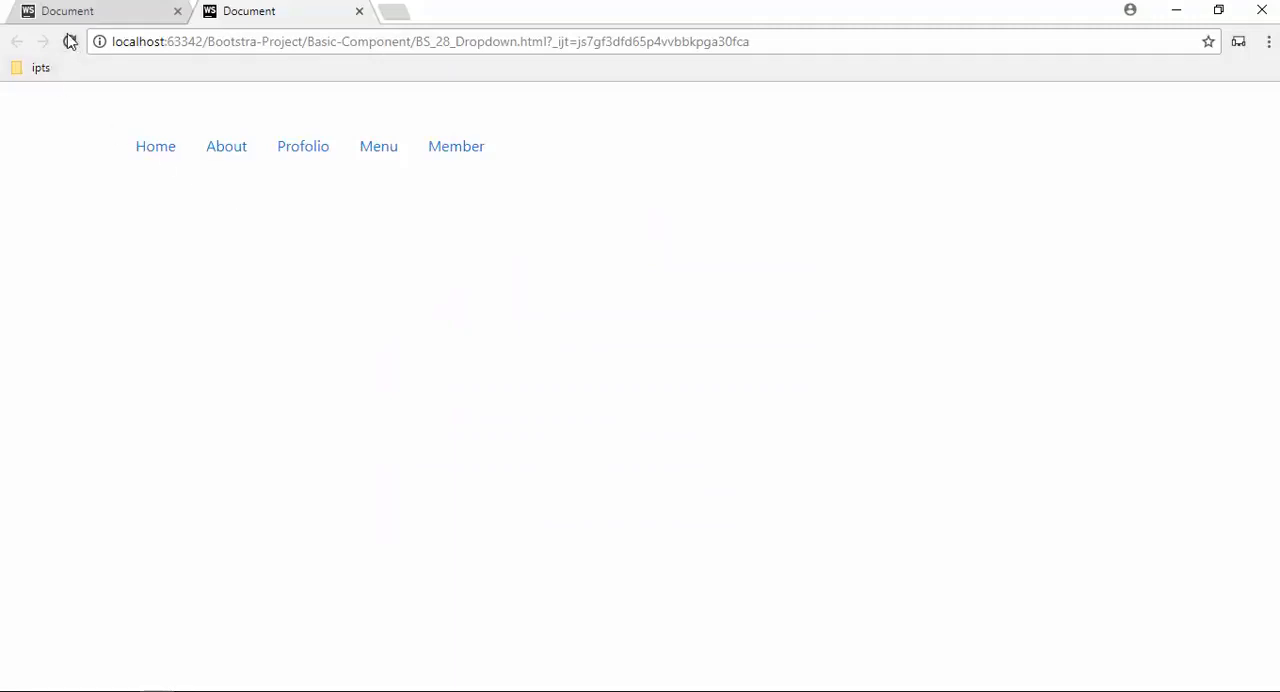
Open the Menu dropdown in Chrome and choose the Java EE item.
click(378, 146)
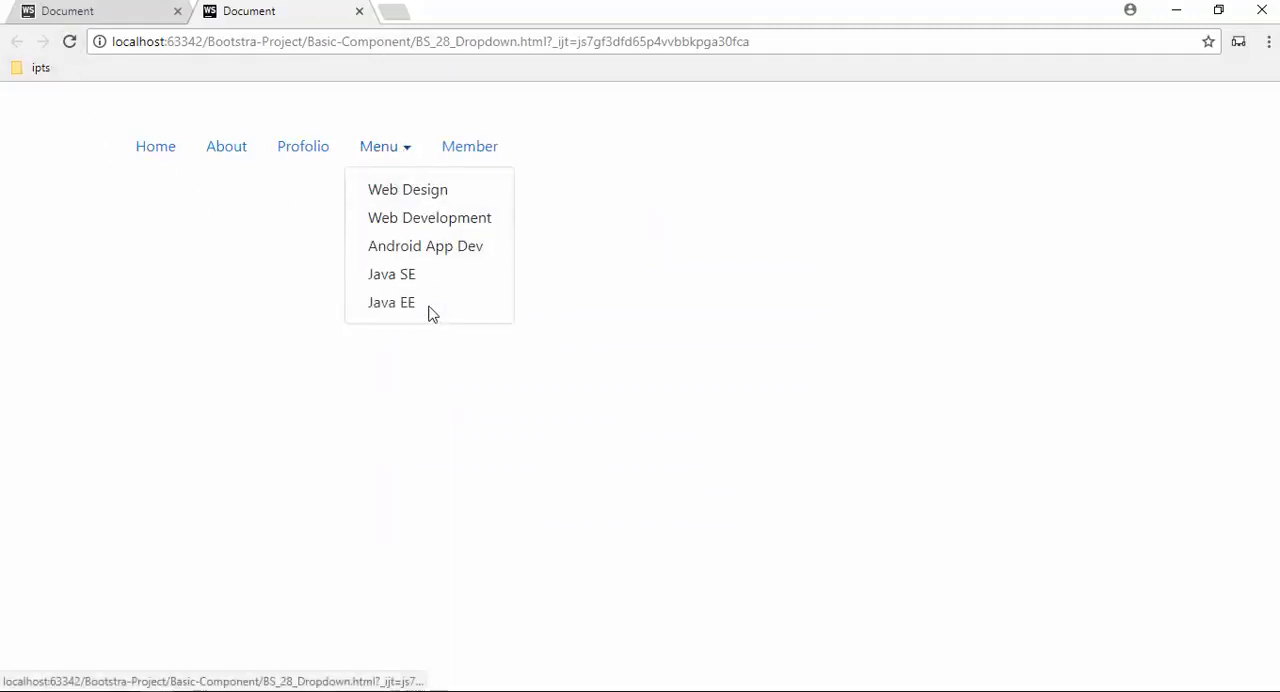
click(384, 146)
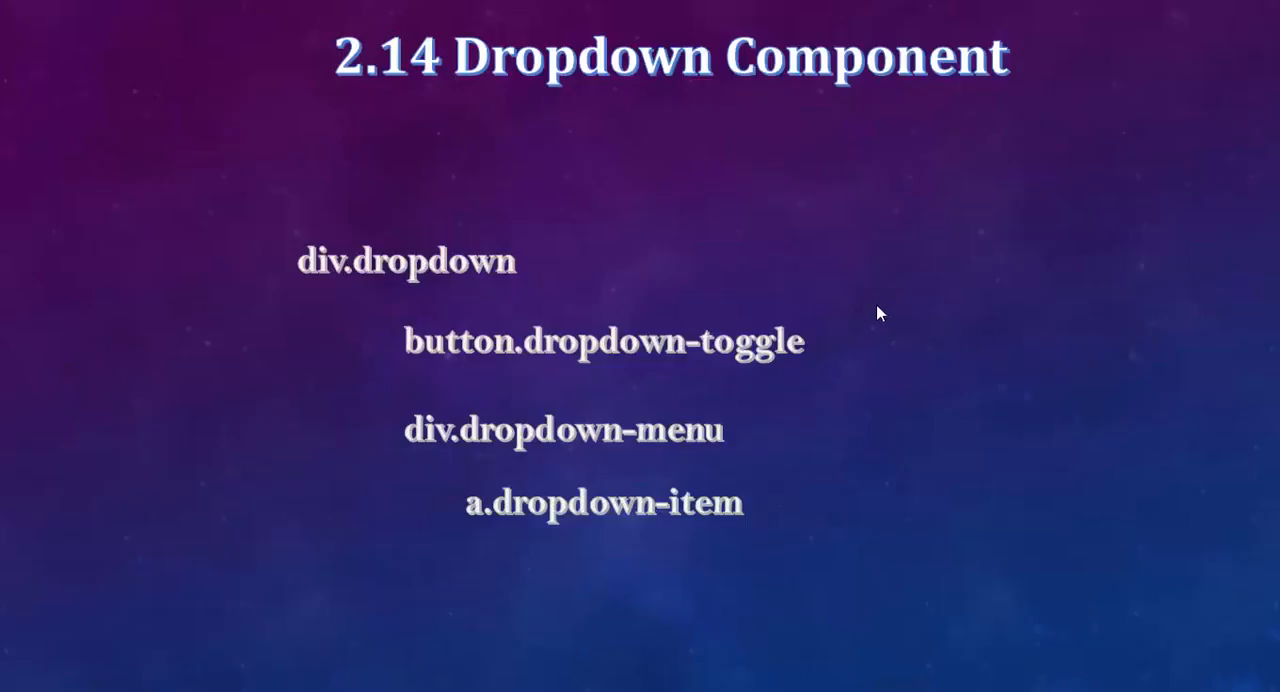
mouse_move(810, 314)
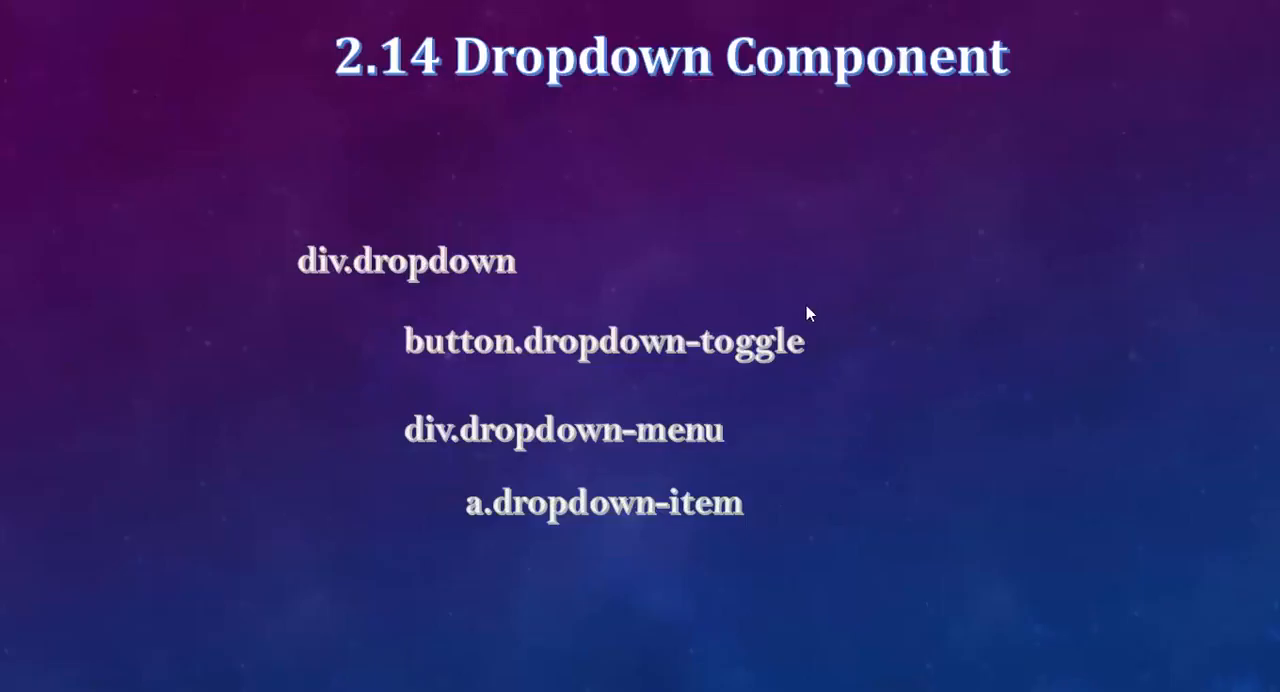